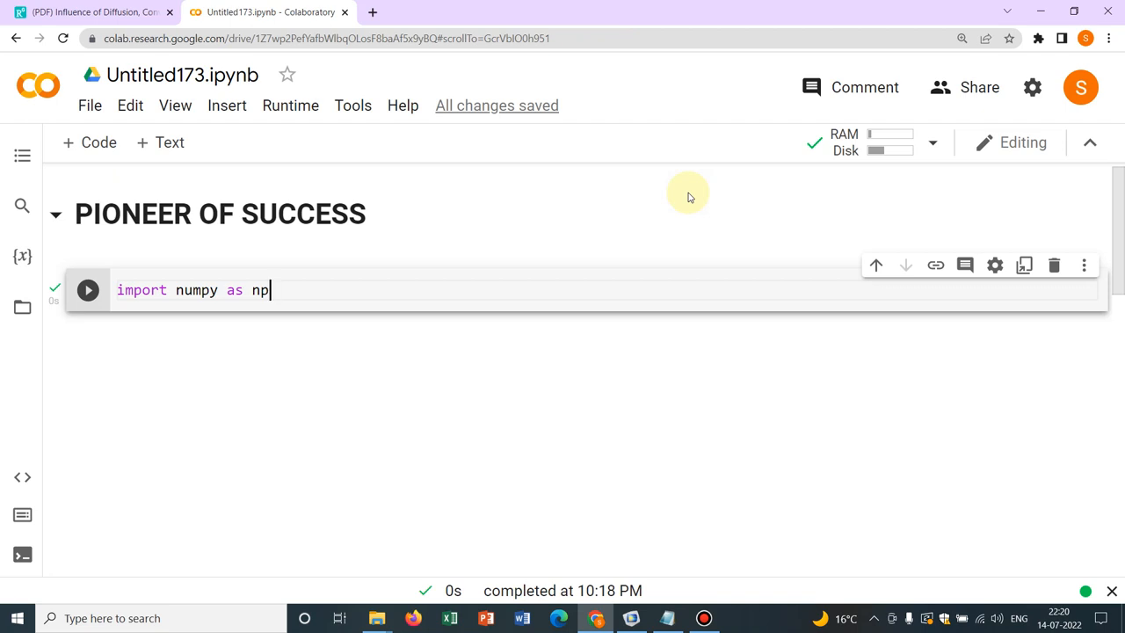
{"action": "mouse_move", "coordinate": [528, 190]}
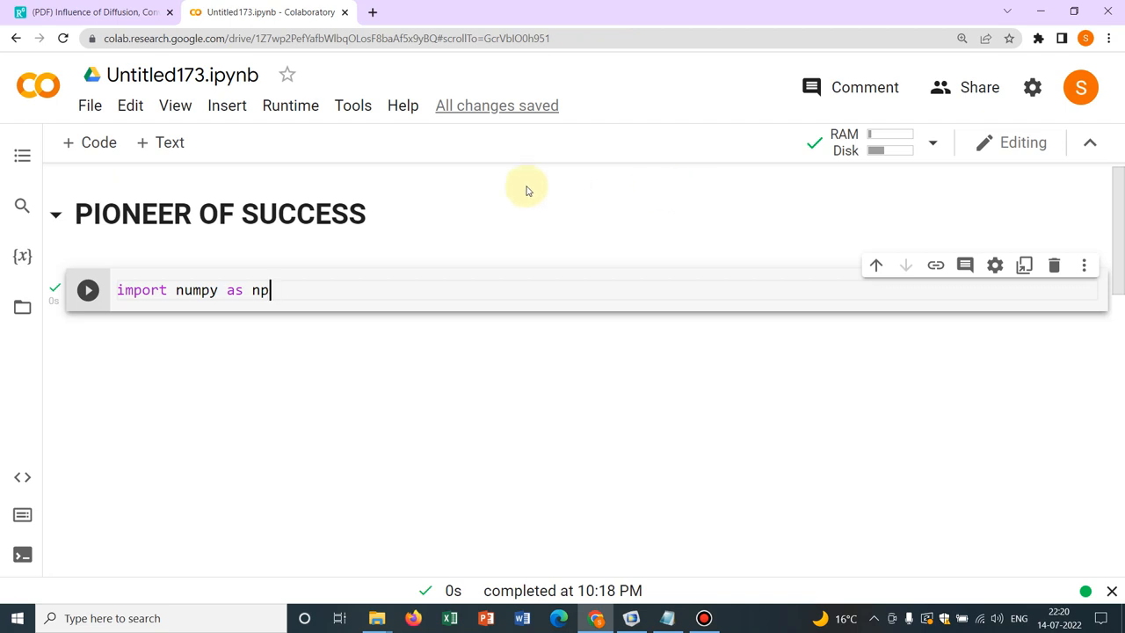
{"action": "mouse_move", "coordinate": [88, 142]}
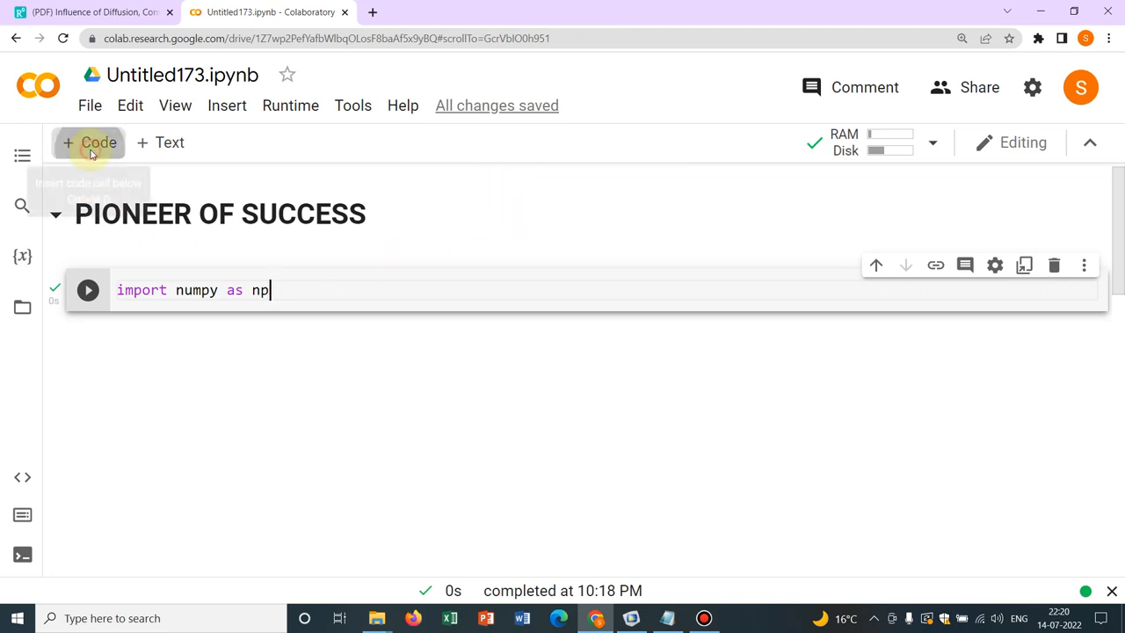
Add a code cell that runs np.arange(6), returning integers 0 through 5.
{"action": "left_click", "coordinate": [88, 142]}
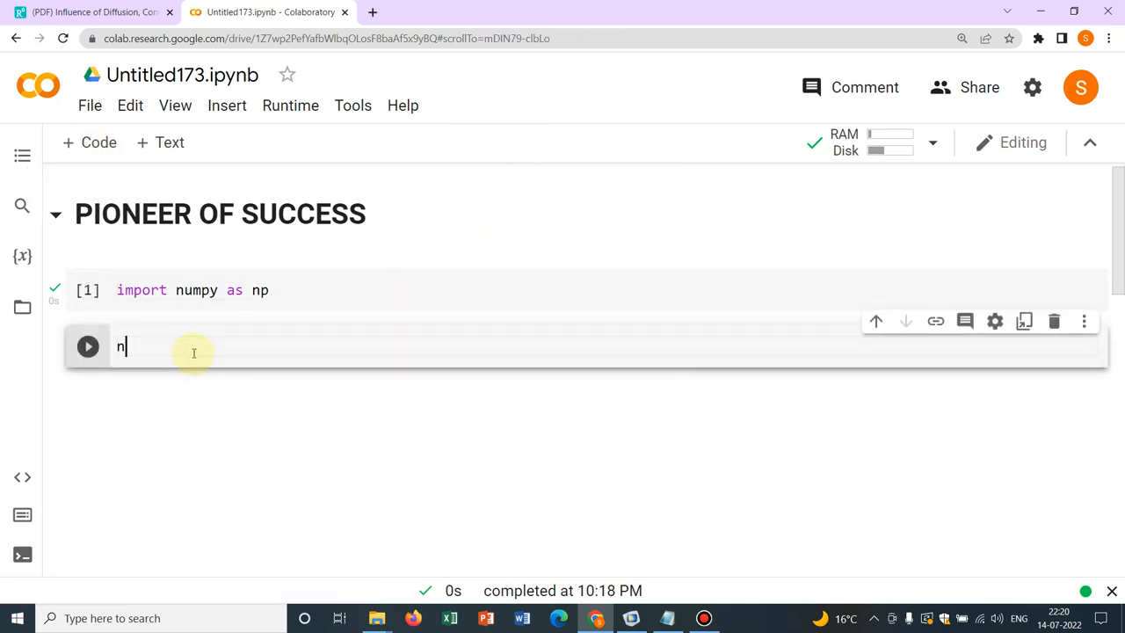
{"action": "type", "text": "p.a"}
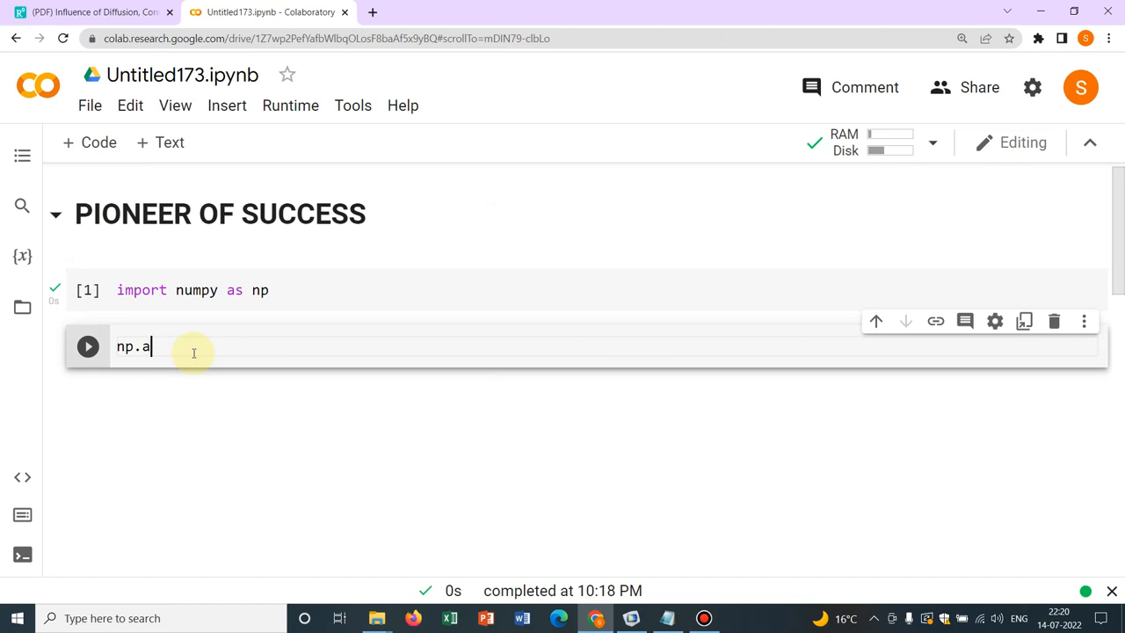
{"action": "type", "text": "range()"}
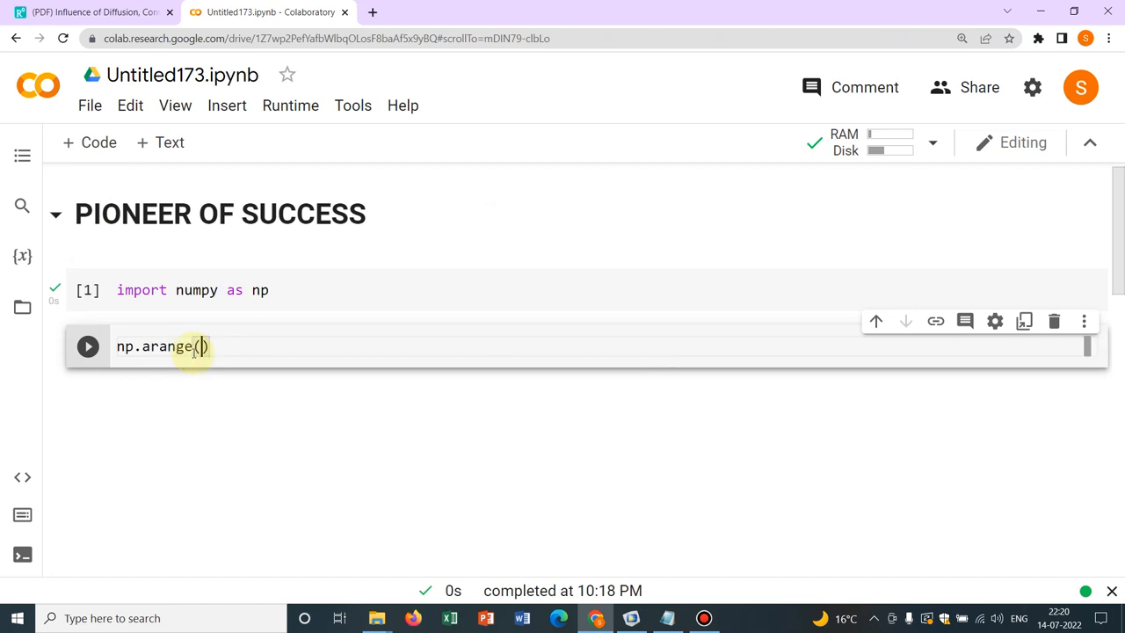
{"action": "type", "text": "6"}
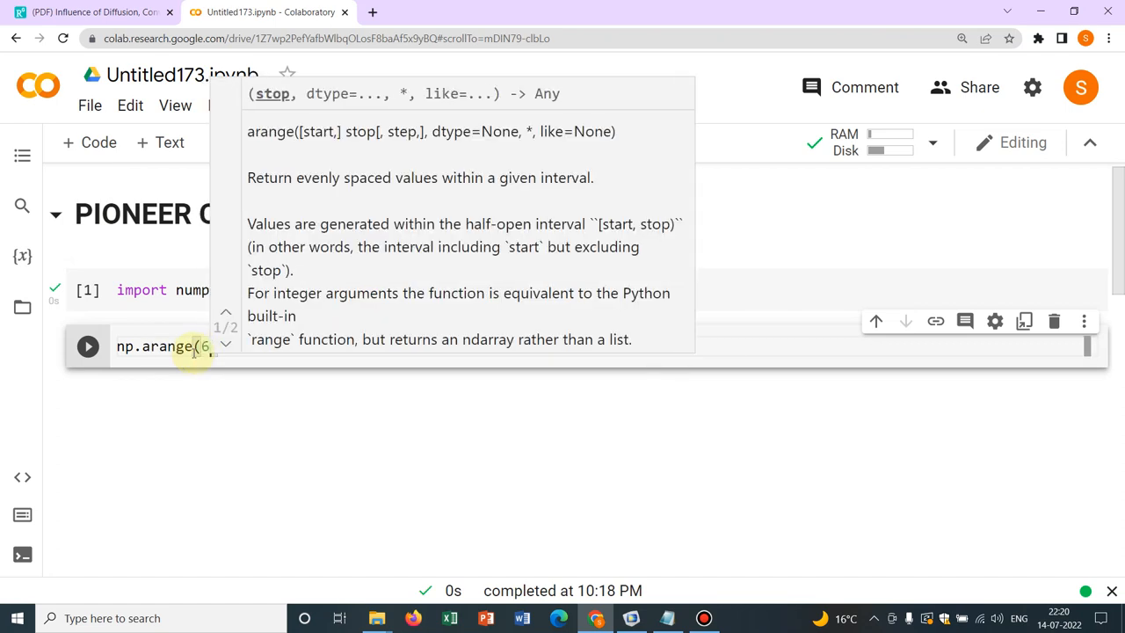
{"action": "left_click", "coordinate": [88, 345]}
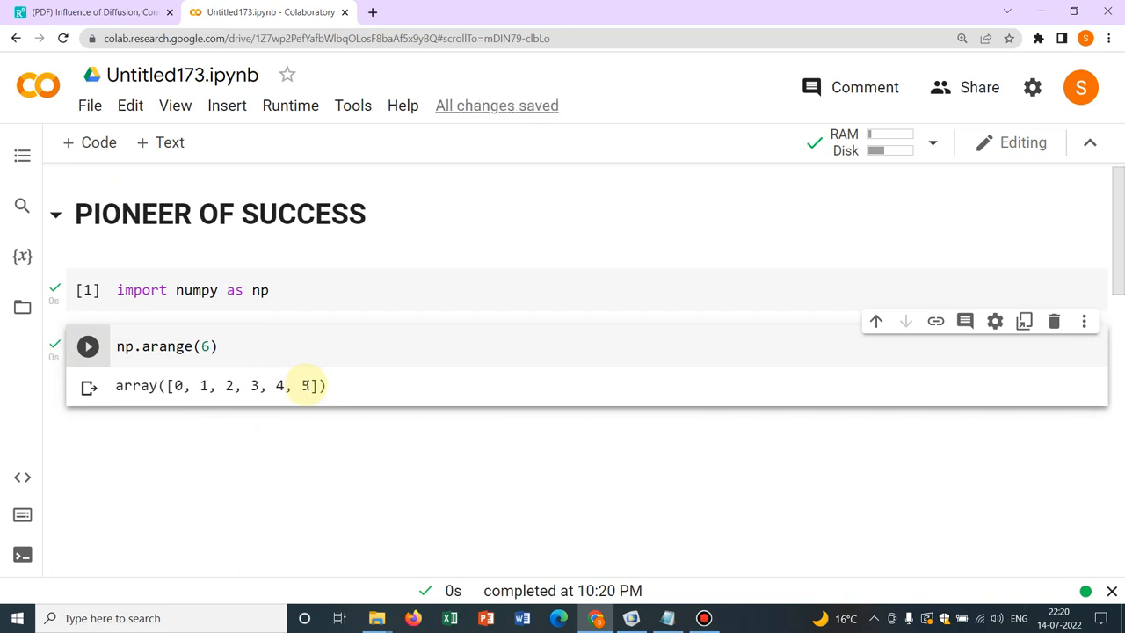
{"action": "mouse_move", "coordinate": [246, 378]}
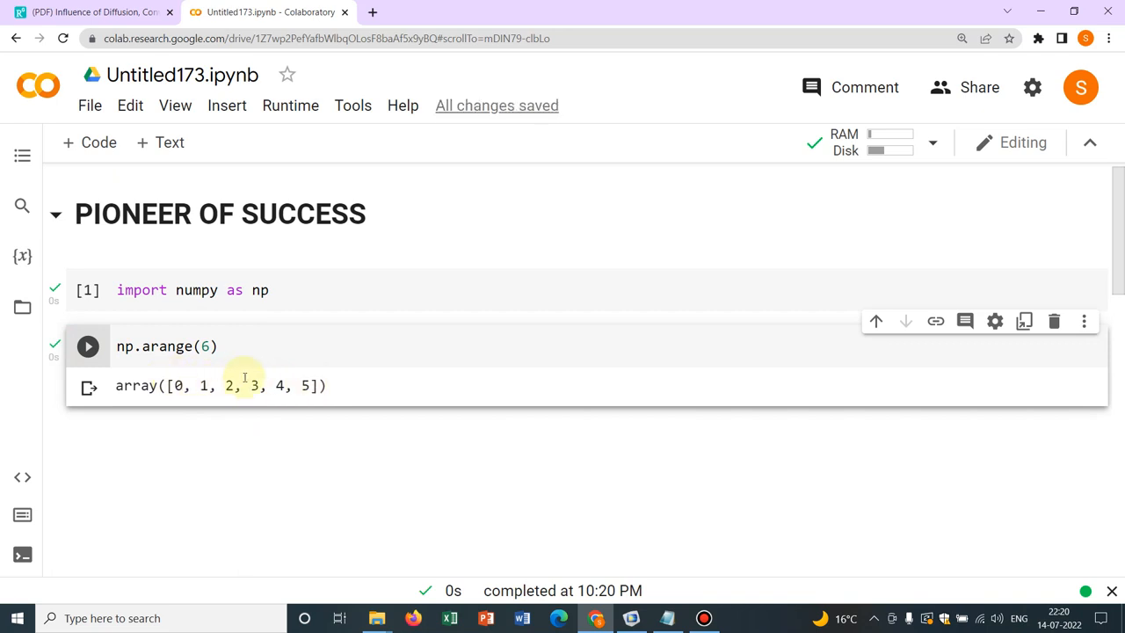
{"action": "mouse_move", "coordinate": [316, 384]}
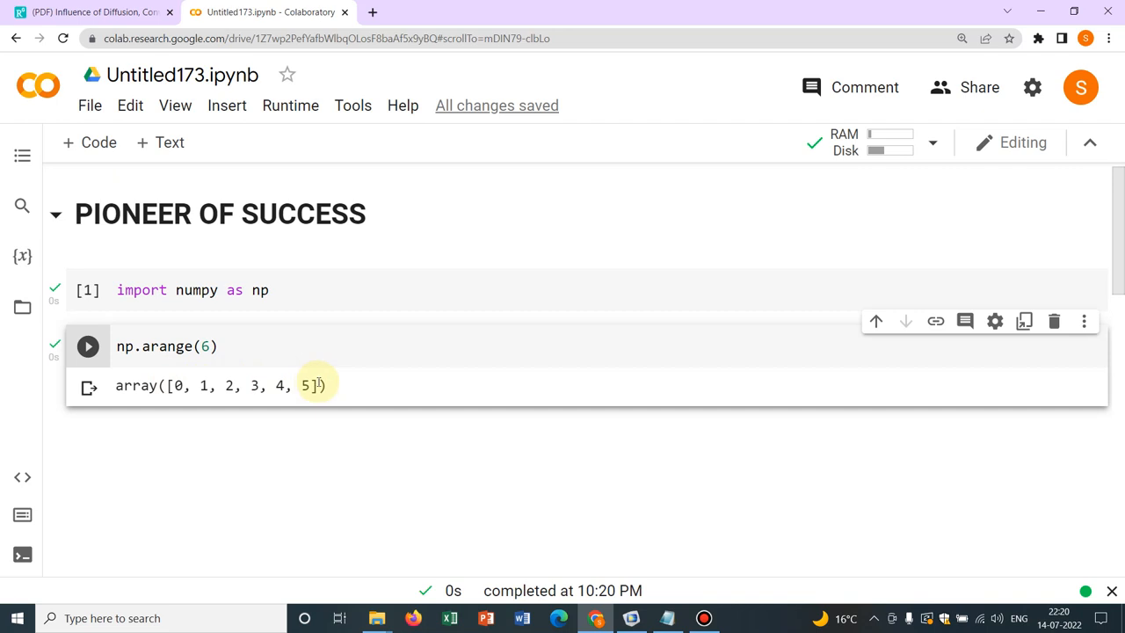
{"action": "mouse_move", "coordinate": [190, 393]}
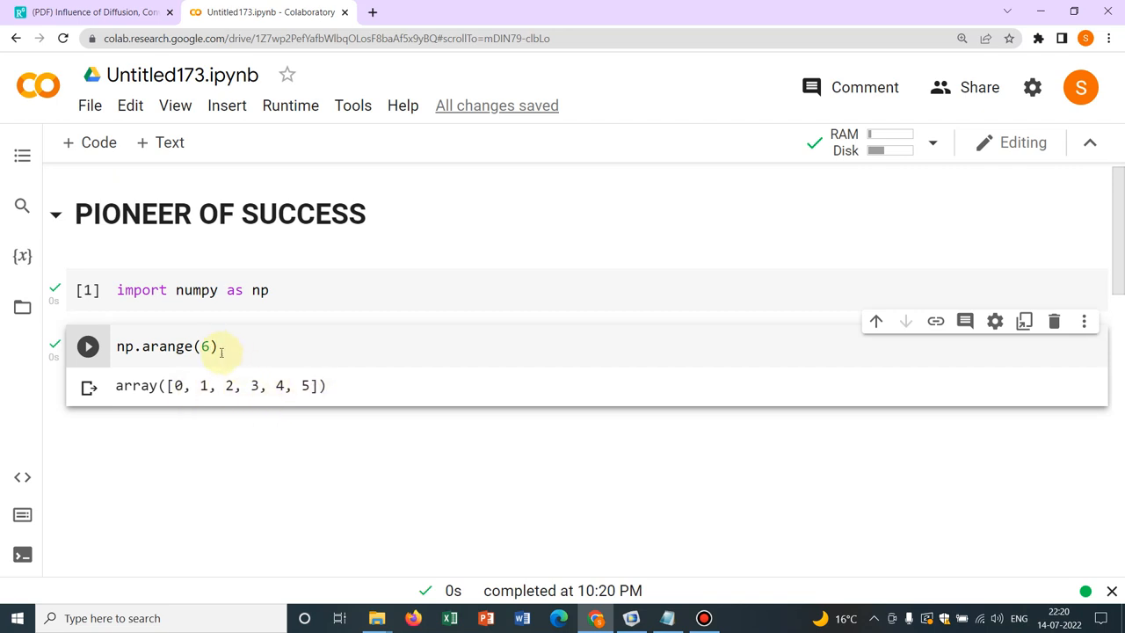
Change the arange argument to 12 and rerun, returning integers 0 through 11.
{"action": "key", "text": "Backspace"}
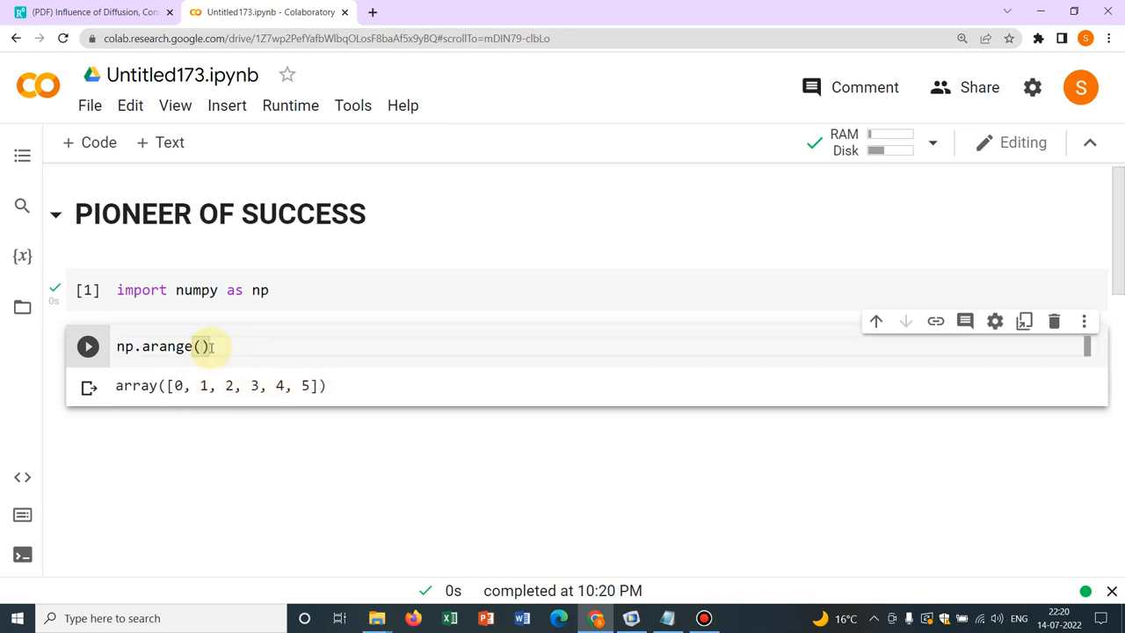
{"action": "type", "text": "12"}
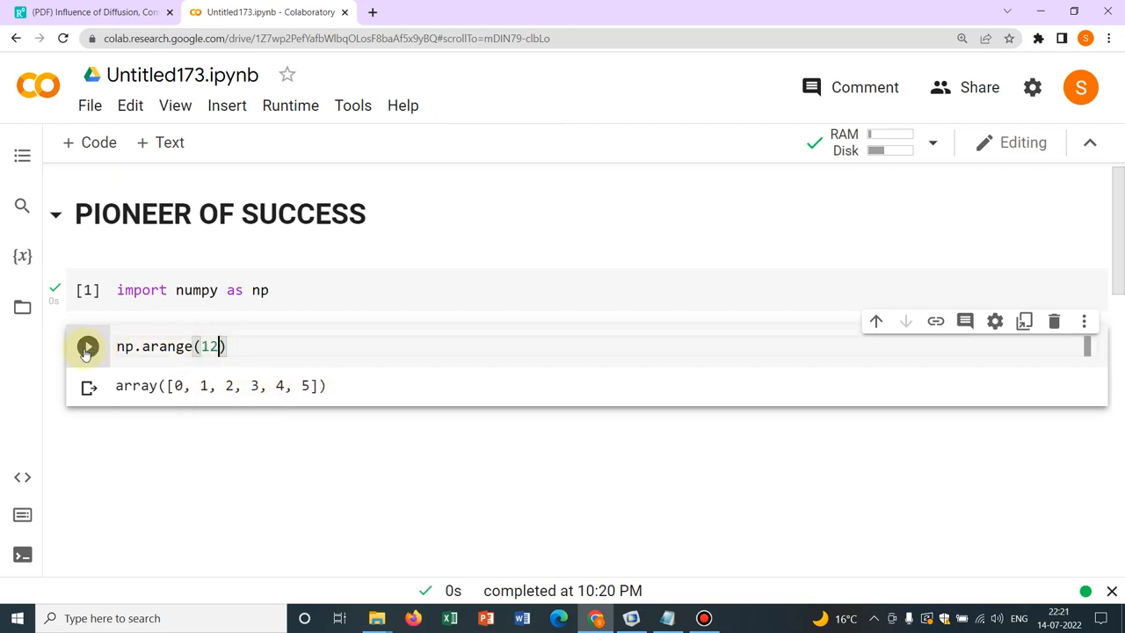
{"action": "left_click", "coordinate": [88, 345]}
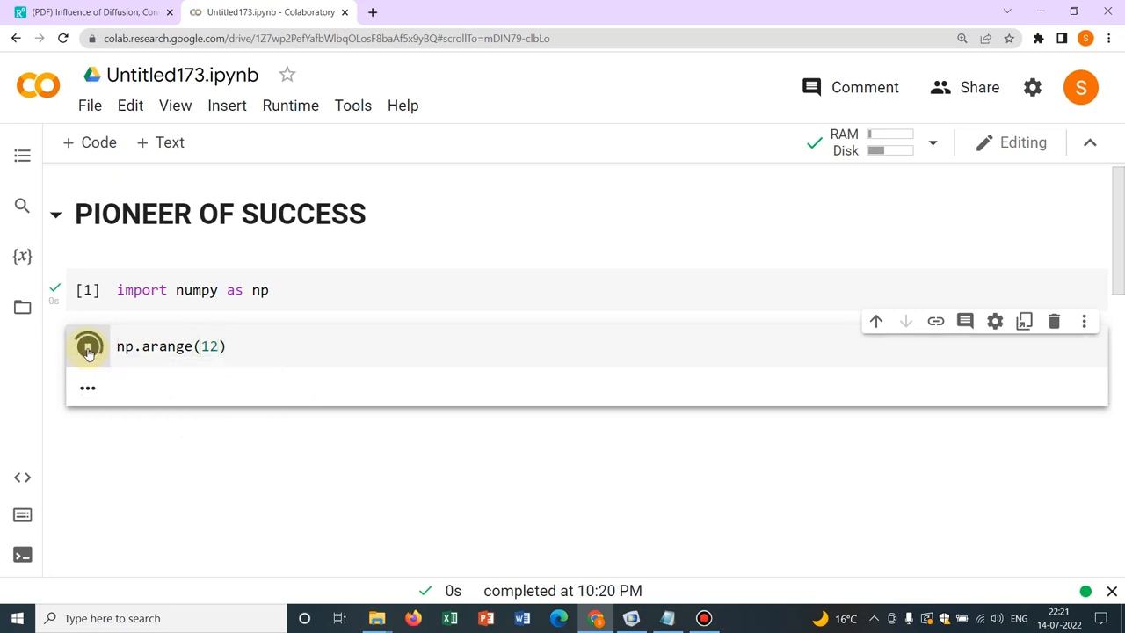
{"action": "left_click", "coordinate": [88, 344]}
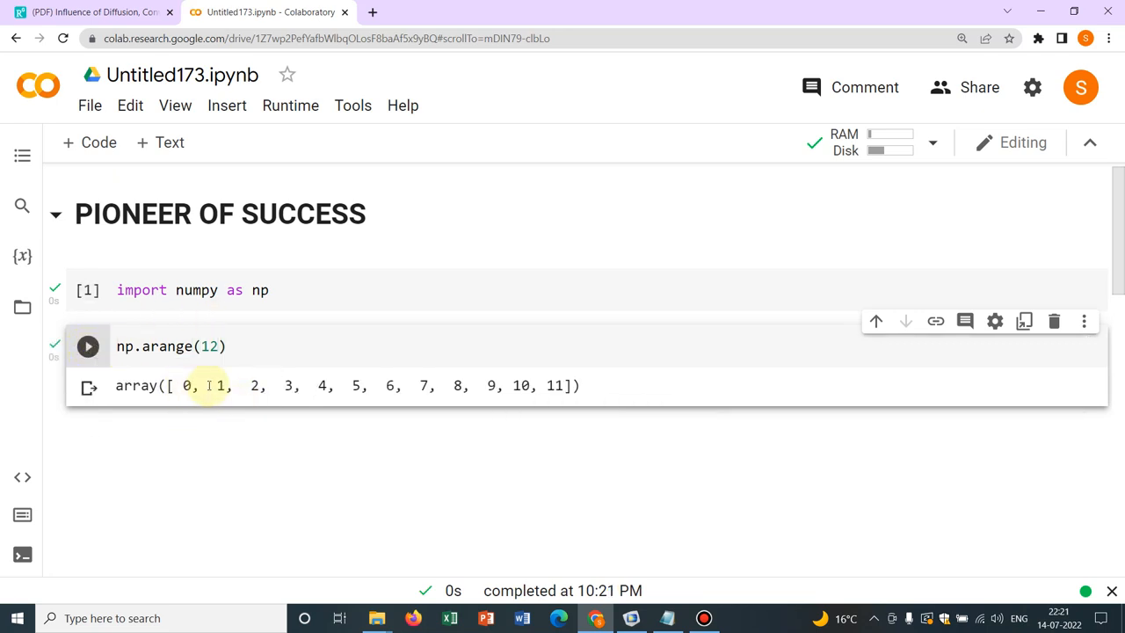
{"action": "mouse_move", "coordinate": [351, 408]}
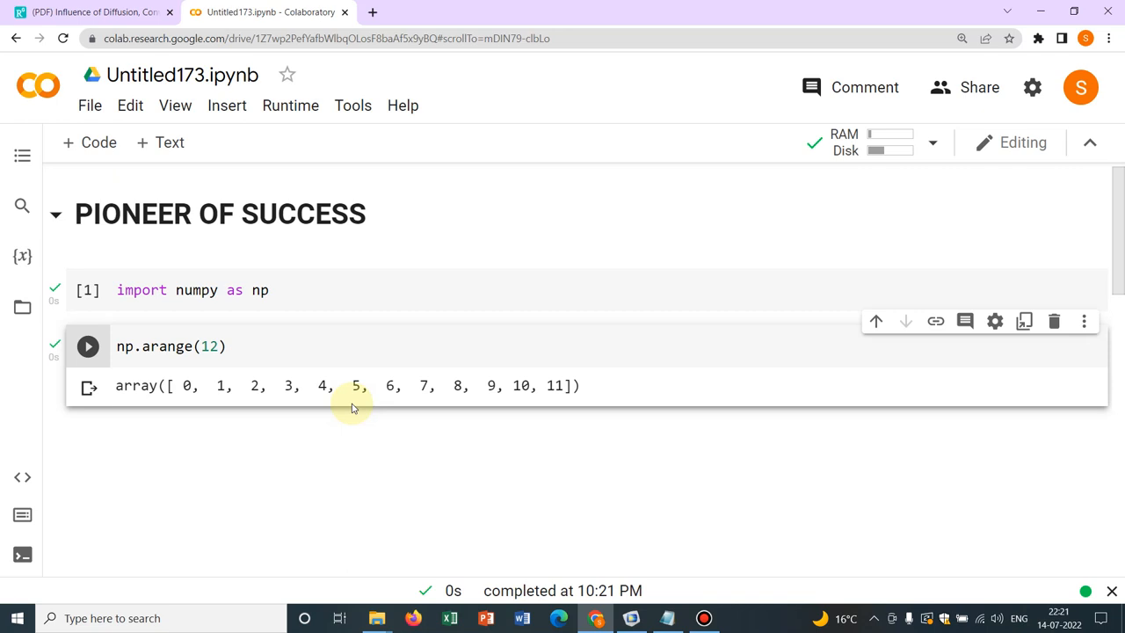
Run np.arange(5,15,3) in a new cell, returning 5, 8, 11, 14.
{"action": "left_click", "coordinate": [87, 142]}
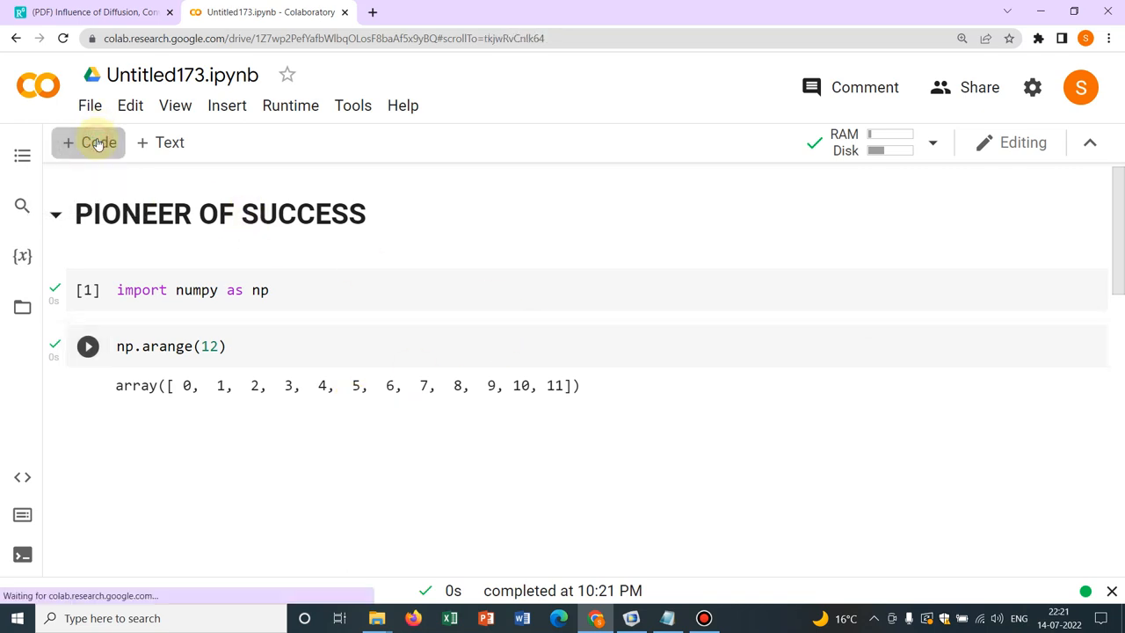
{"action": "left_click", "coordinate": [87, 142]}
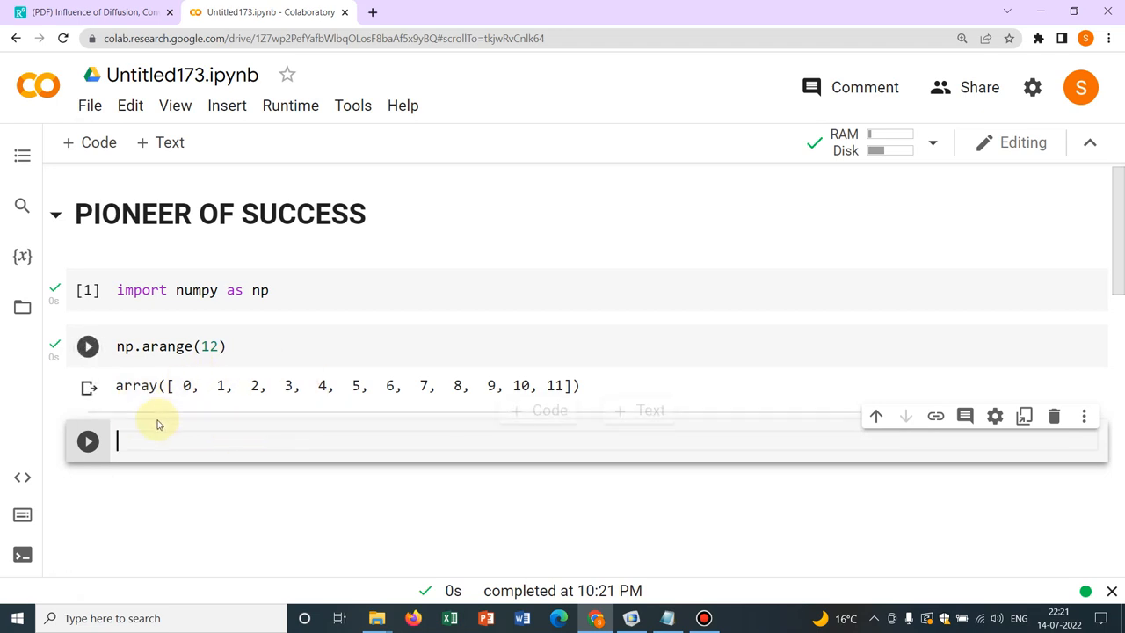
{"action": "mouse_move", "coordinate": [320, 420]}
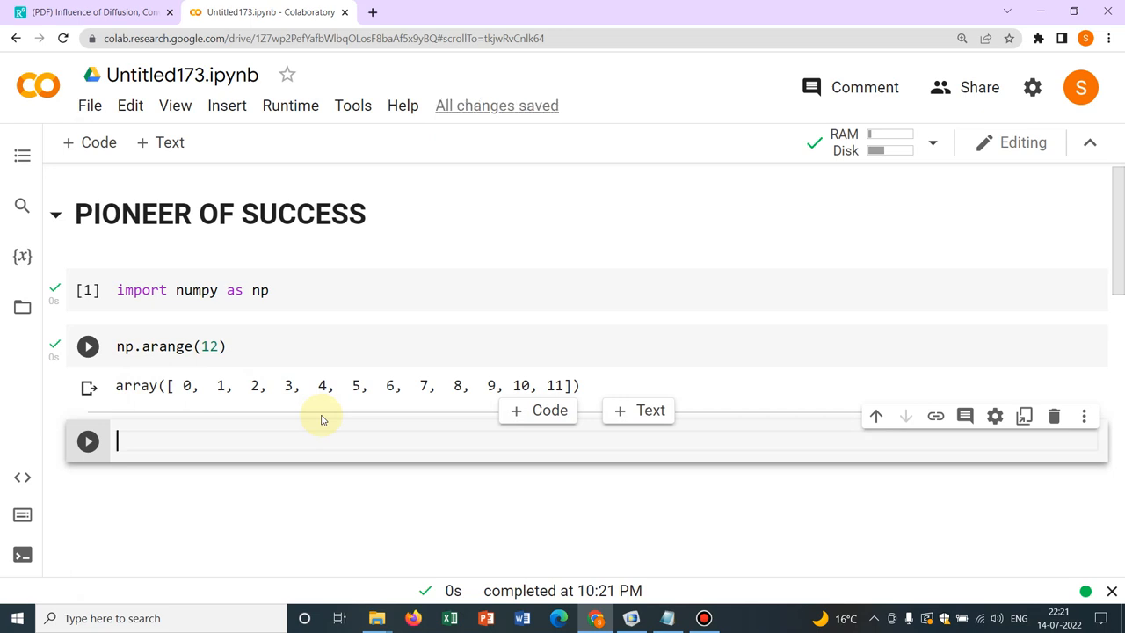
{"action": "type", "text": "np."}
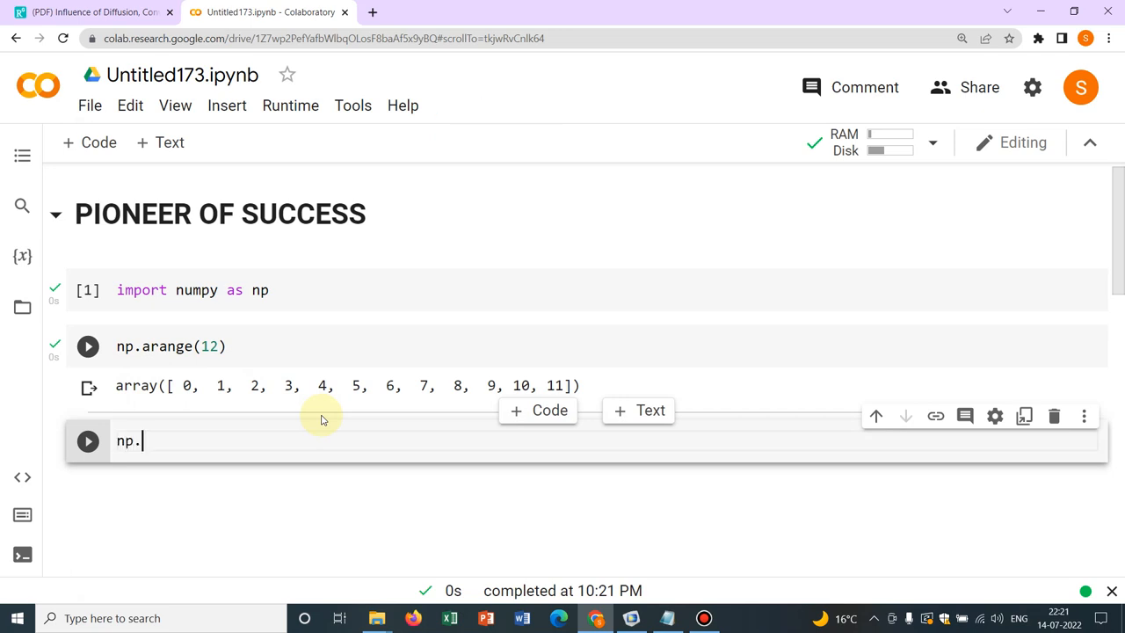
{"action": "type", "text": "arange("}
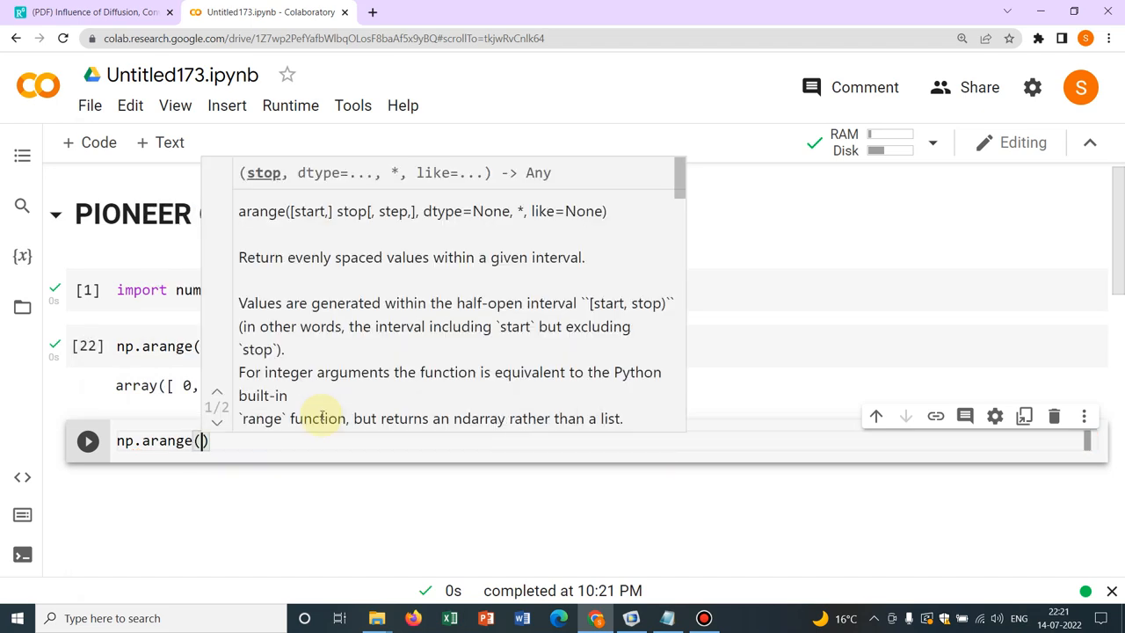
{"action": "type", "text": "5"}
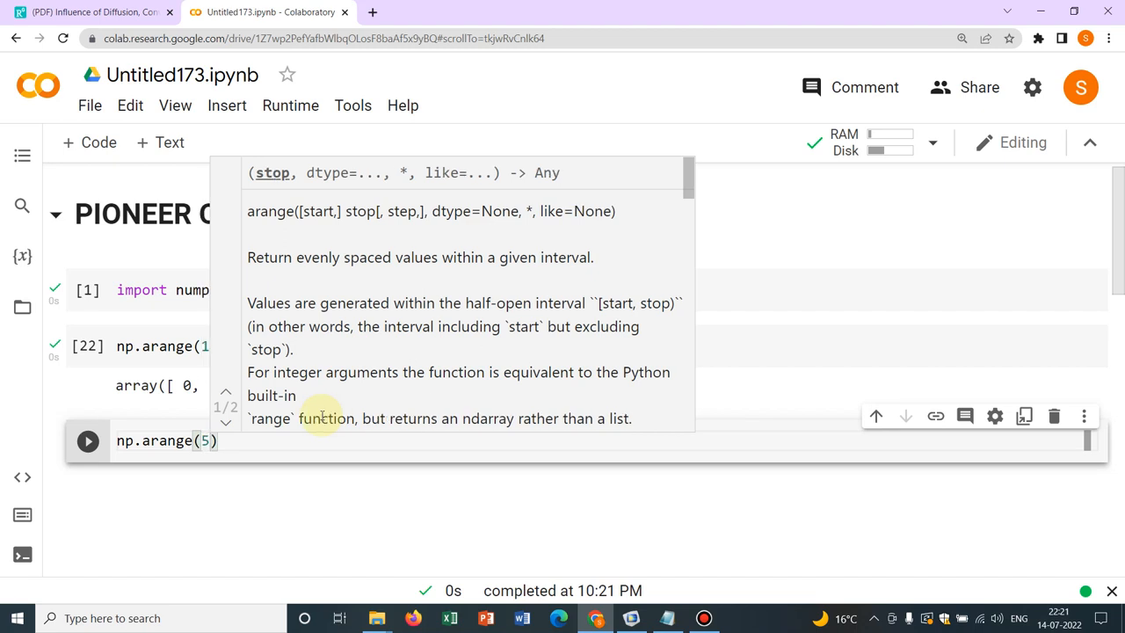
{"action": "type", "text": ","}
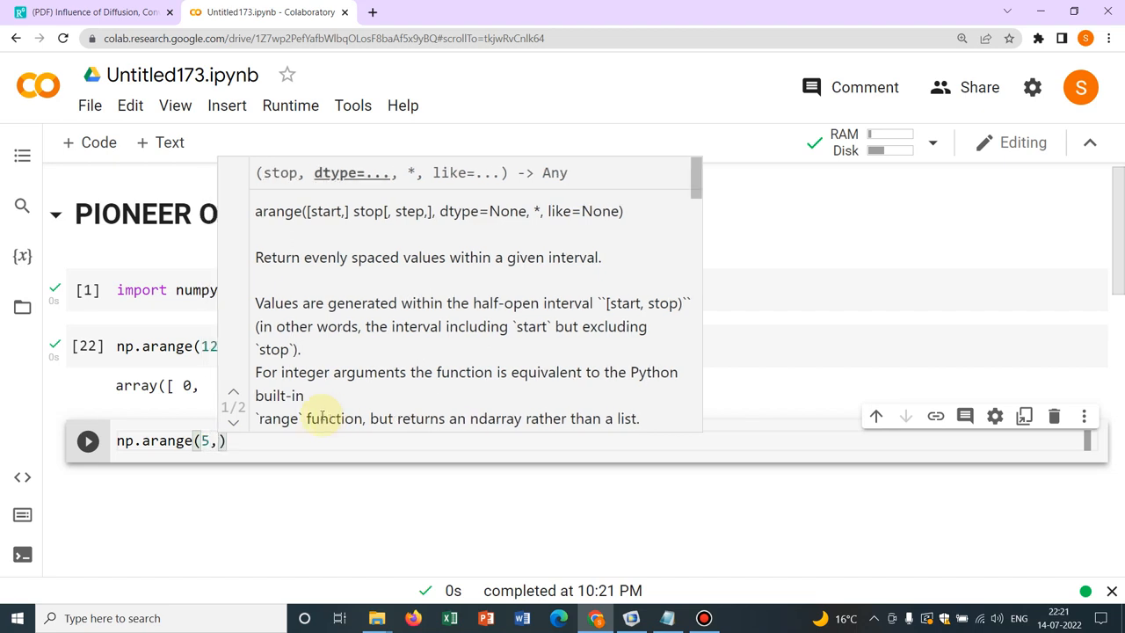
{"action": "type", "text": "15,3"}
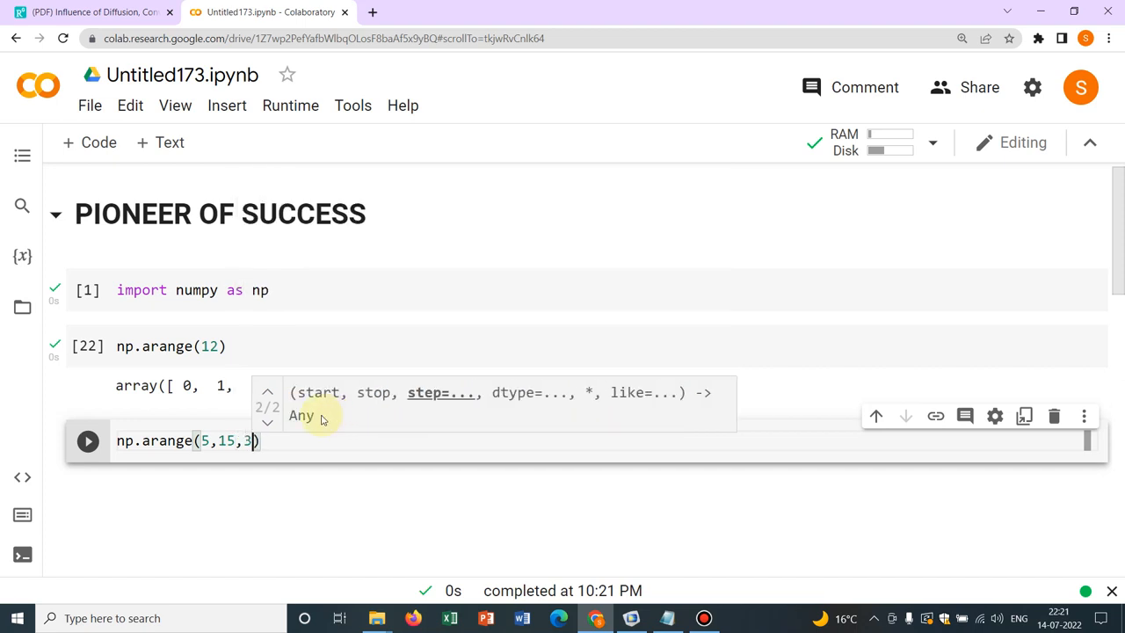
{"action": "left_click", "coordinate": [88, 440]}
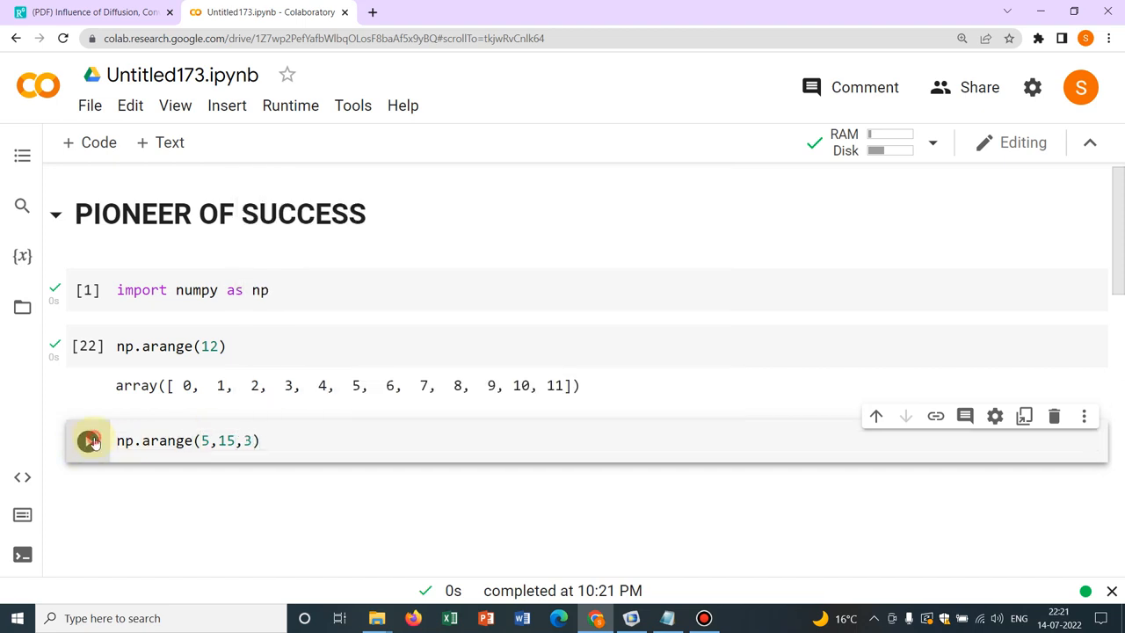
{"action": "left_click", "coordinate": [87, 439]}
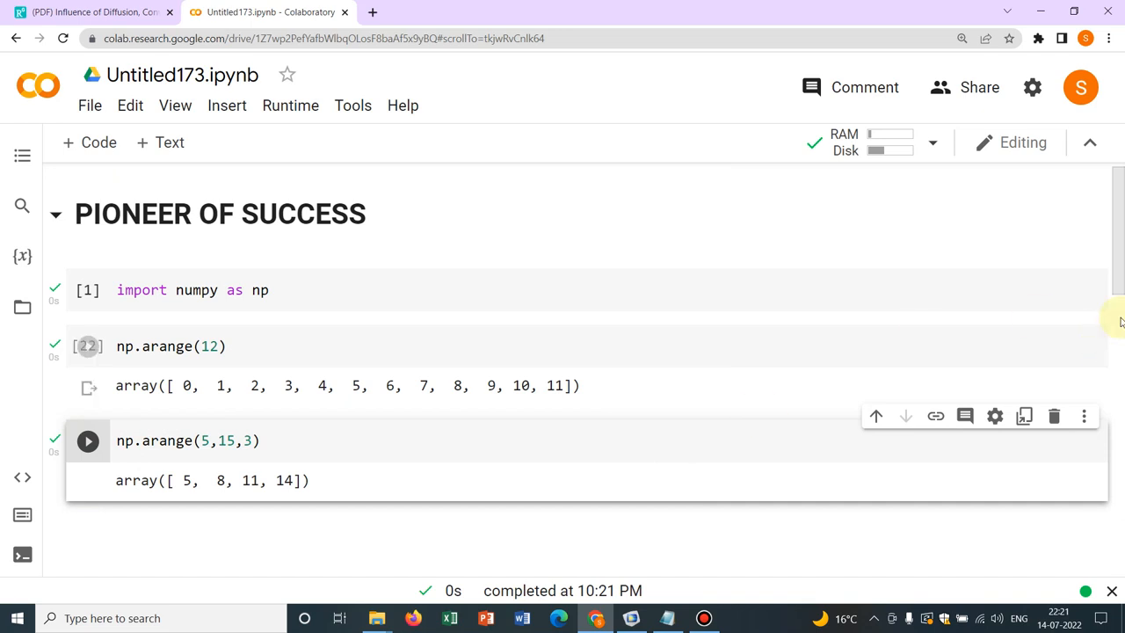
{"action": "scroll", "scroll_direction": "up", "scroll_amount": 3}
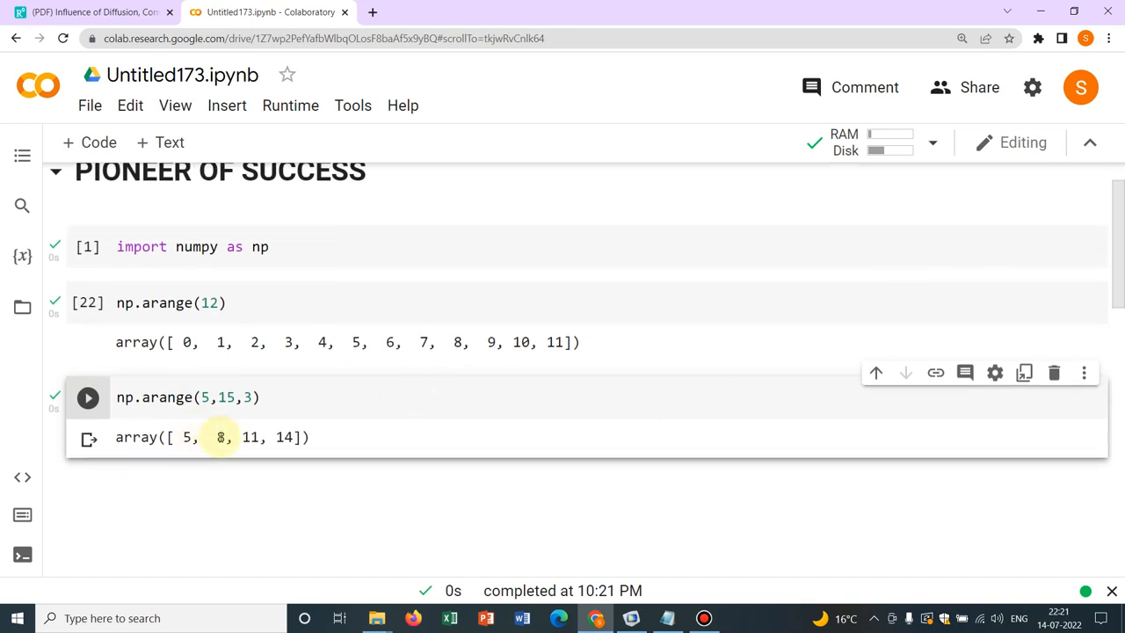
{"action": "mouse_move", "coordinate": [246, 436]}
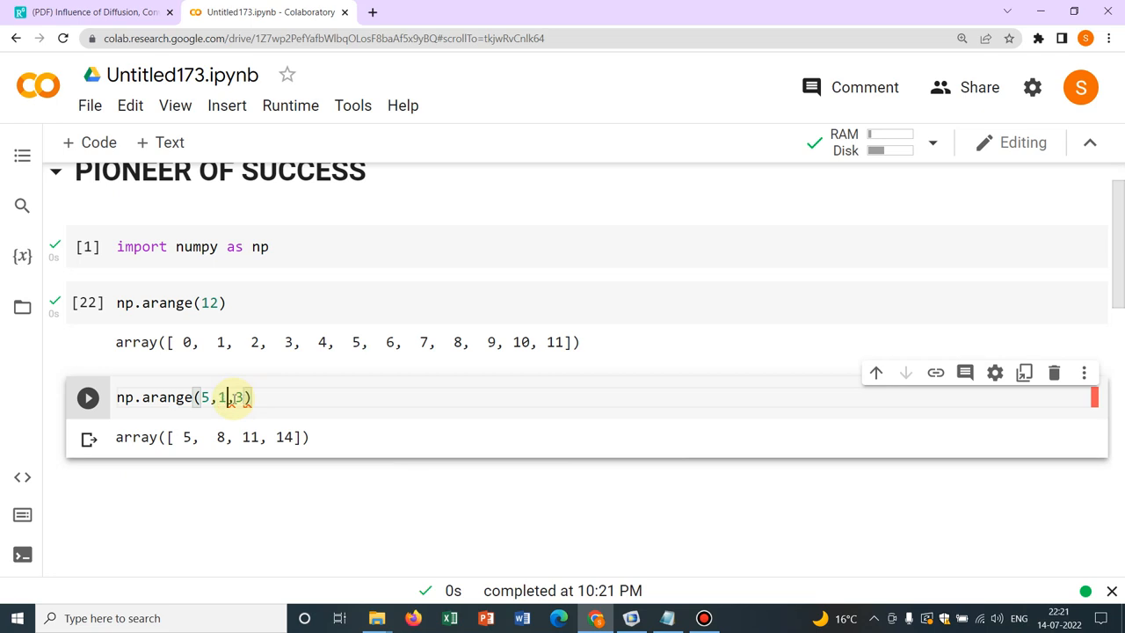
Raise the arange stop to 105 and rerun, giving the stepped array 5 to 104.
{"action": "left_click", "coordinate": [88, 397]}
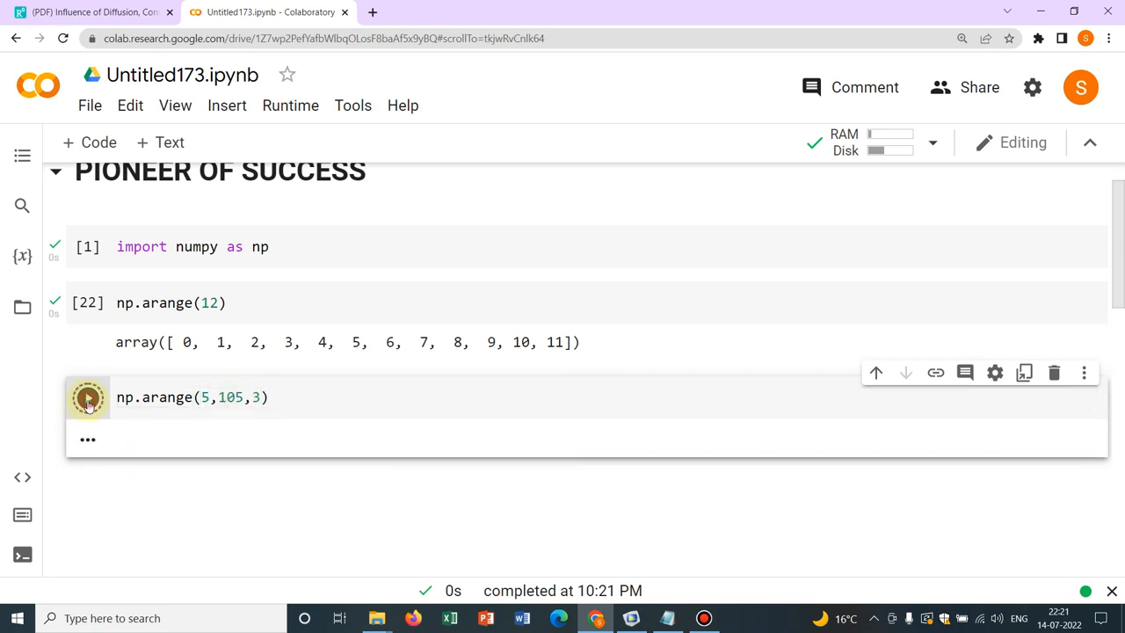
{"action": "left_click", "coordinate": [87, 398]}
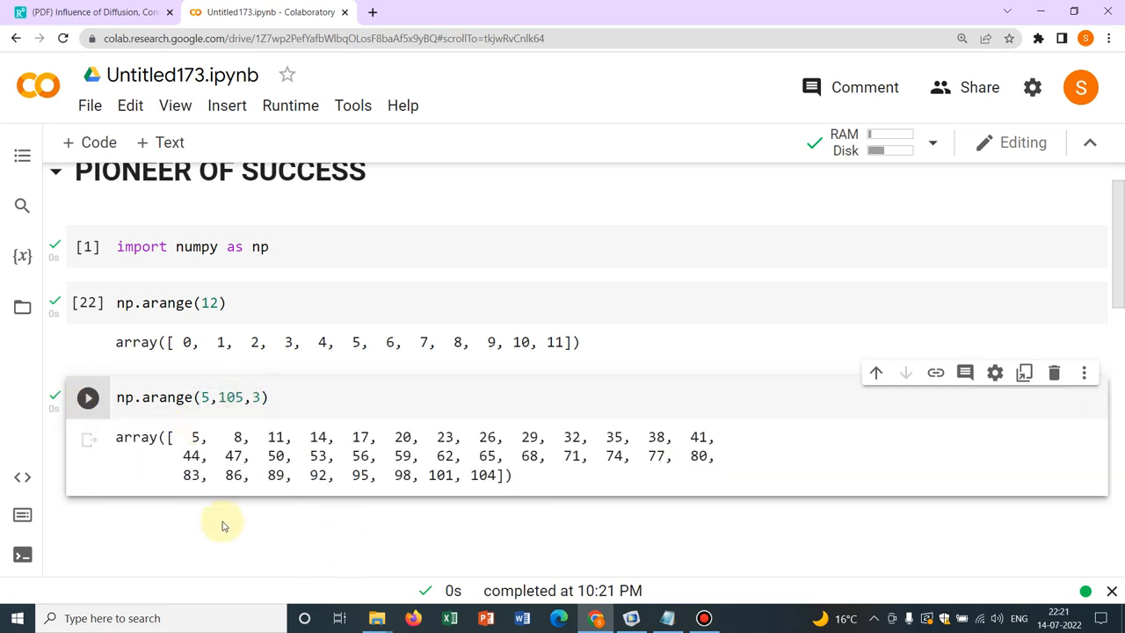
{"action": "mouse_move", "coordinate": [358, 513]}
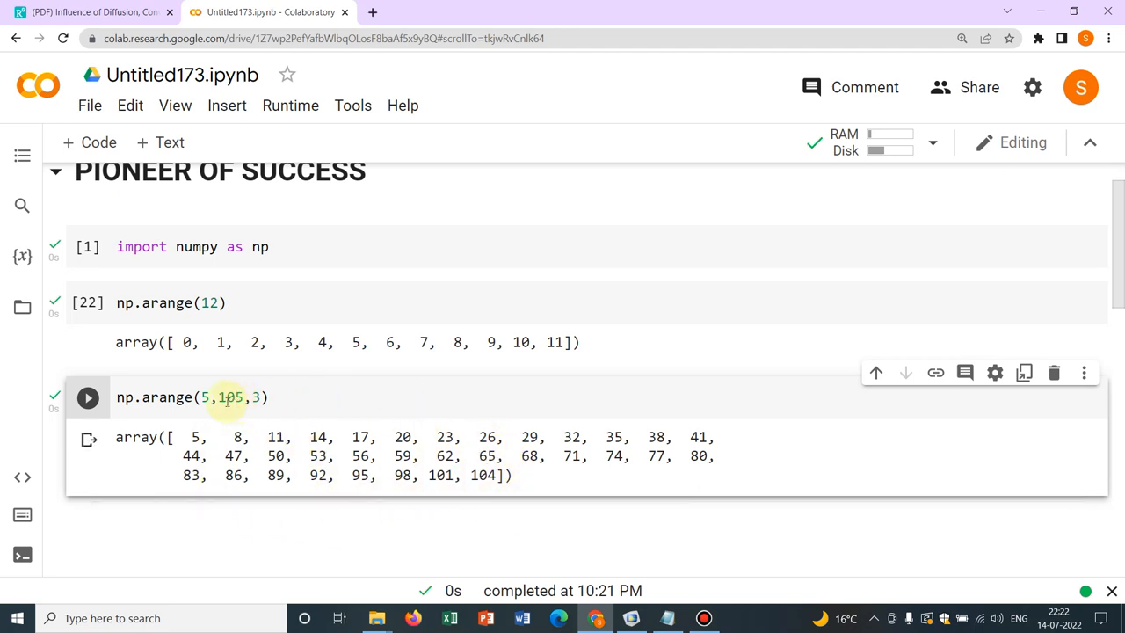
{"action": "mouse_move", "coordinate": [377, 524]}
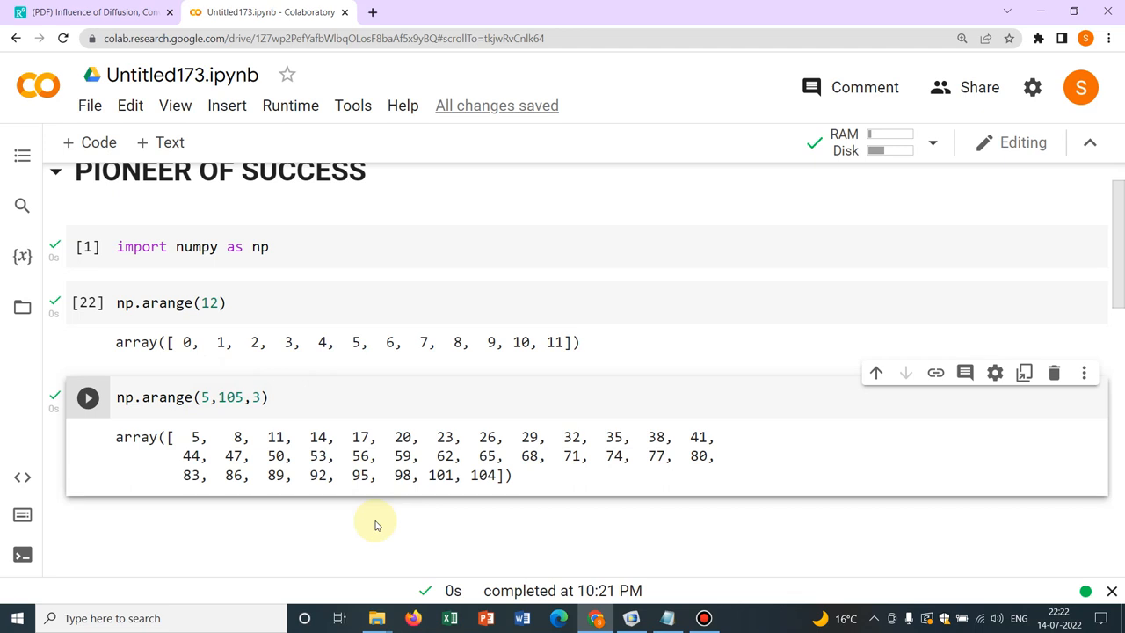
{"action": "mouse_move", "coordinate": [98, 142]}
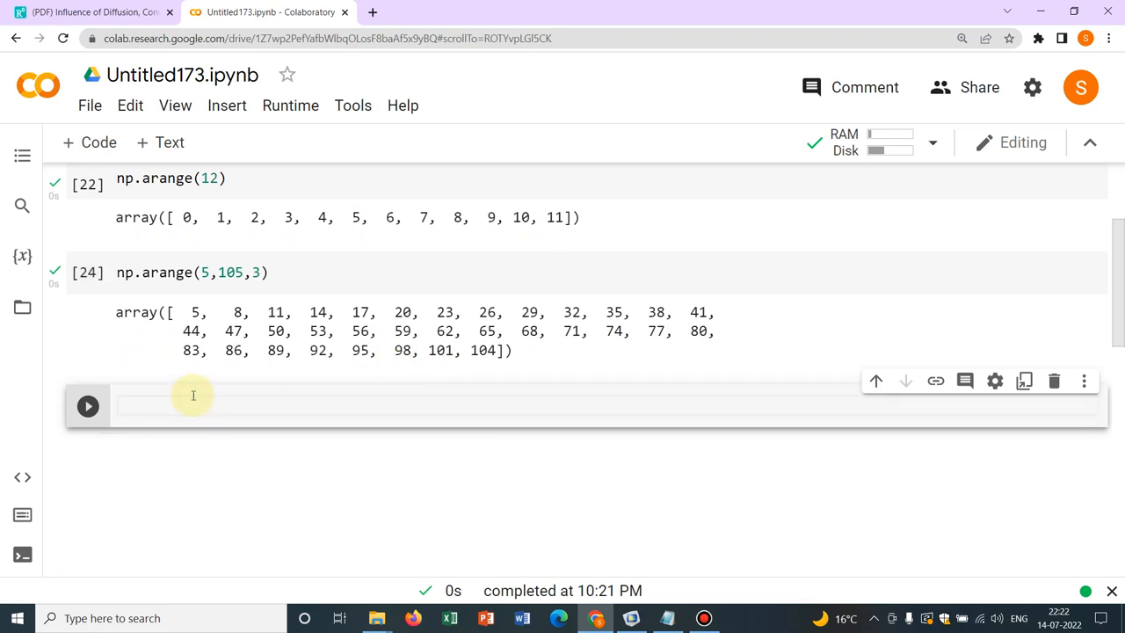
Run np.linspace starting at 0 with num=10 samples in a new cell.
{"action": "type", "text": "np."}
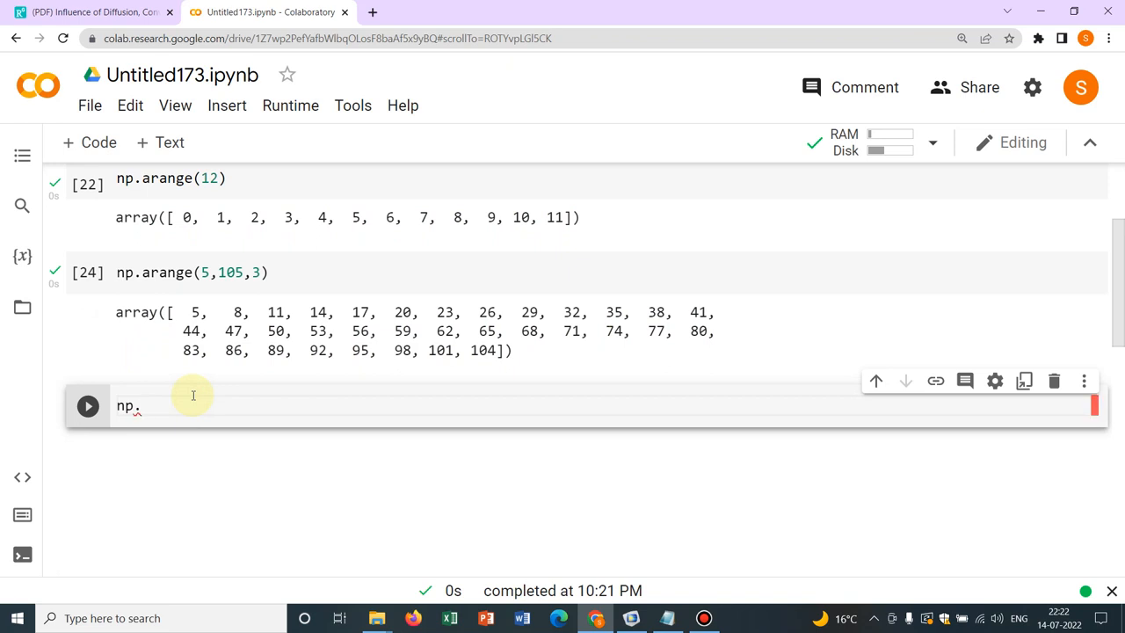
{"action": "type", "text": "linspace("}
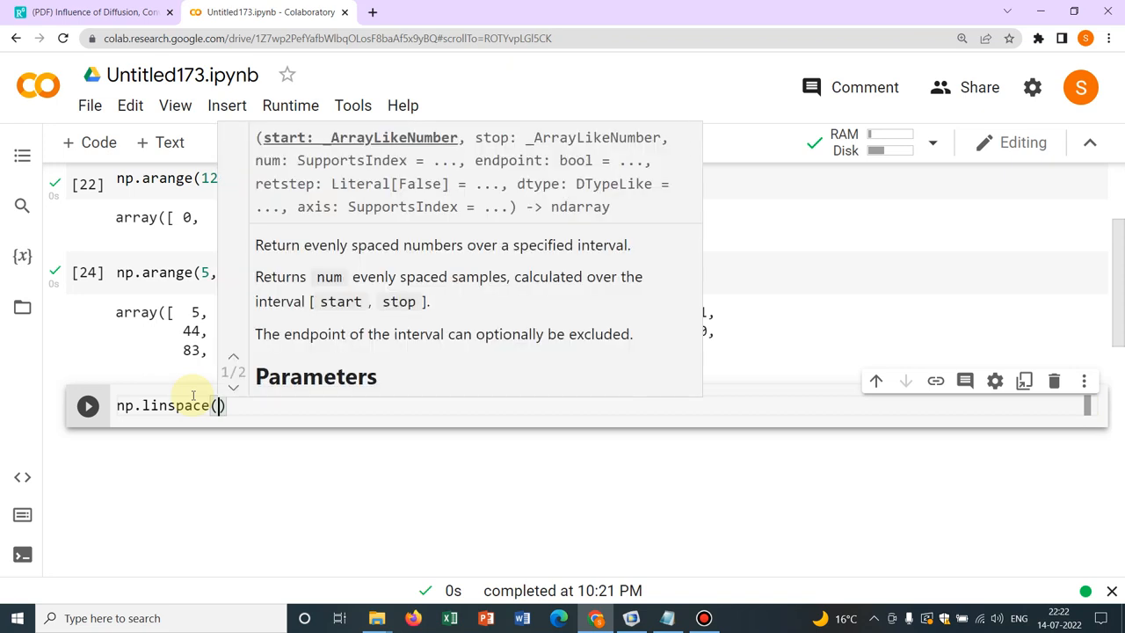
{"action": "type", "text": "0,15,"}
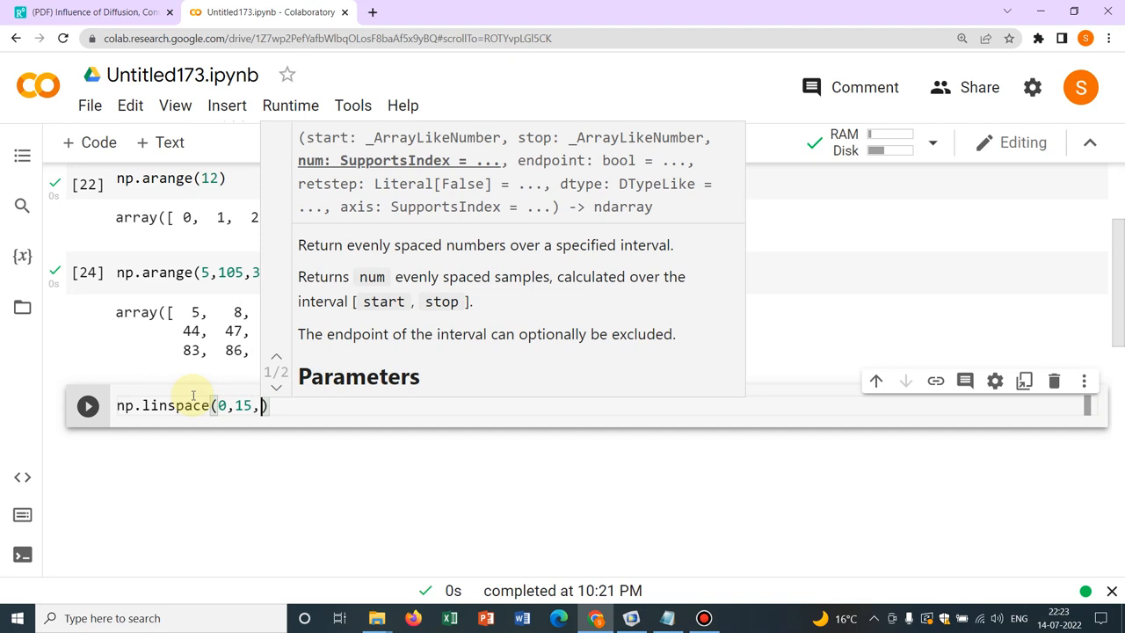
{"action": "type", "text": "num"}
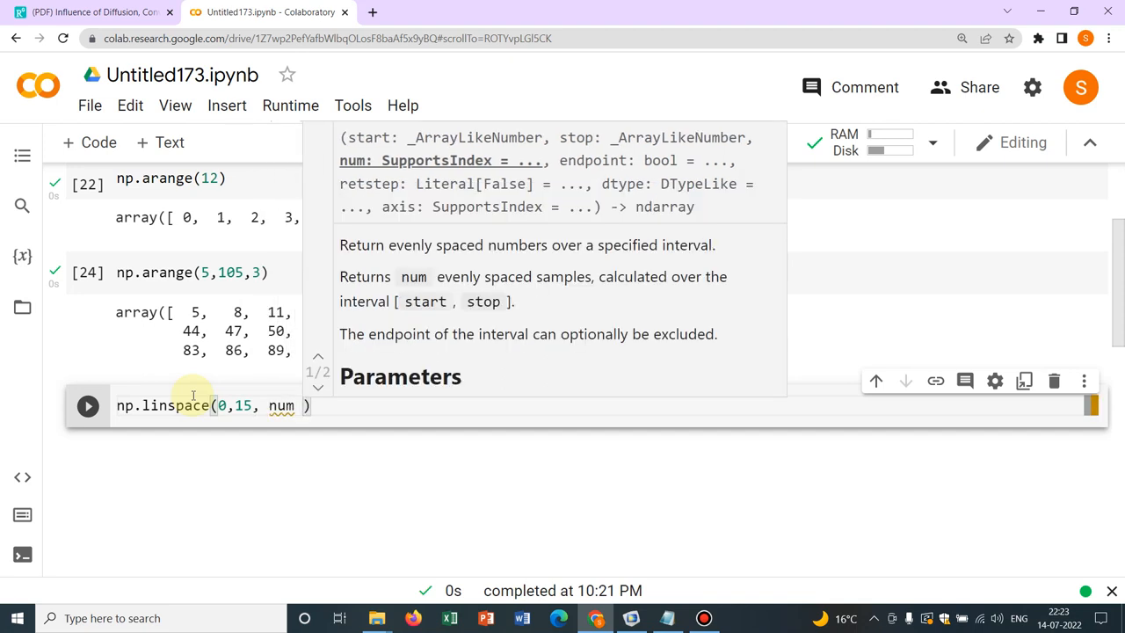
{"action": "type", "text": "="}
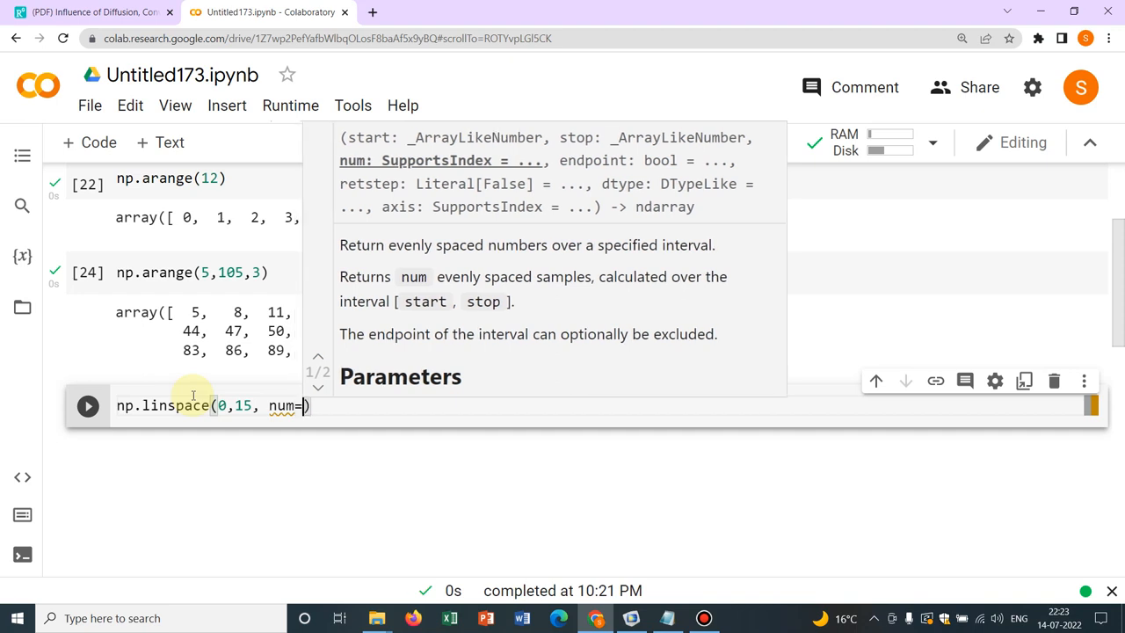
{"action": "type", "text": "10"}
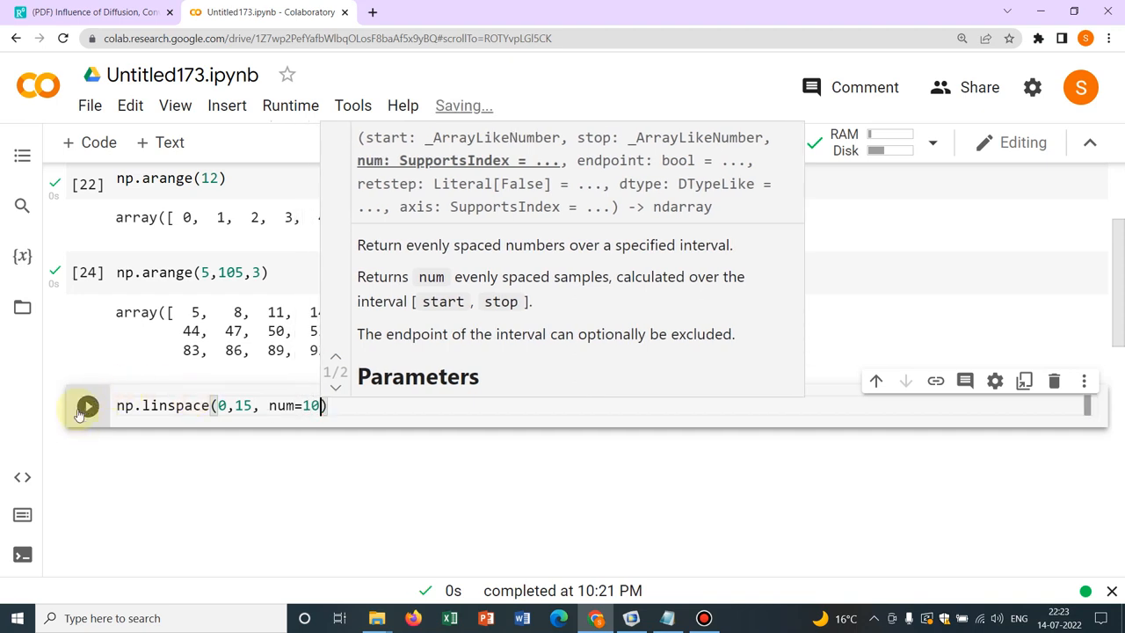
{"action": "left_click", "coordinate": [88, 405]}
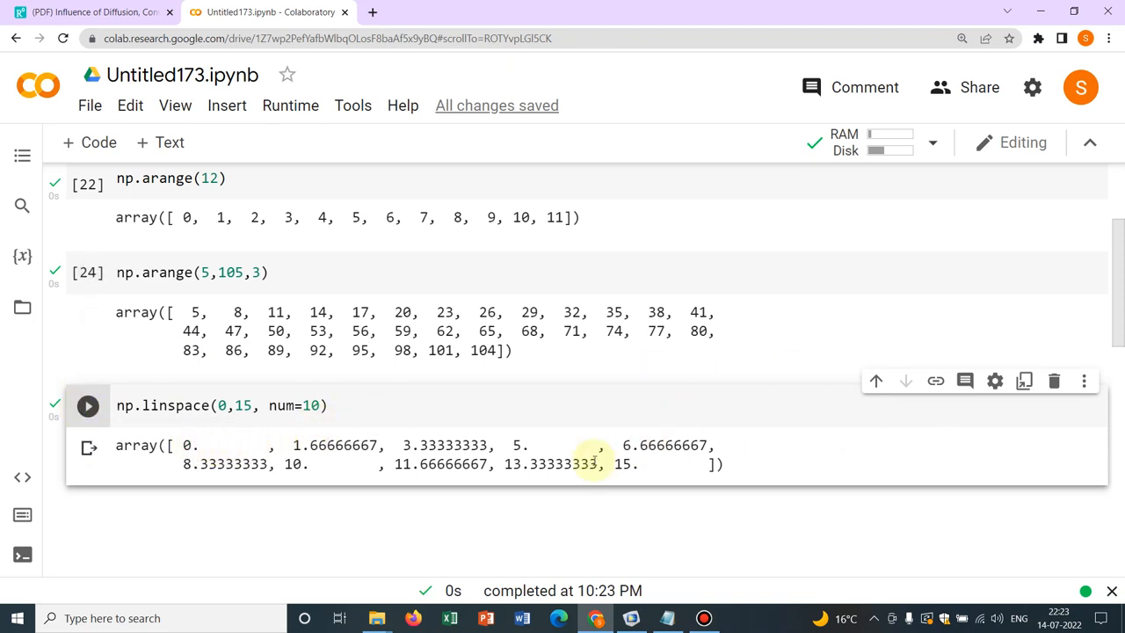
{"action": "mouse_move", "coordinate": [295, 484]}
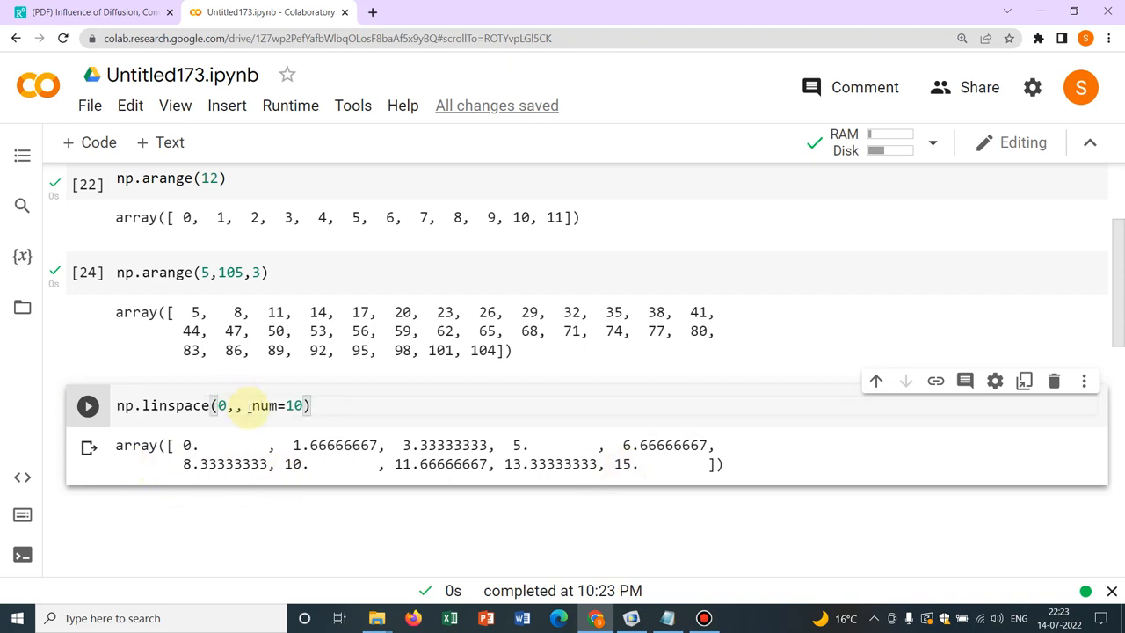
Try linspace variants with the end raised to 20 and the start set to 1.
{"action": "type", "text": "20"}
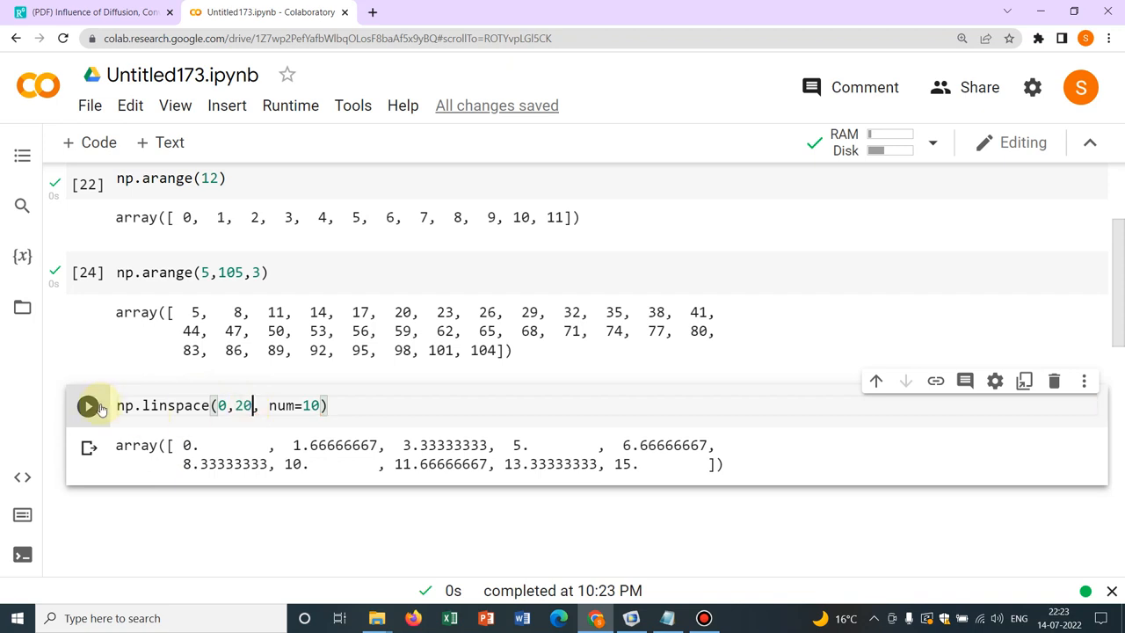
{"action": "left_click", "coordinate": [87, 404]}
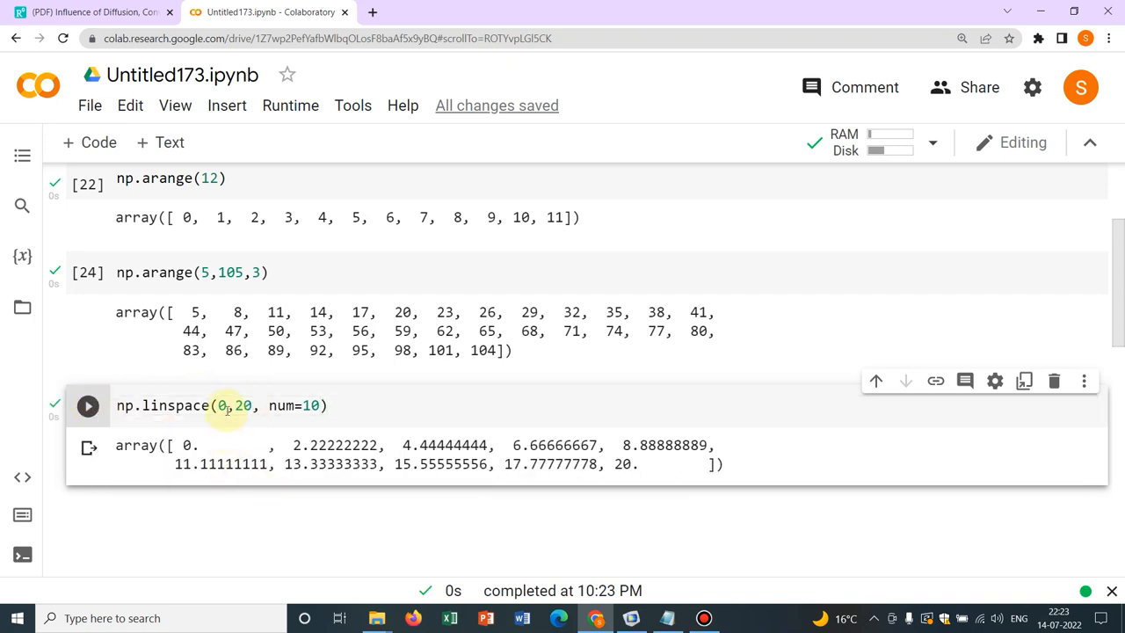
{"action": "type", "text": "1"}
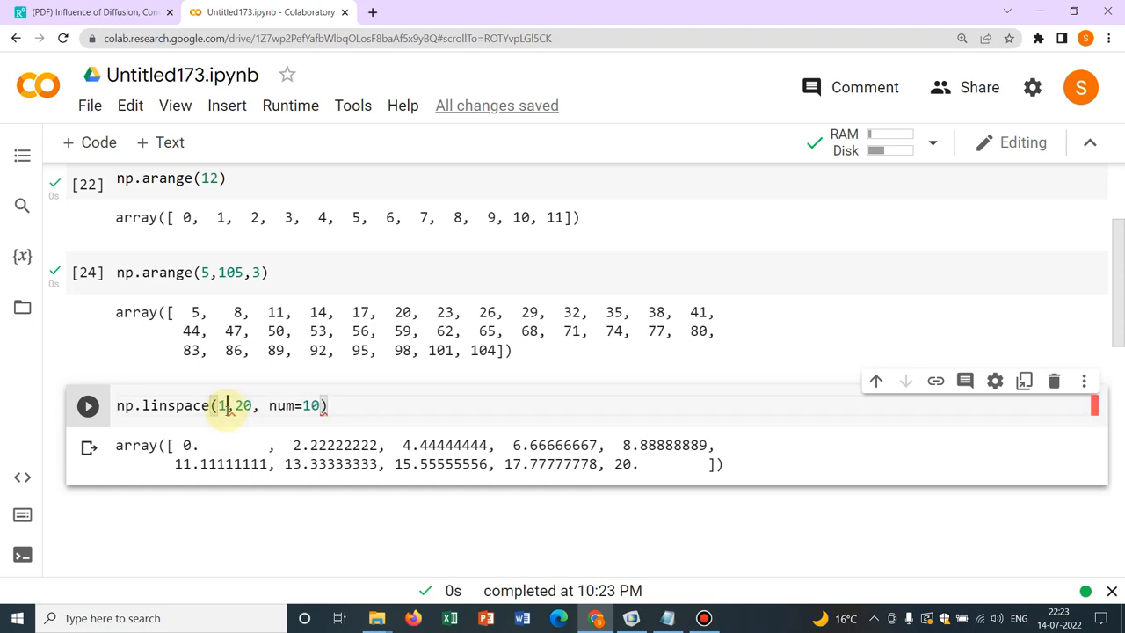
{"action": "left_click", "coordinate": [88, 405]}
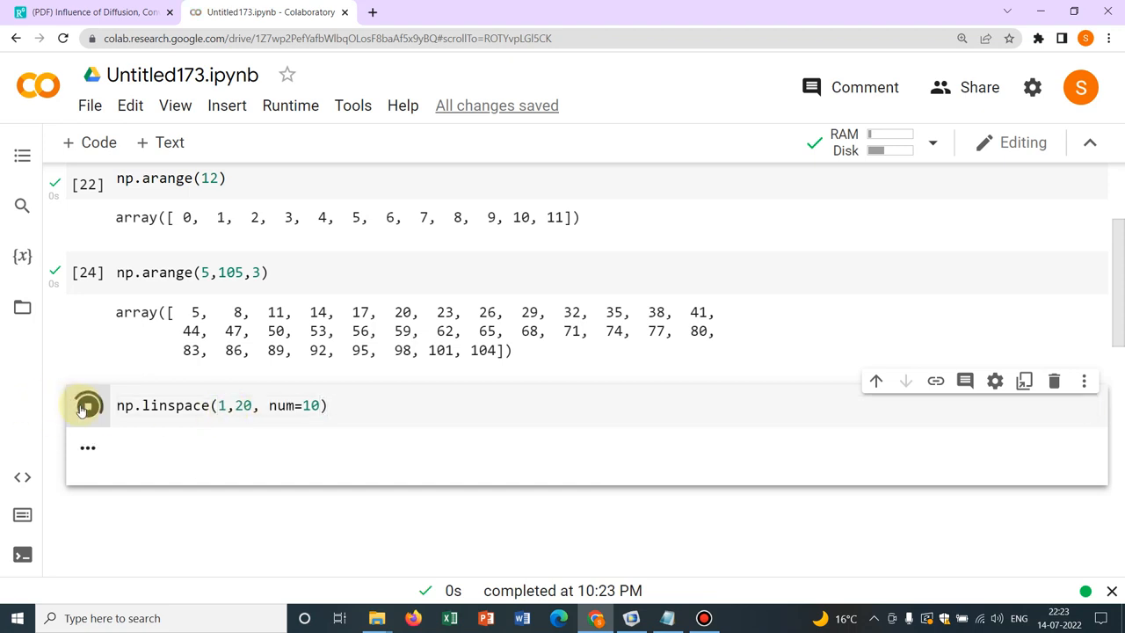
{"action": "left_click", "coordinate": [87, 405]}
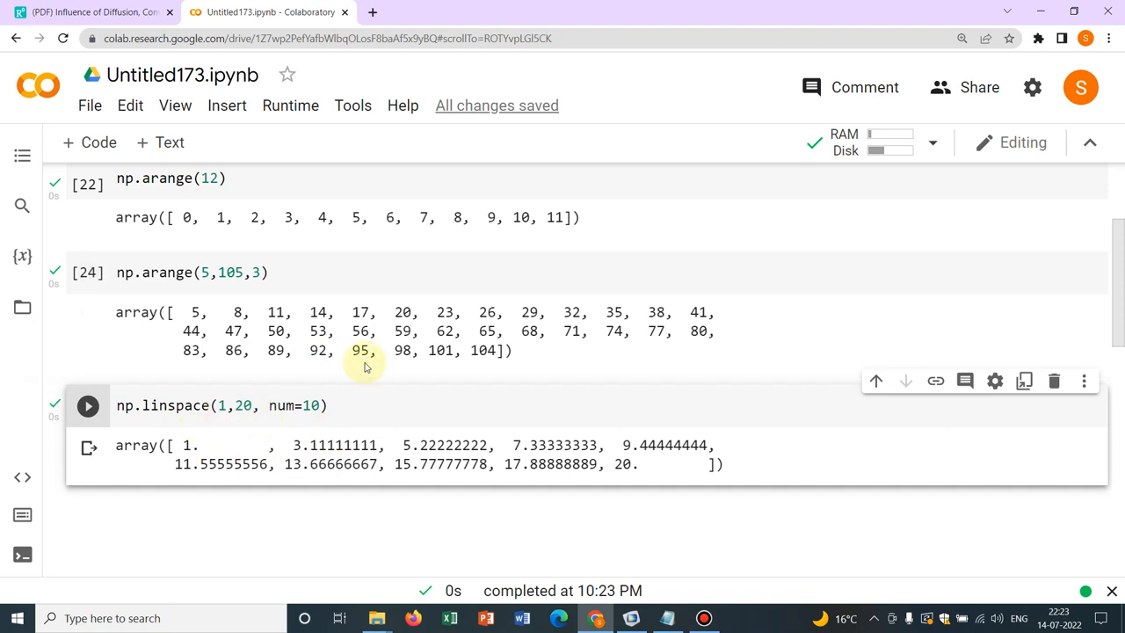
{"action": "mouse_move", "coordinate": [281, 448]}
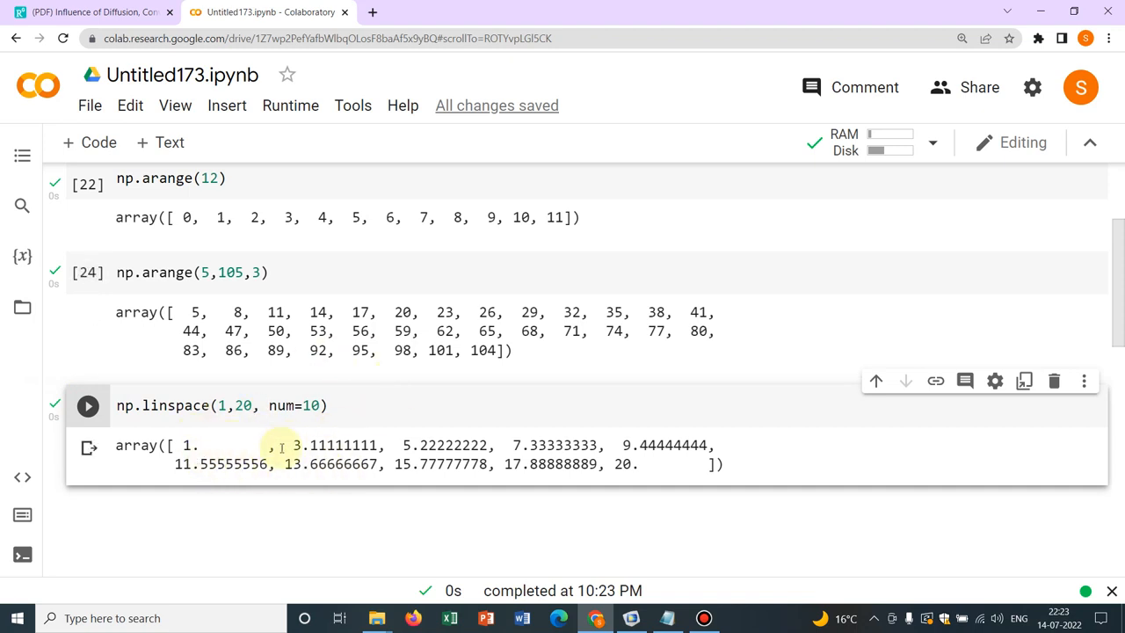
{"action": "mouse_move", "coordinate": [338, 468]}
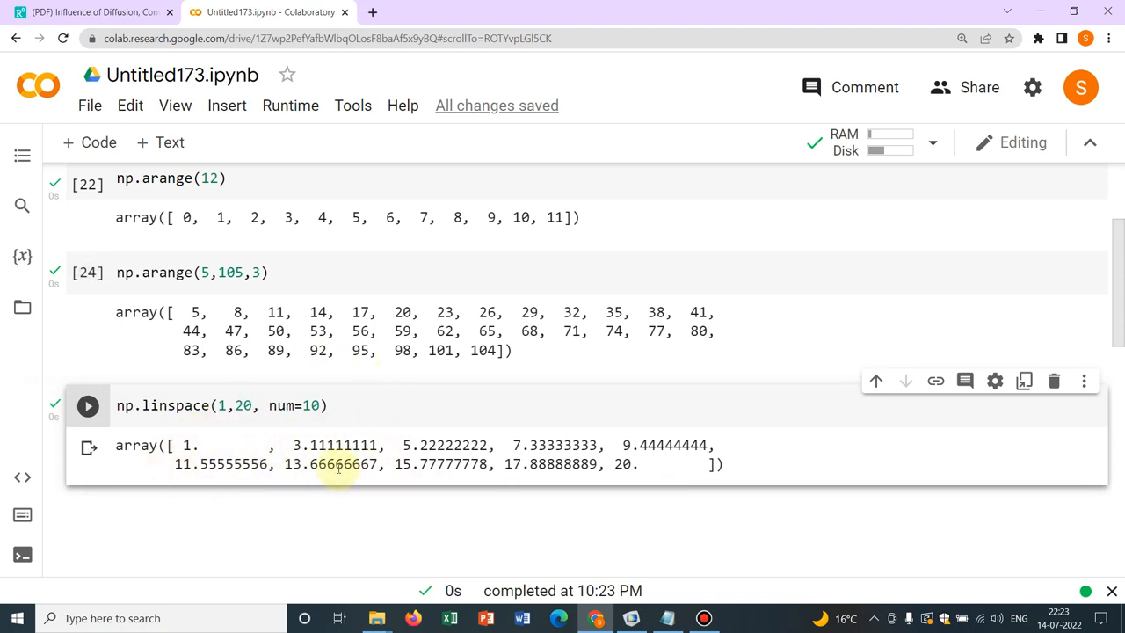
{"action": "mouse_move", "coordinate": [429, 440]}
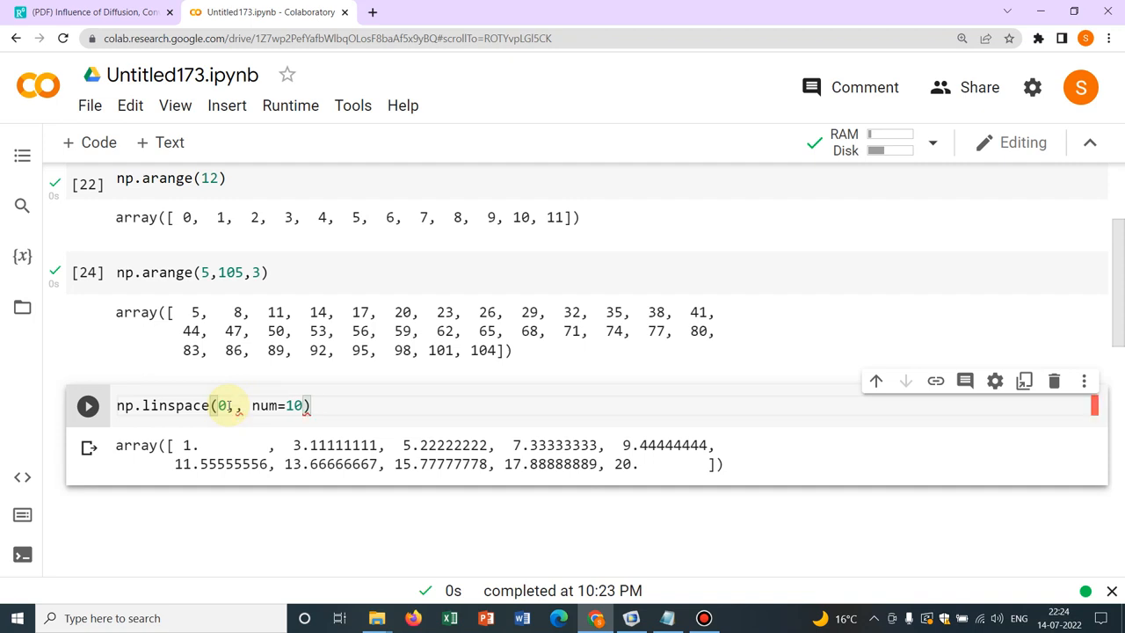
Settle on np.linspace(0,10,num=5), returning 0, 2.5, 5, 7.5, 10.
{"action": "type", "text": "10,"}
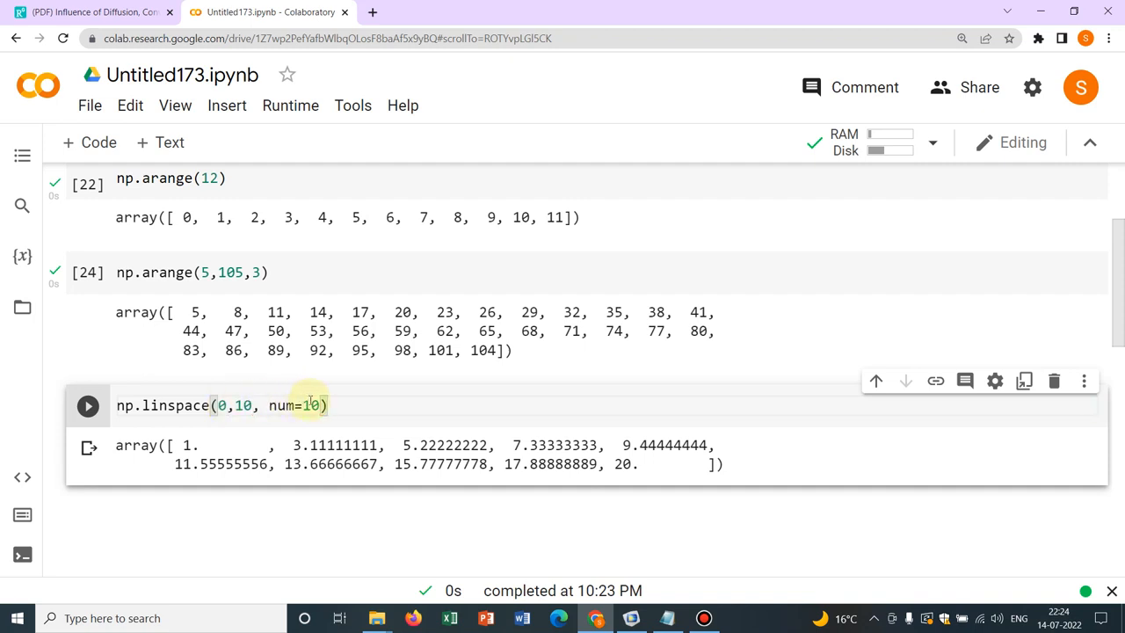
{"action": "key", "text": "Backspace"}
{"action": "type", "text": "5"}
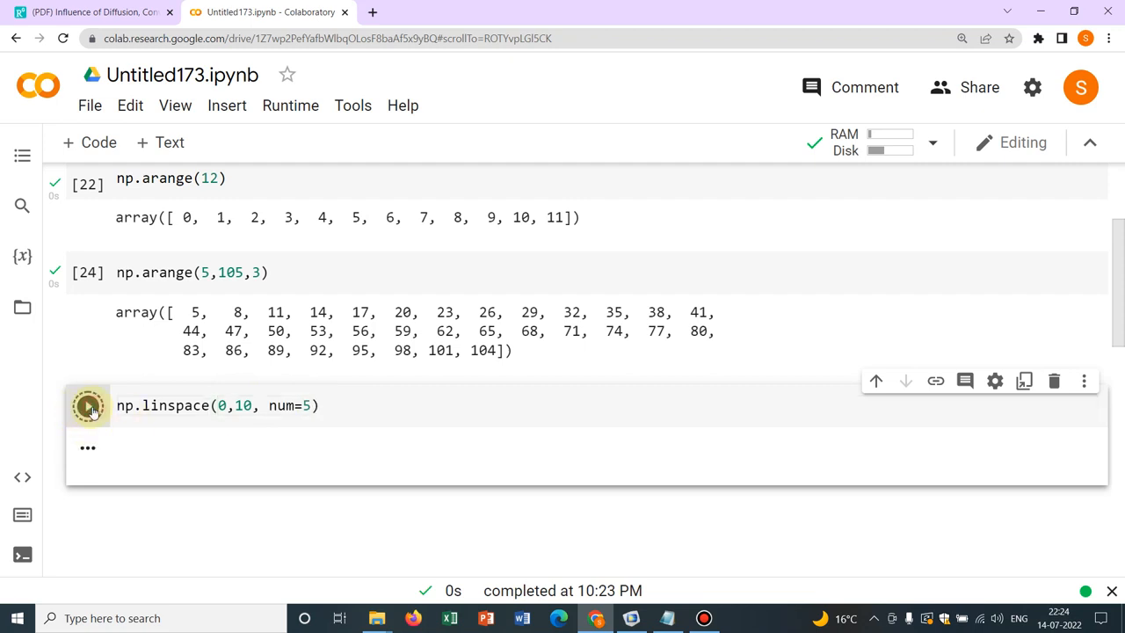
{"action": "left_click", "coordinate": [88, 404]}
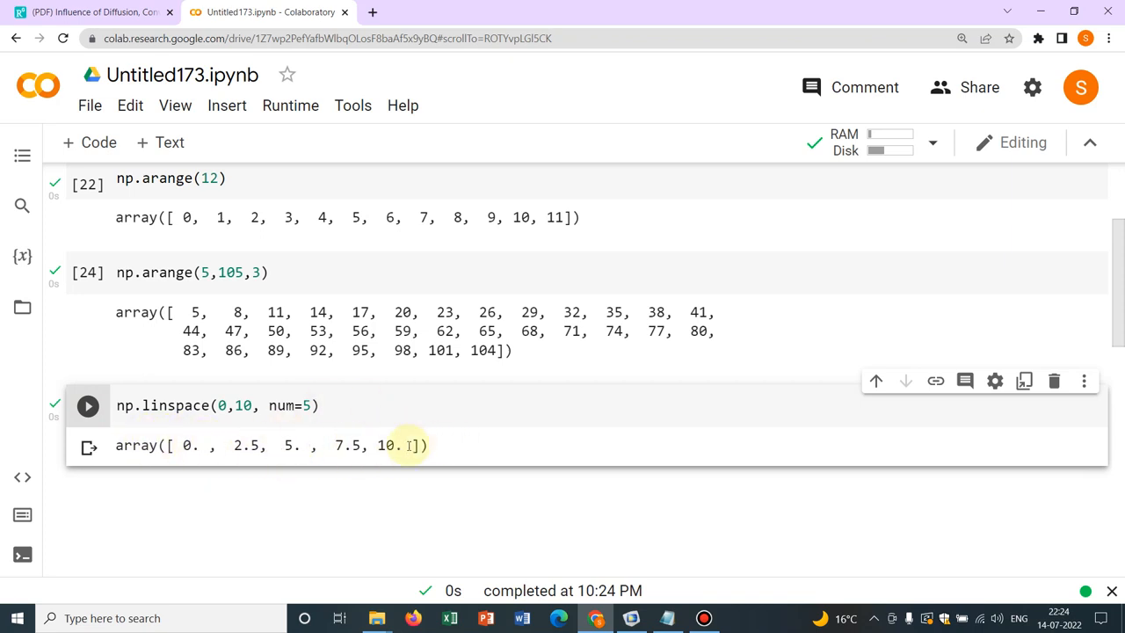
{"action": "mouse_move", "coordinate": [316, 436]}
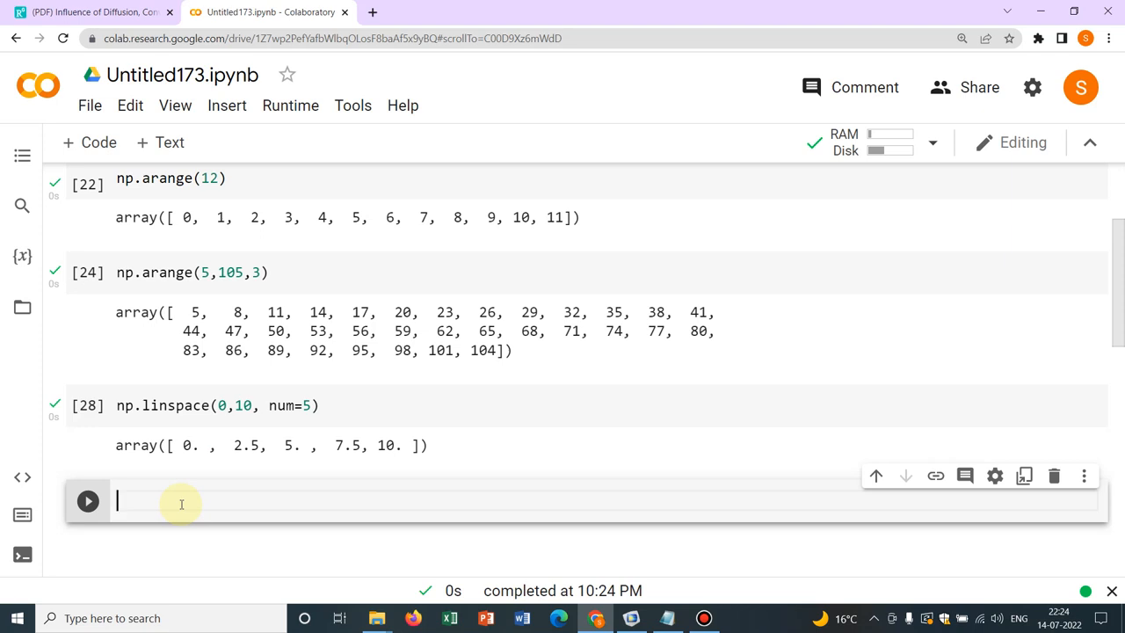
Create a = np.ones(5,dtype=np.float64) and display it as five 1.0 values.
{"action": "type", "text": "a ="}
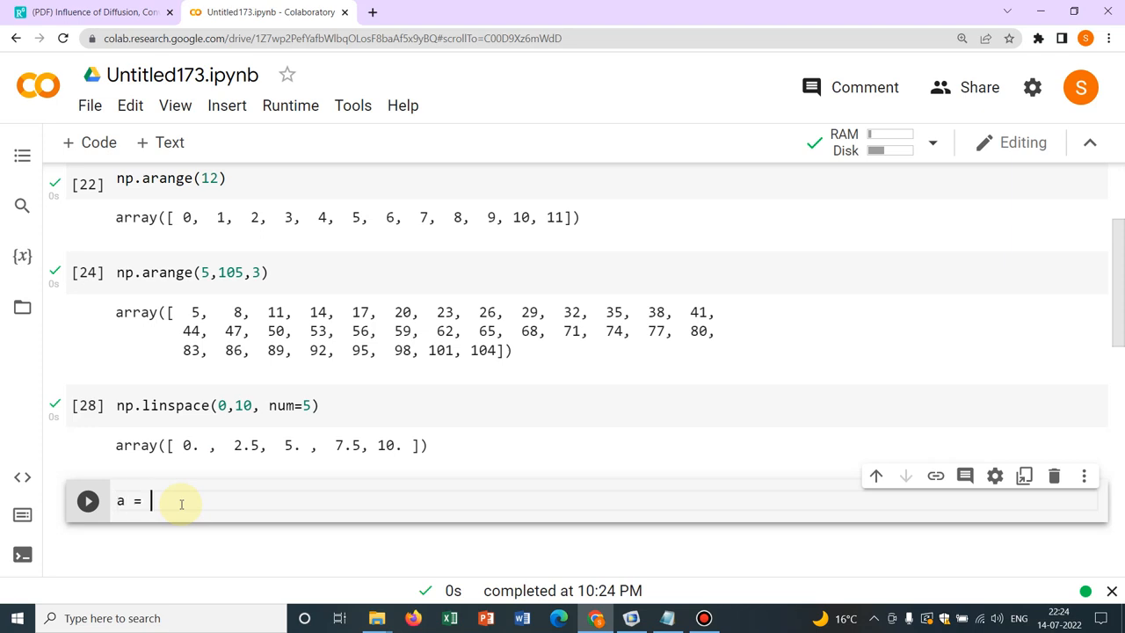
{"action": "type", "text": "np."}
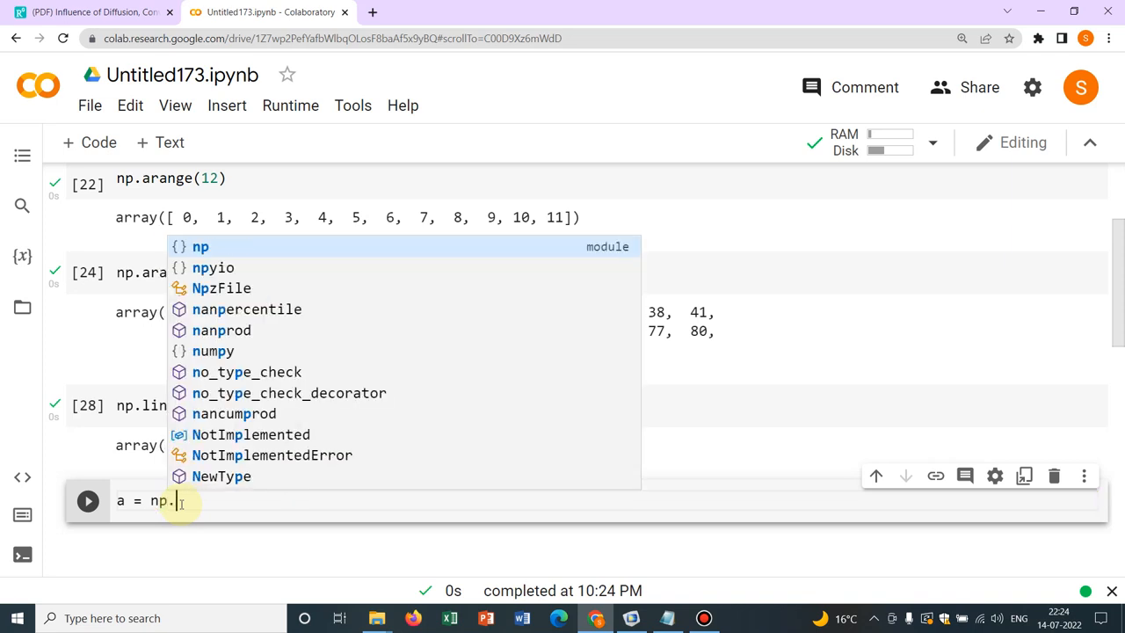
{"action": "type", "text": "ones("}
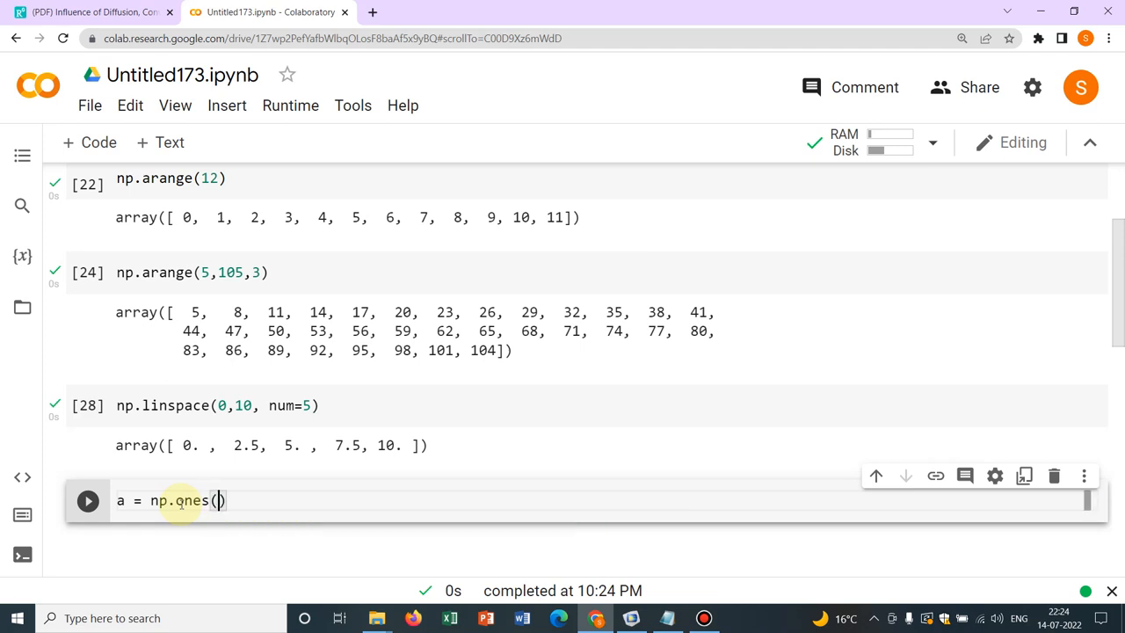
{"action": "type", "text": "5"}
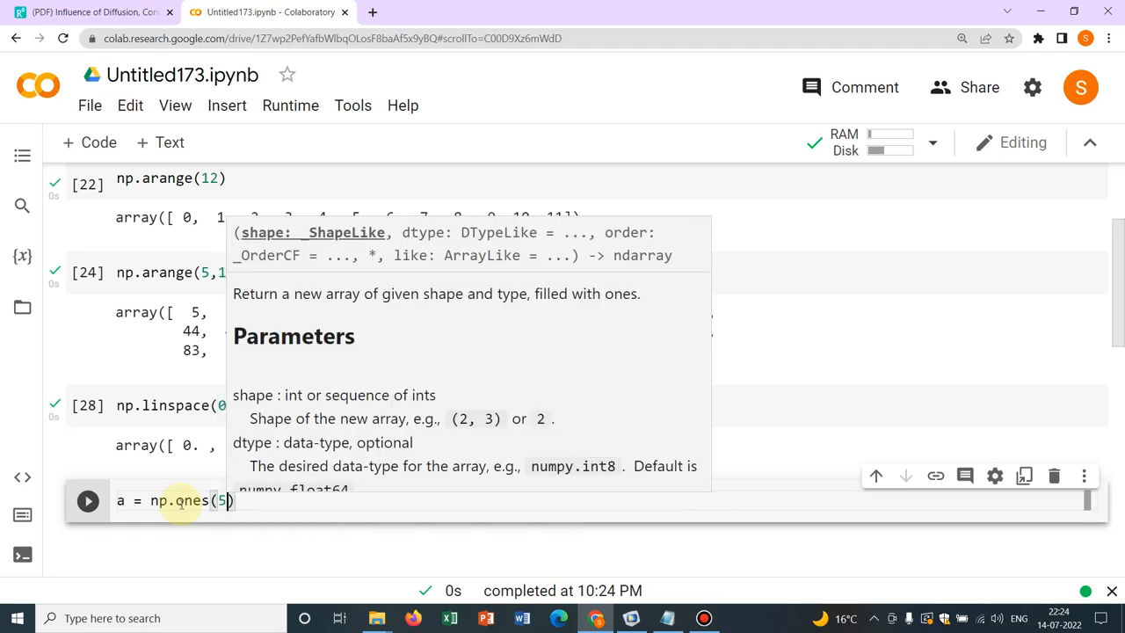
{"action": "type", "text": ","}
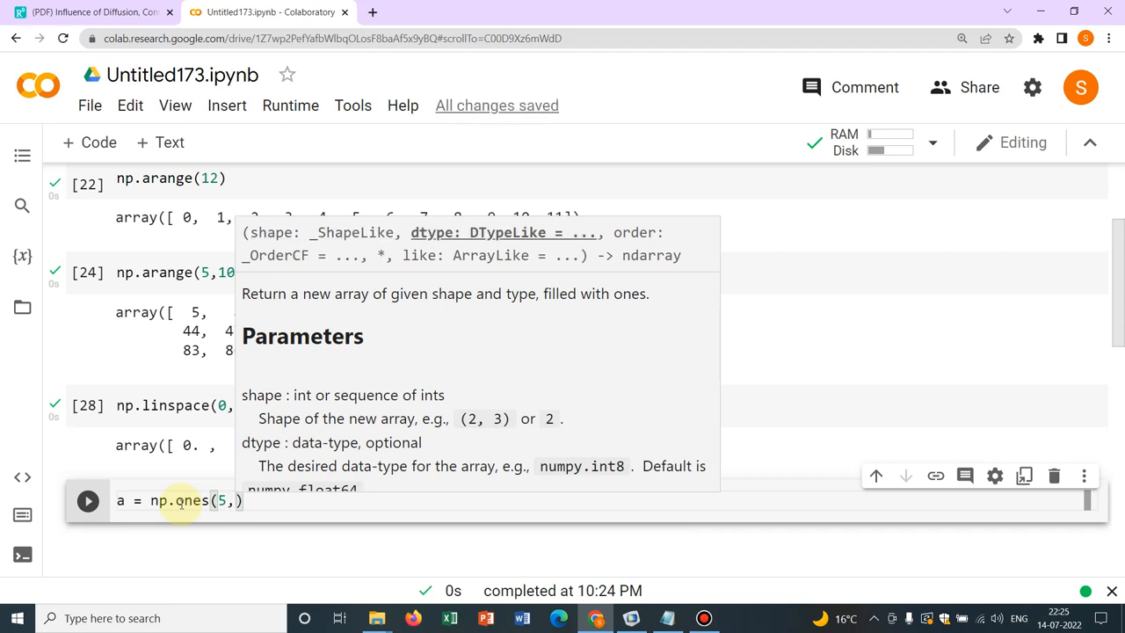
{"action": "type", "text": "dty"}
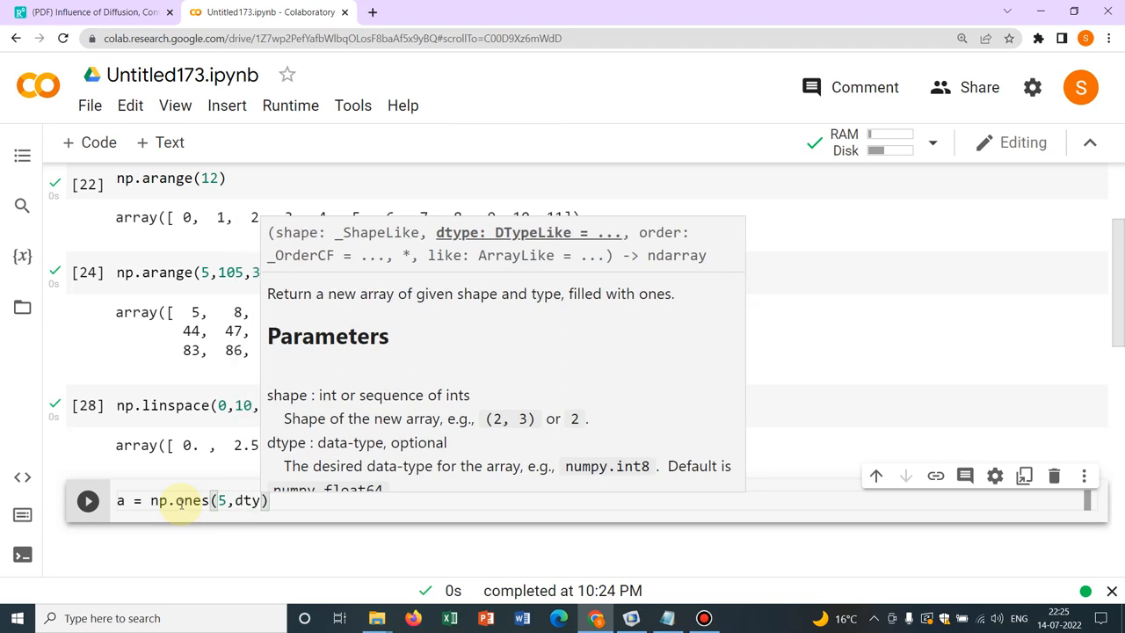
{"action": "type", "text": "pe="}
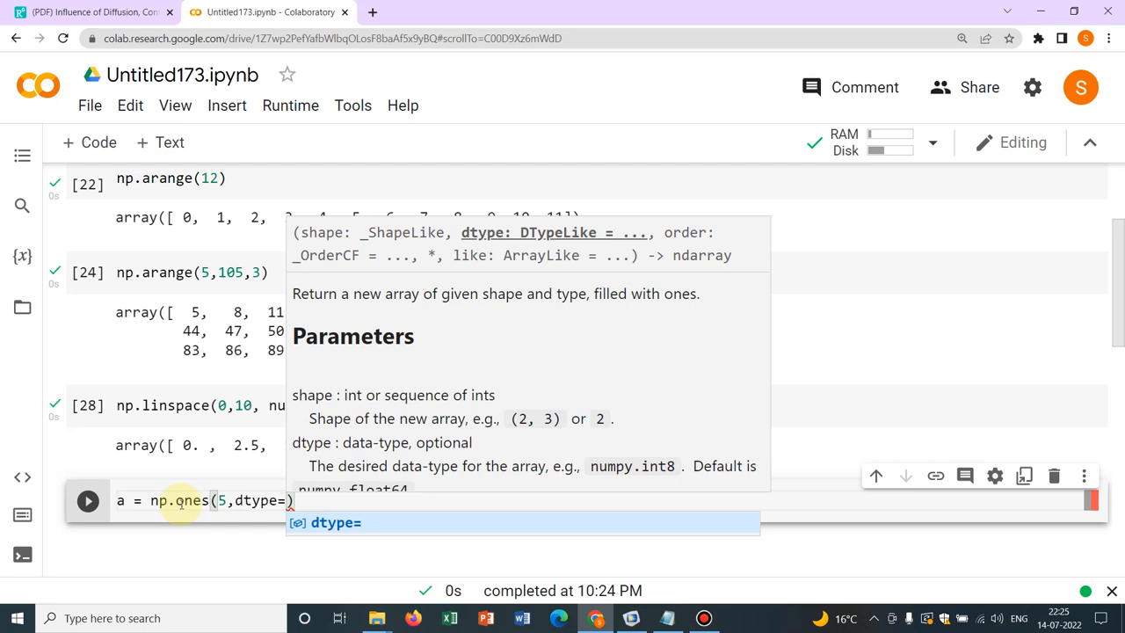
{"action": "type", "text": "n"}
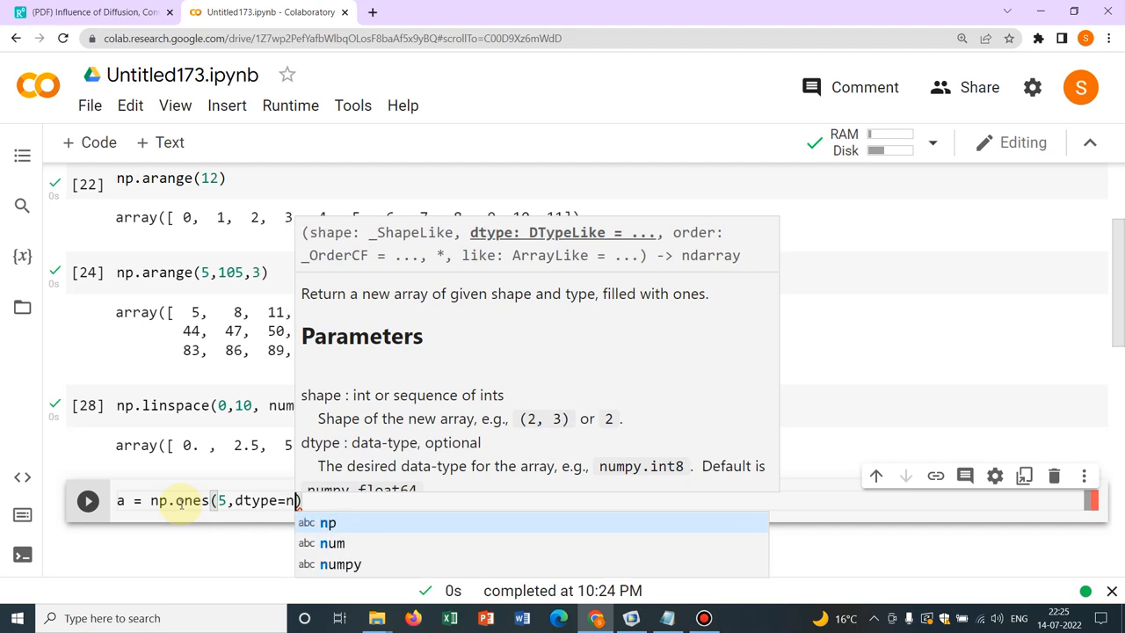
{"action": "type", "text": "p."}
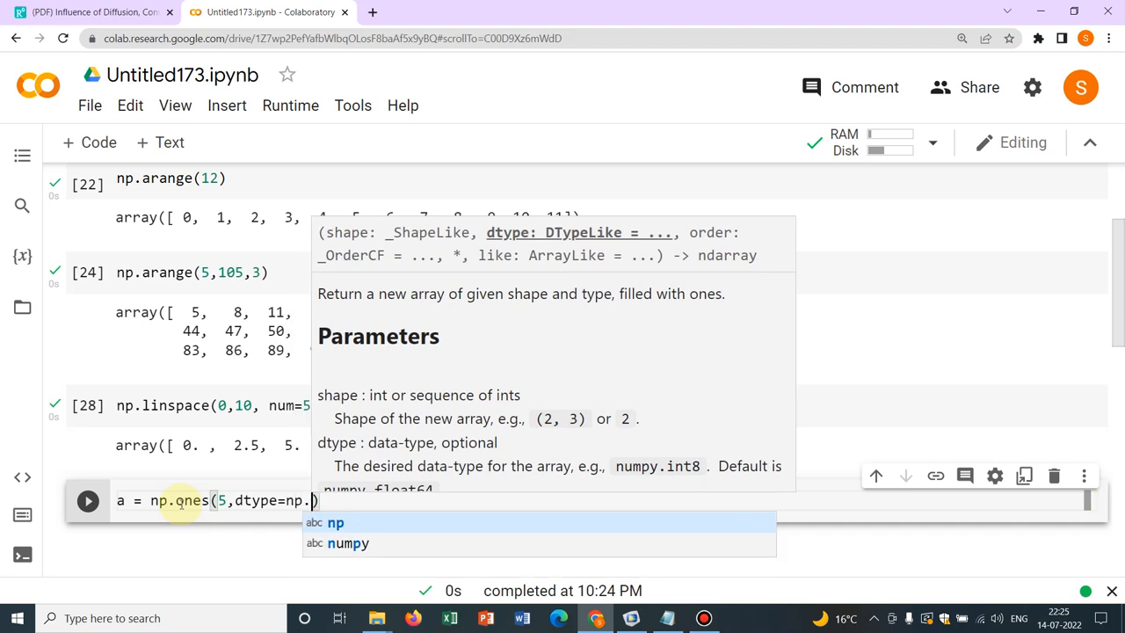
{"action": "type", "text": "float64"}
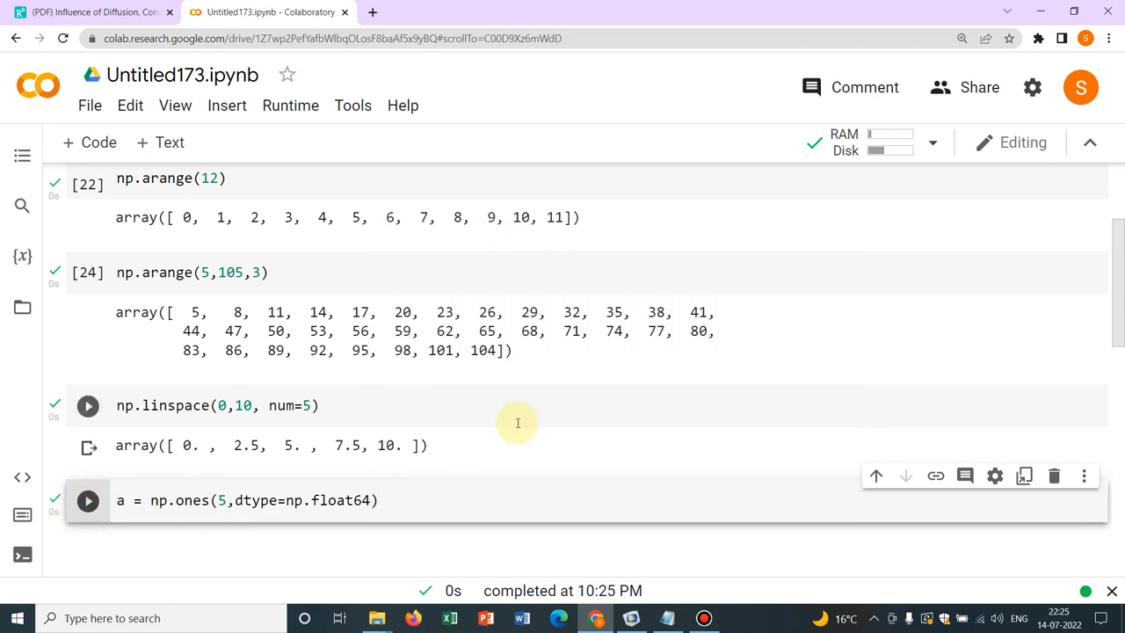
{"action": "left_click", "coordinate": [380, 500]}
{"action": "type", "text": "a"}
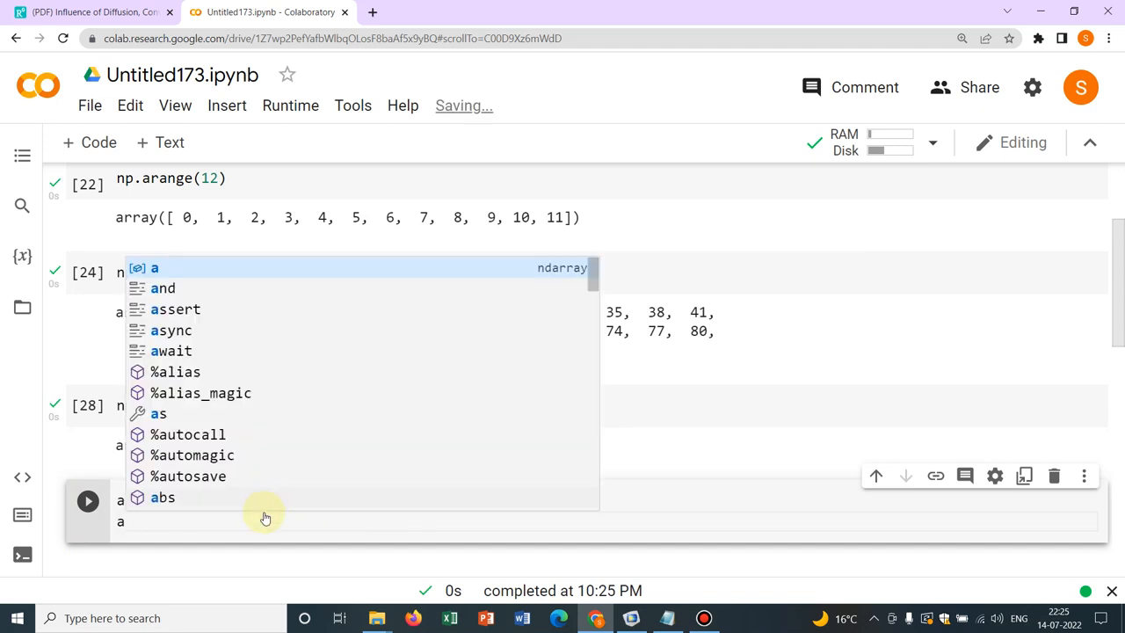
{"action": "left_click", "coordinate": [88, 499]}
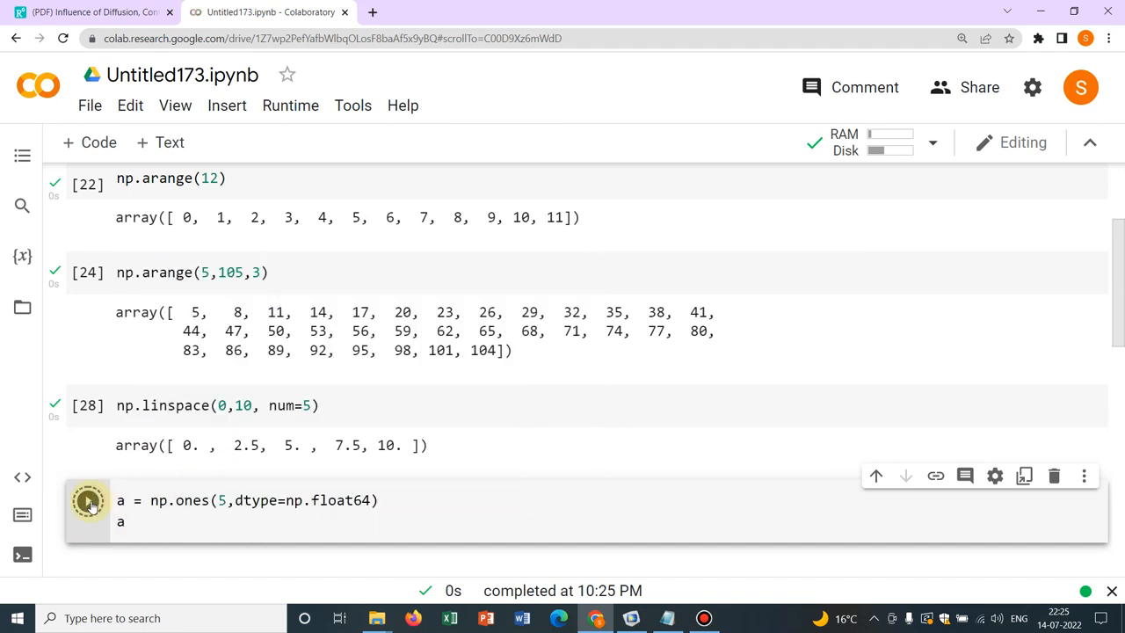
{"action": "left_click", "coordinate": [88, 500]}
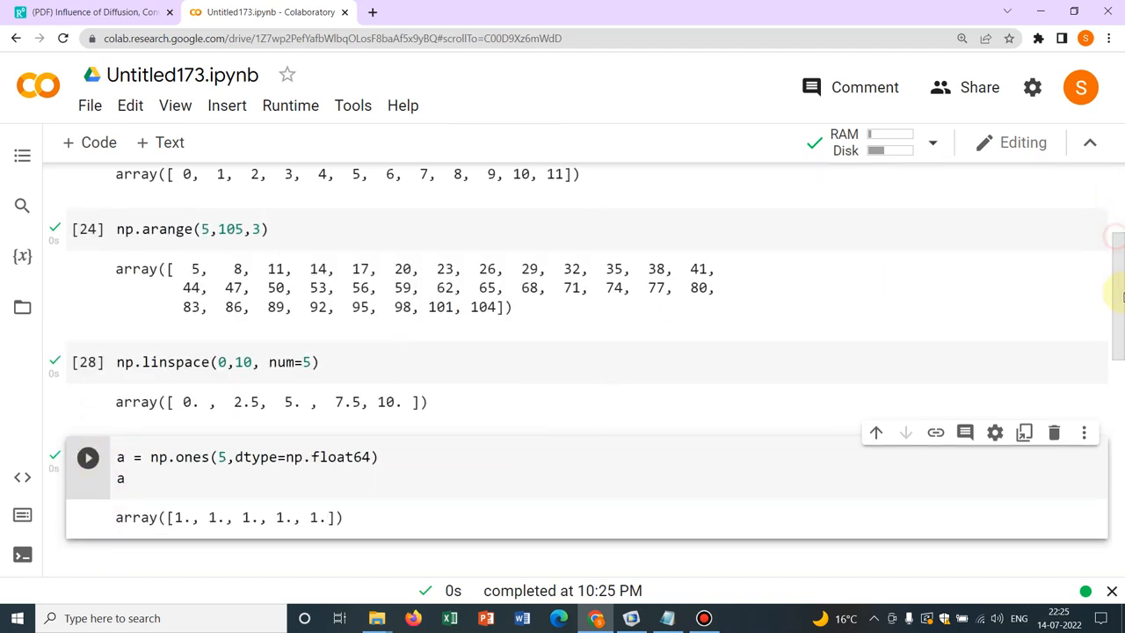
Switch the ones dtype to np.int64 and rerun, outputting array([1, 1, 1, 1, 1]).
{"action": "scroll", "scroll_direction": "down", "scroll_amount": 3}
{"action": "type", "text": "in"}
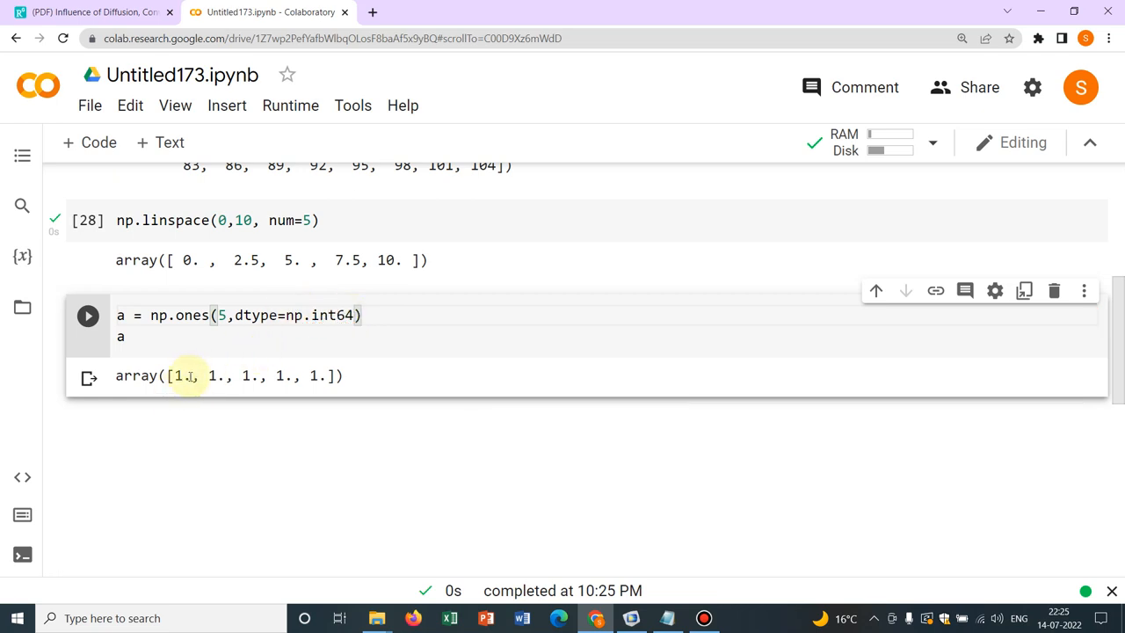
{"action": "left_click", "coordinate": [88, 315]}
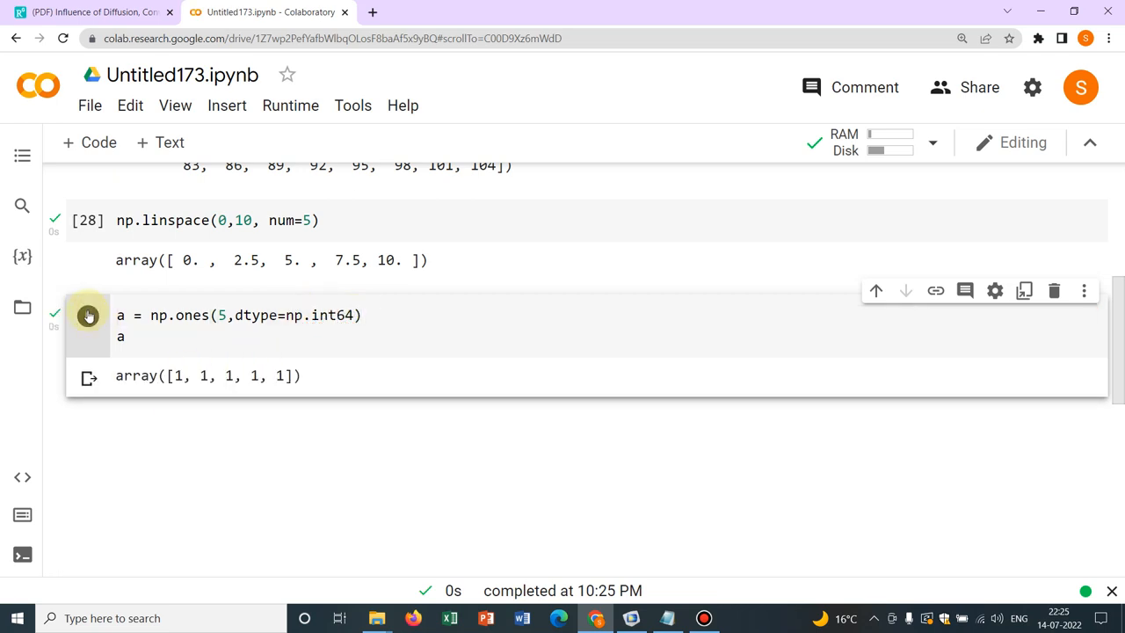
{"action": "mouse_move", "coordinate": [288, 391]}
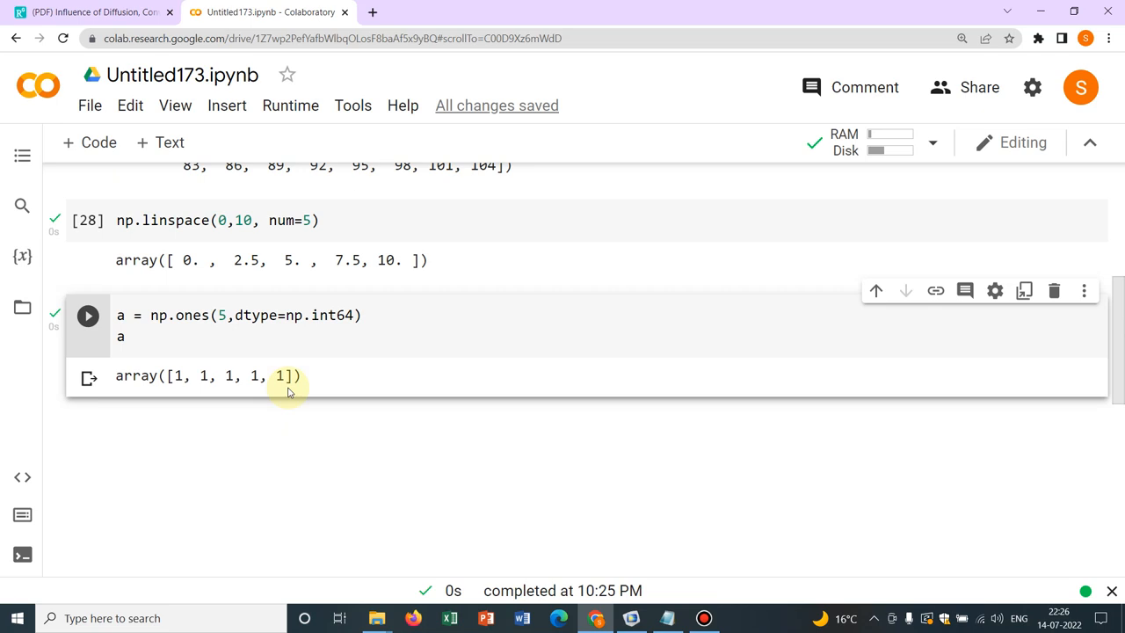
Define a = np.array([2,3,5]) in a new code cell.
{"action": "left_click", "coordinate": [88, 142]}
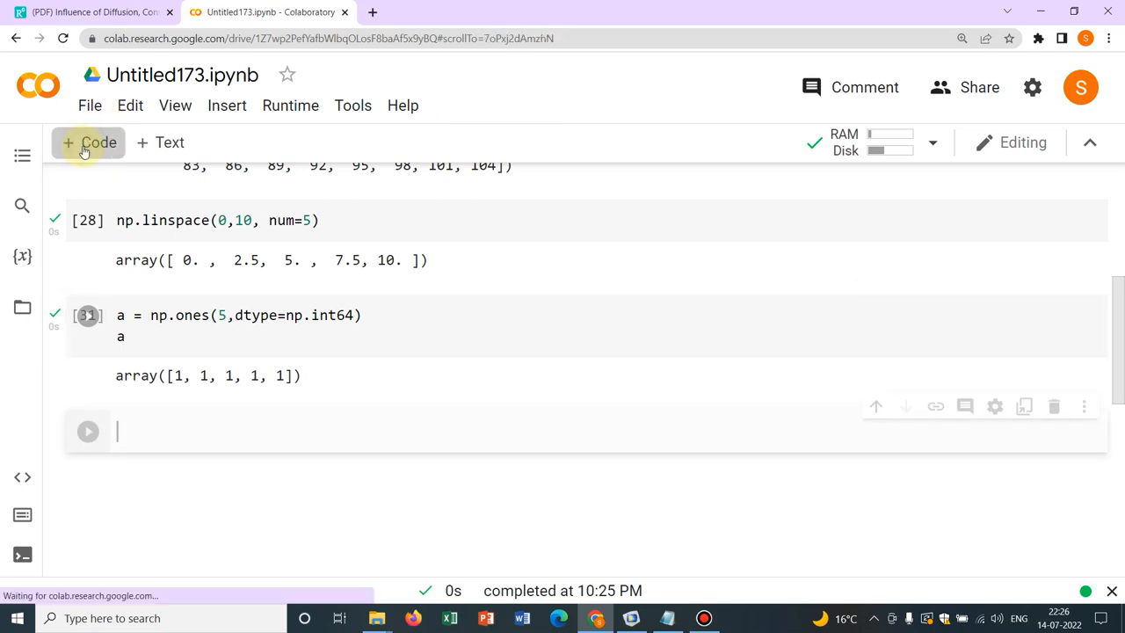
{"action": "type", "text": "a"}
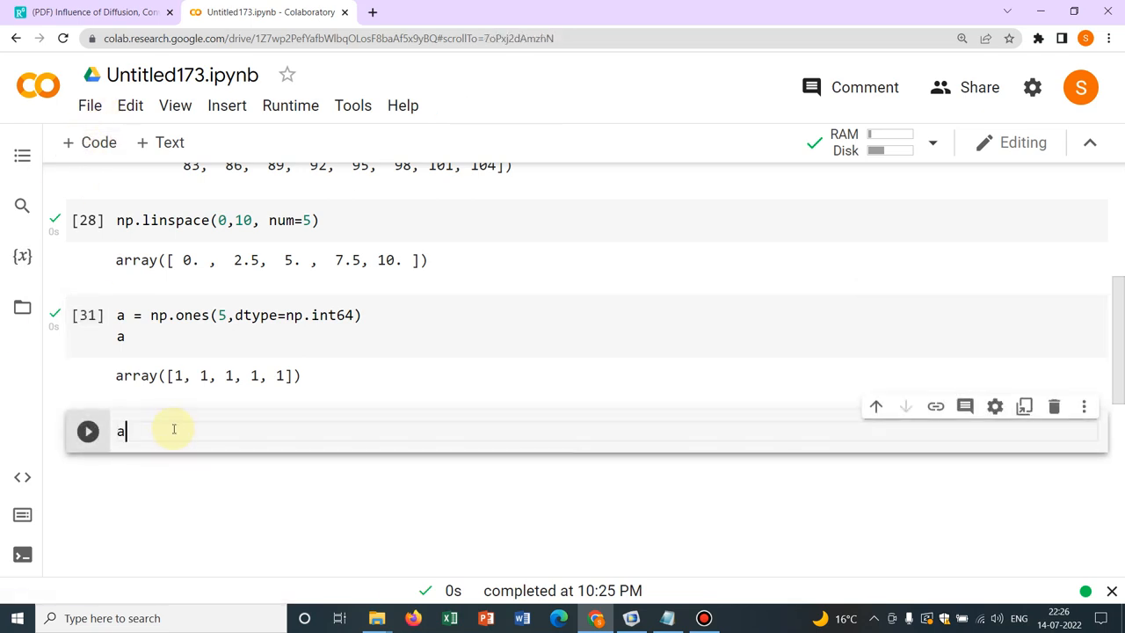
{"action": "type", "text": "=np"}
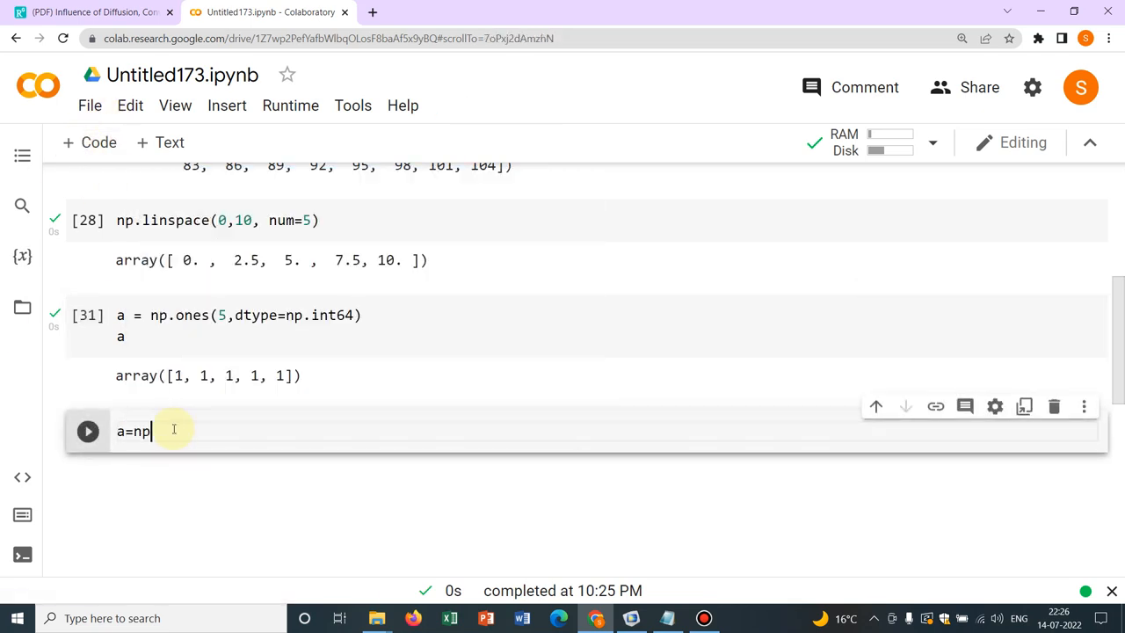
{"action": "type", "text": "."}
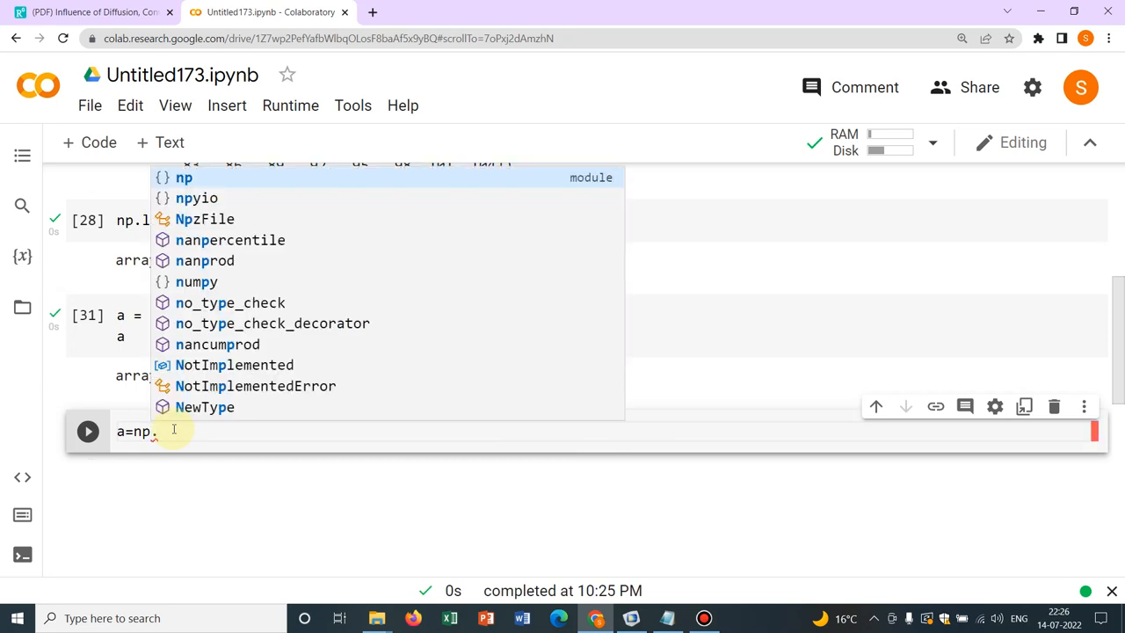
{"action": "type", "text": "ones"}
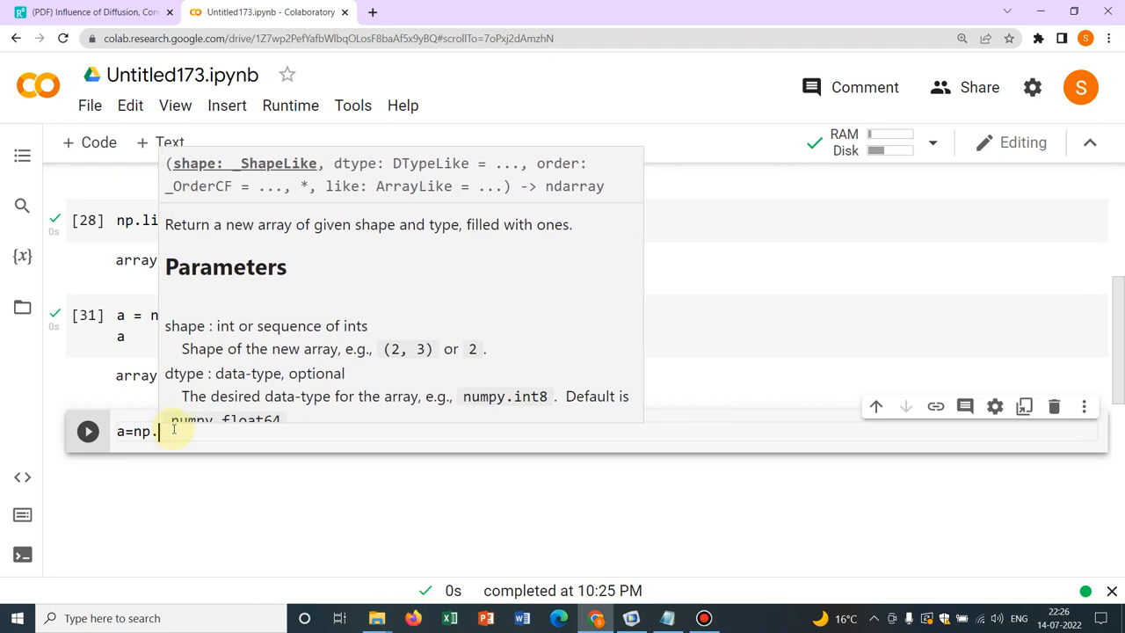
{"action": "type", "text": "array(["}
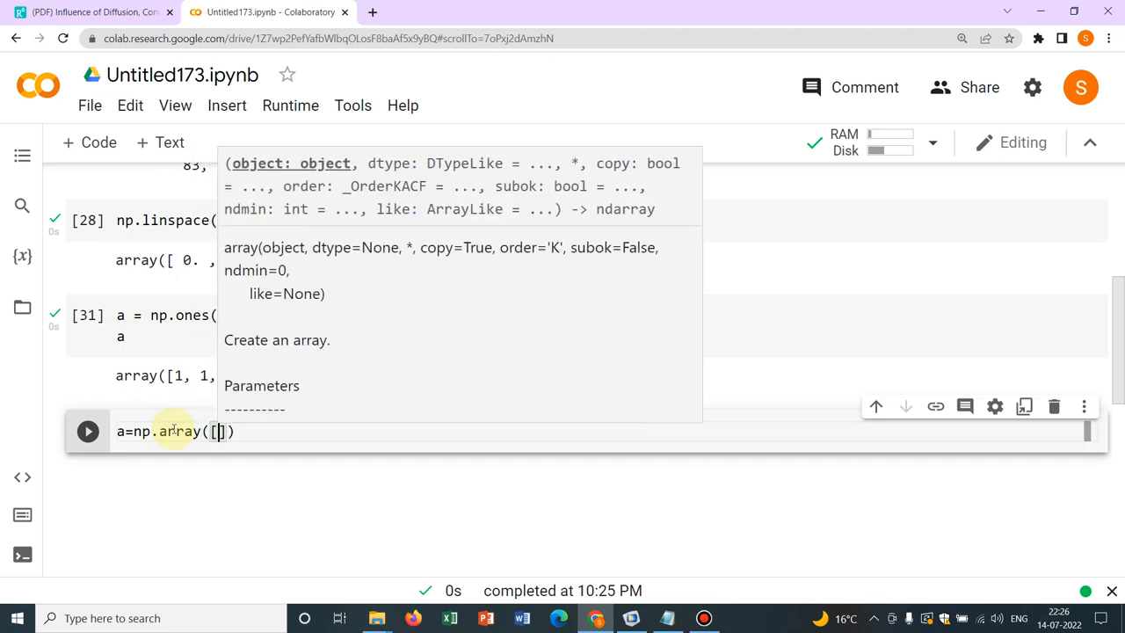
{"action": "type", "text": "2,3,"}
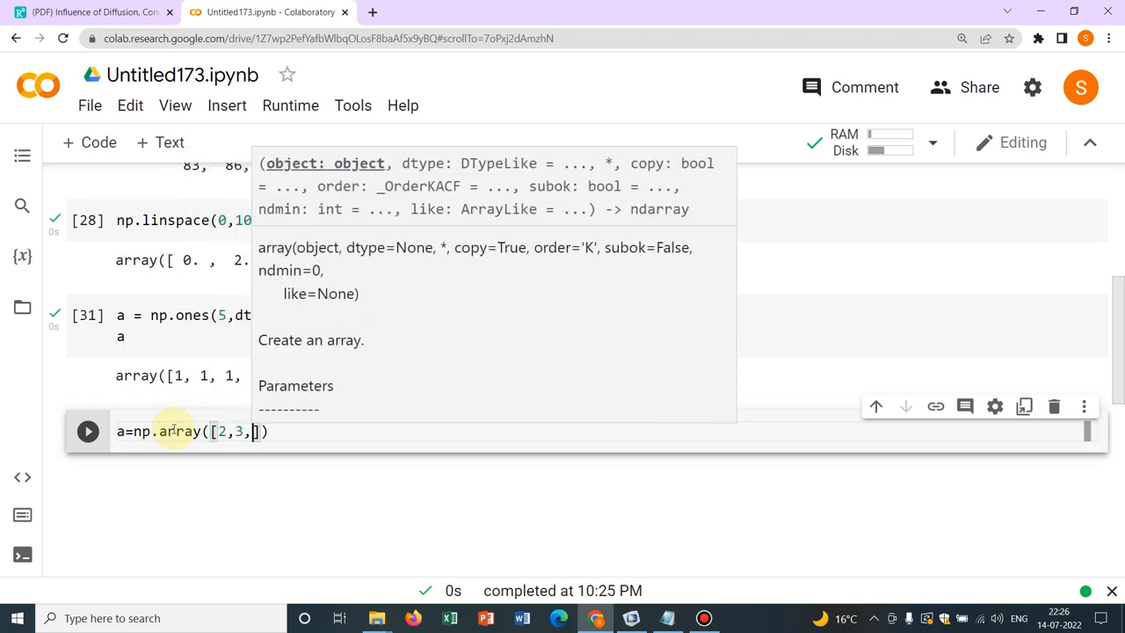
{"action": "type", "text": "5"}
{"action": "type", "text": "b"}
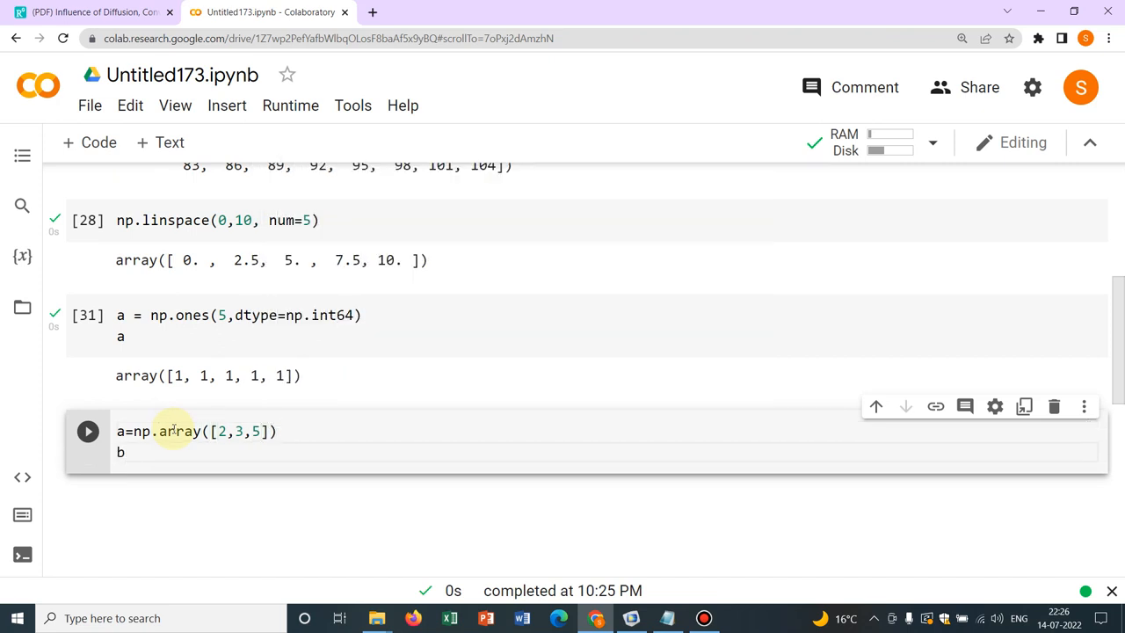
Define b = np.array([5,2,6]) and position the cursor for the print lines.
{"action": "type", "text": "=n"}
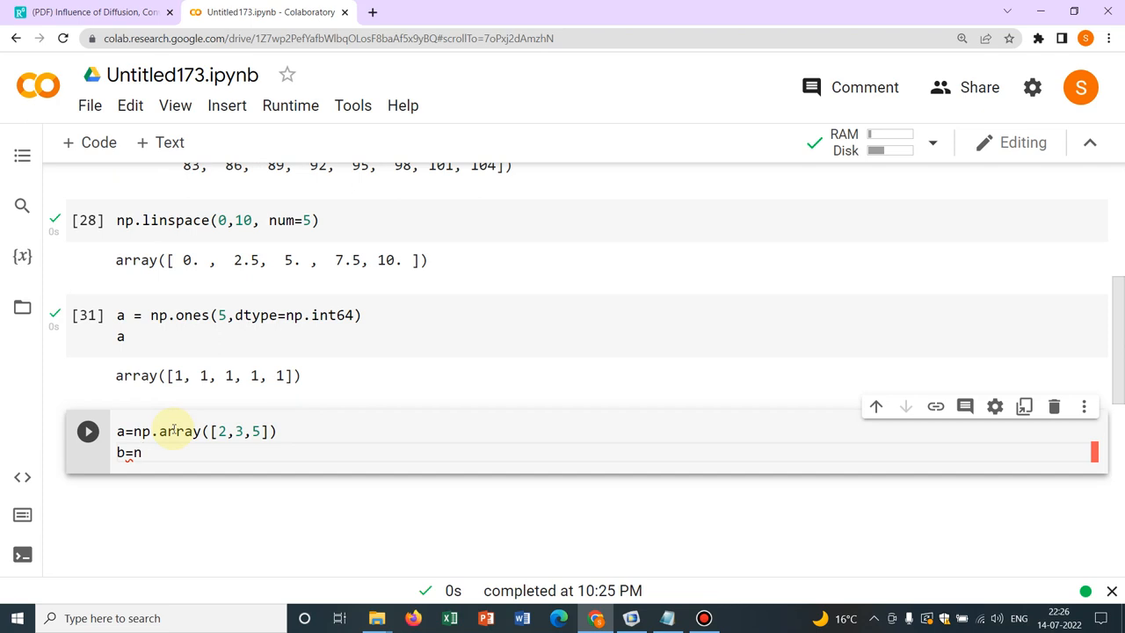
{"action": "type", "text": "p.array([5,2,6"}
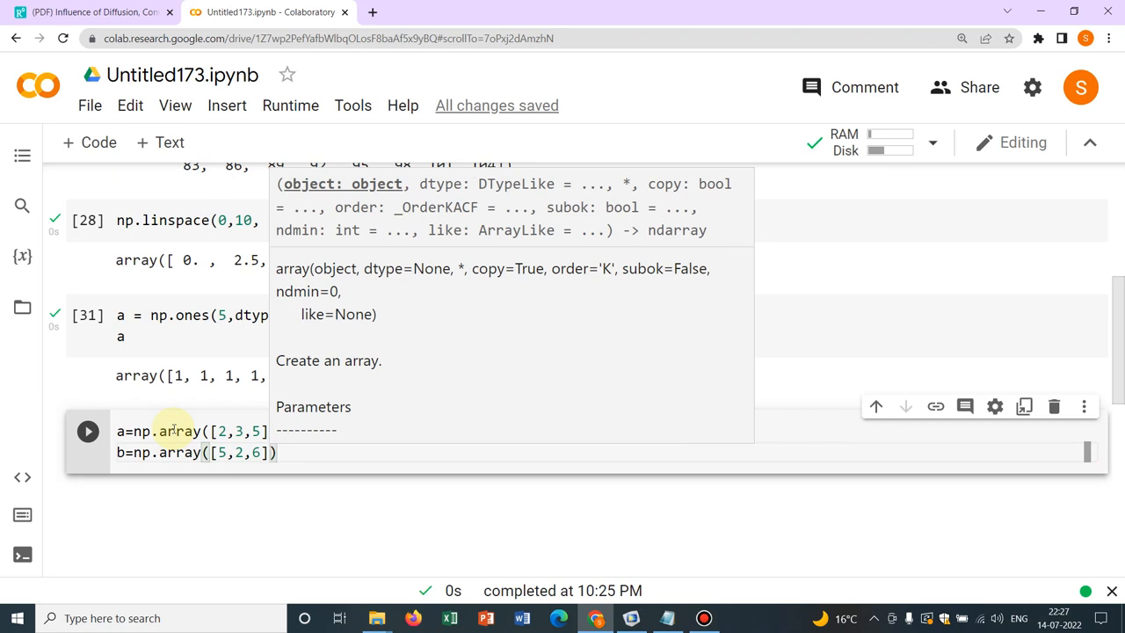
{"action": "mouse_move", "coordinate": [302, 457]}
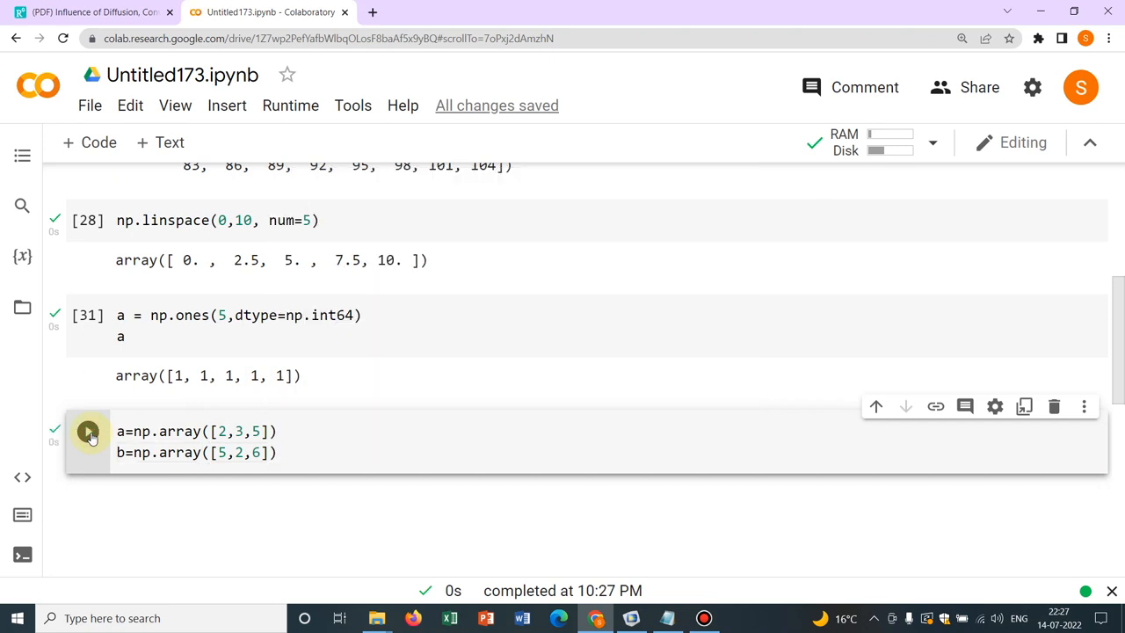
{"action": "left_click", "coordinate": [312, 452]}
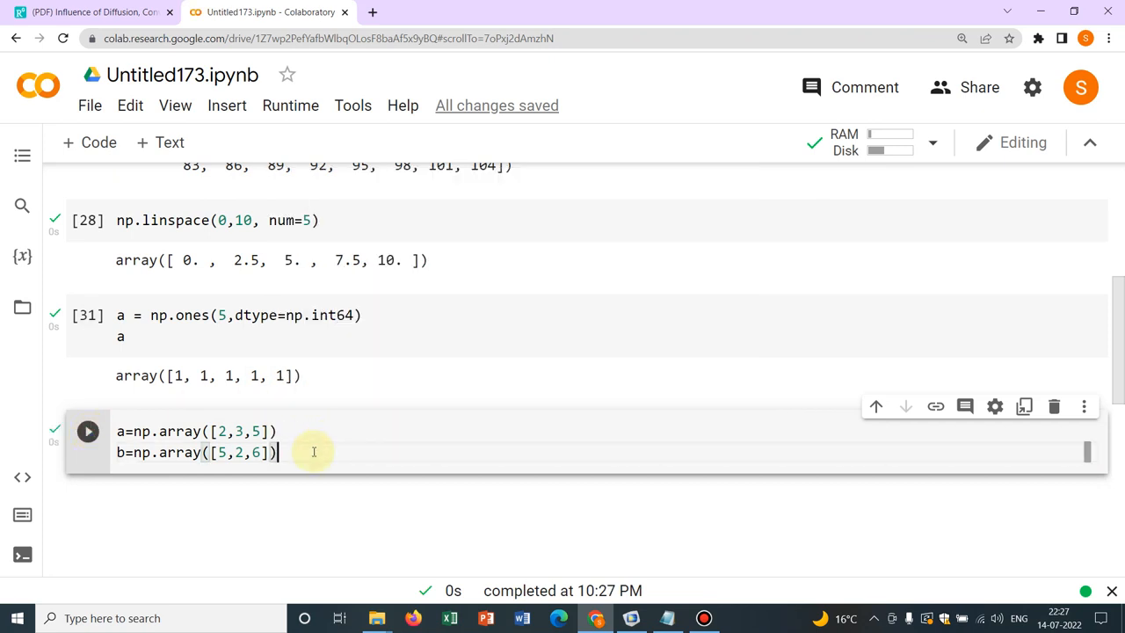
Add print(a) and print(b) and run the cell to show both arrays.
{"action": "type", "text": "p"}
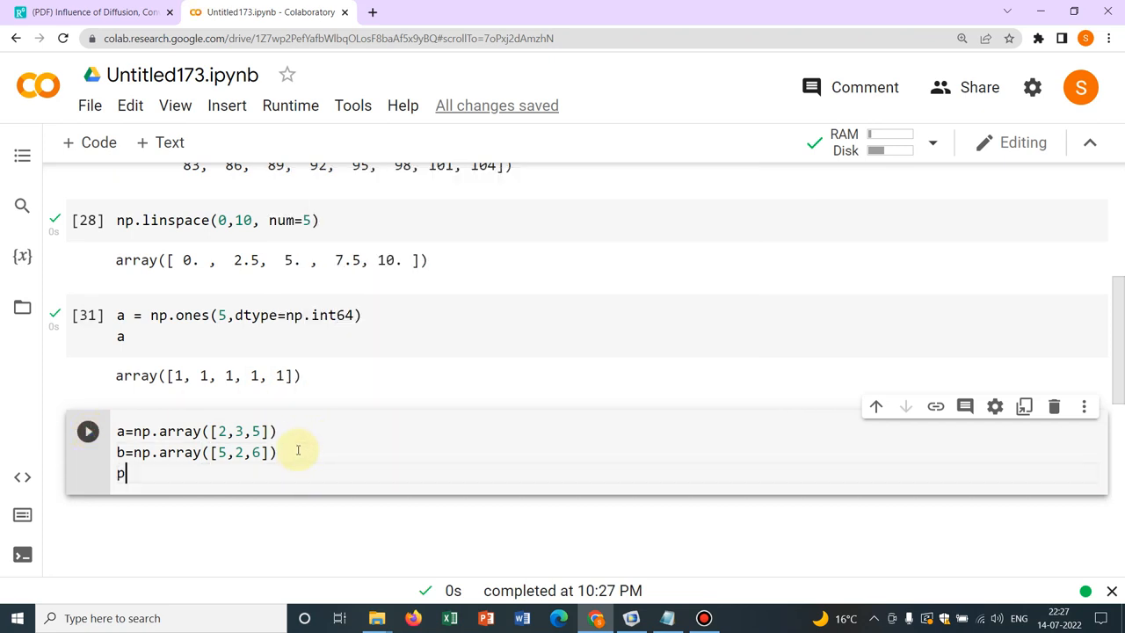
{"action": "type", "text": "rint(a"}
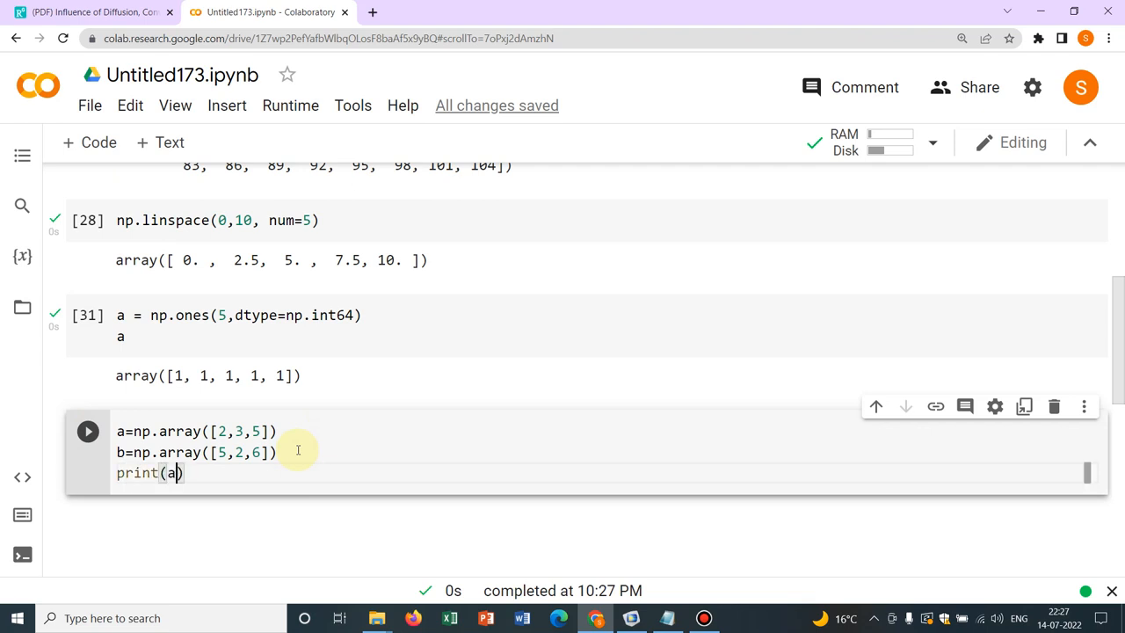
{"action": "type", "text": "p"}
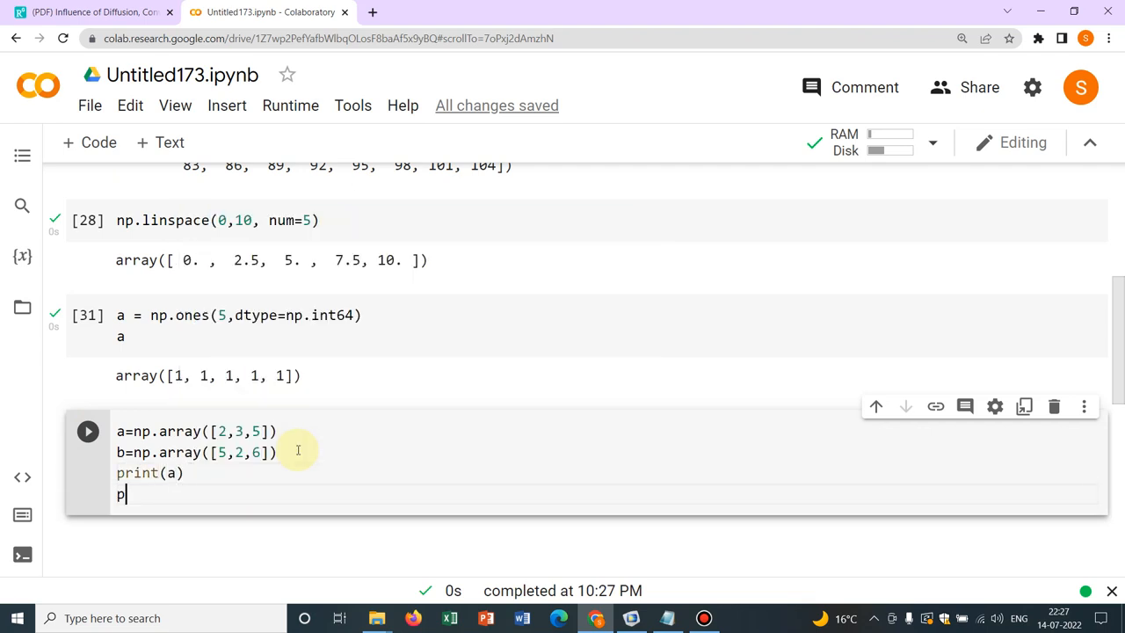
{"action": "type", "text": "rint()"}
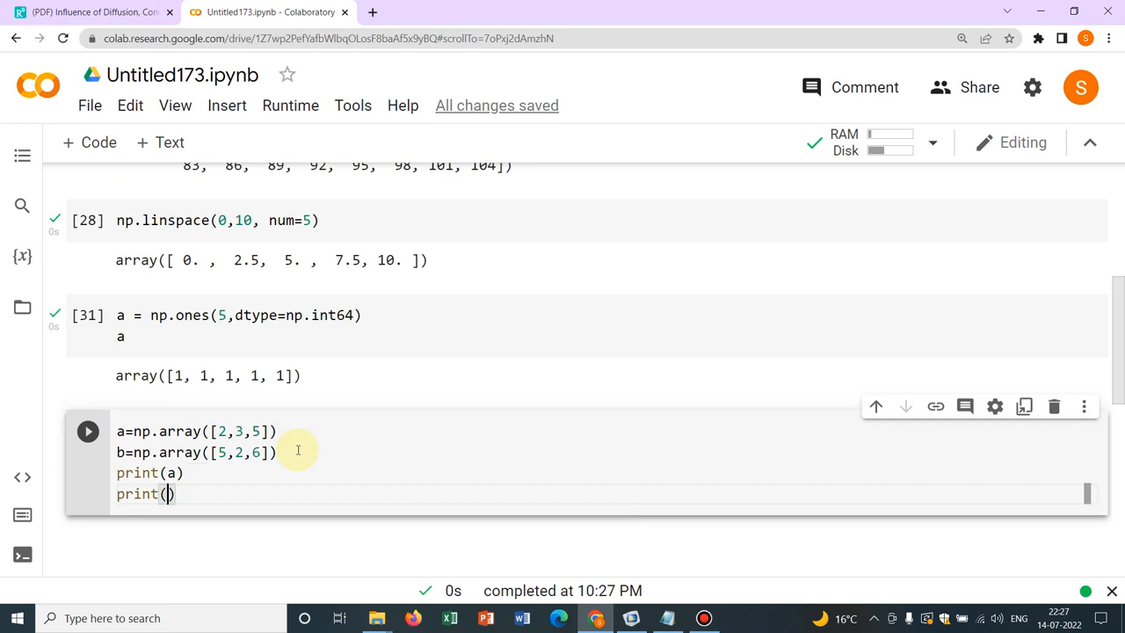
{"action": "type", "text": "b"}
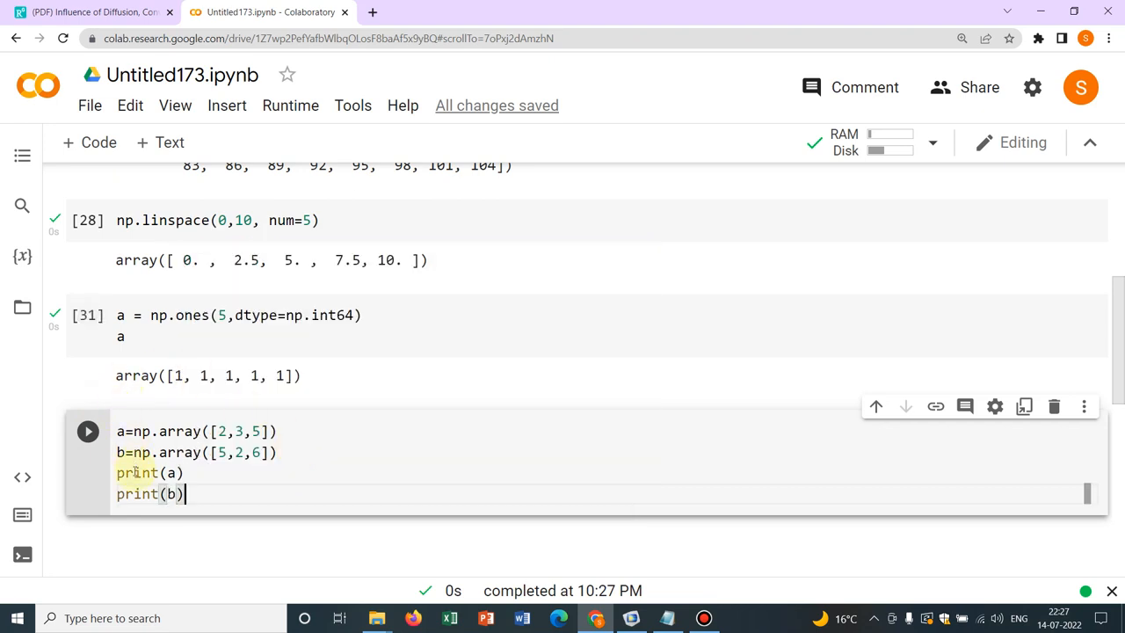
{"action": "left_click", "coordinate": [88, 431]}
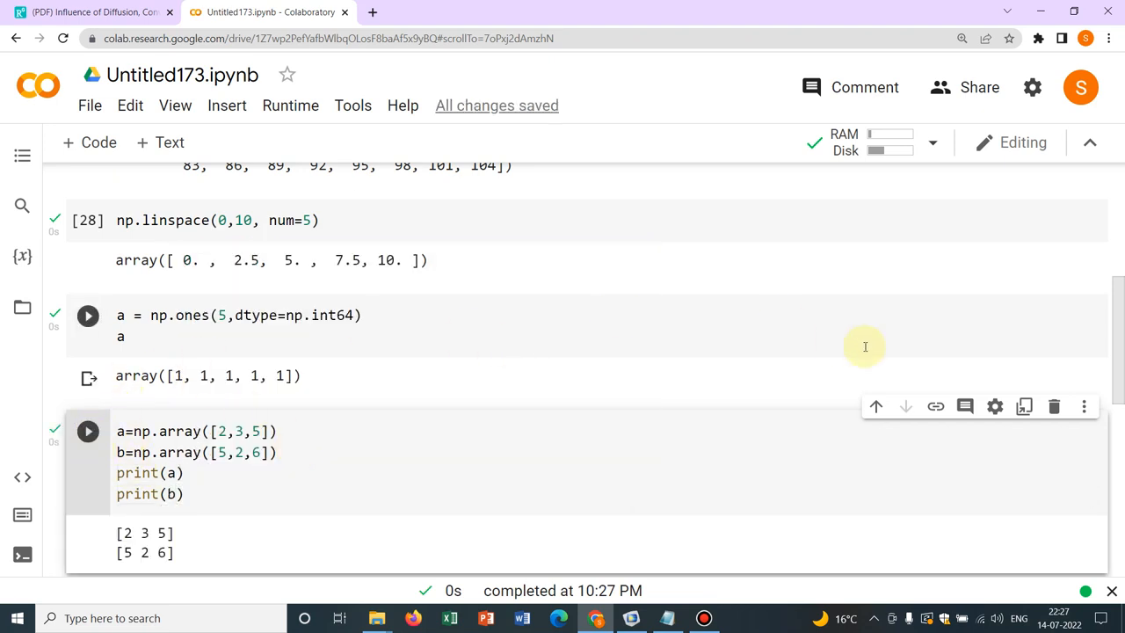
{"action": "left_click", "coordinate": [185, 492]}
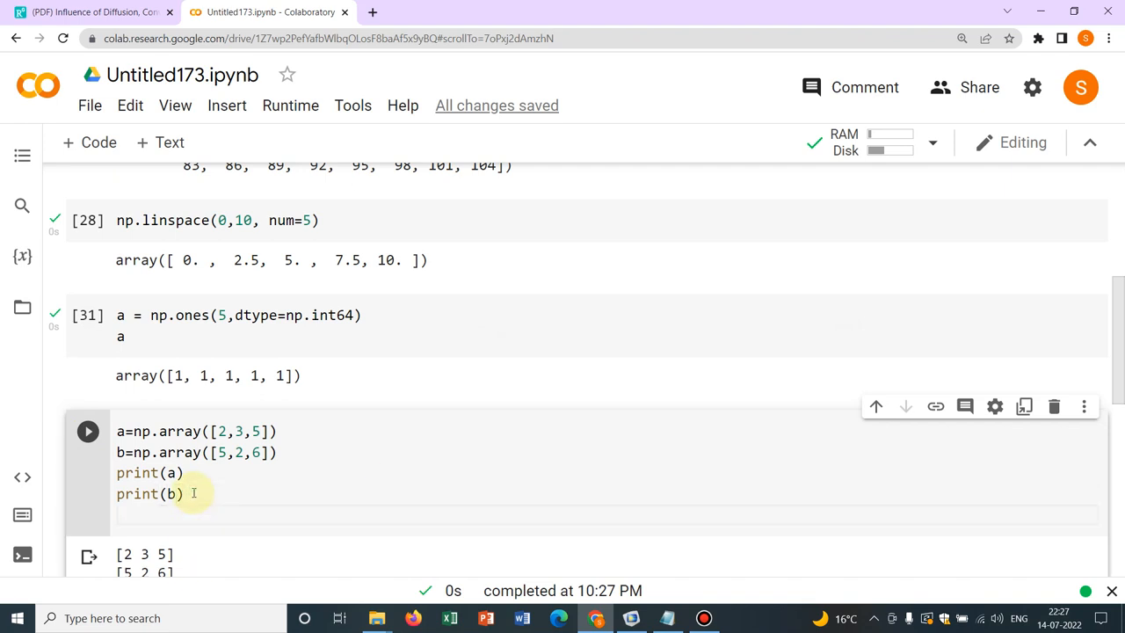
Add c = np.concatenate((a,b)) and print(c) to output [2 3 5 5 2 6].
{"action": "type", "text": "n"}
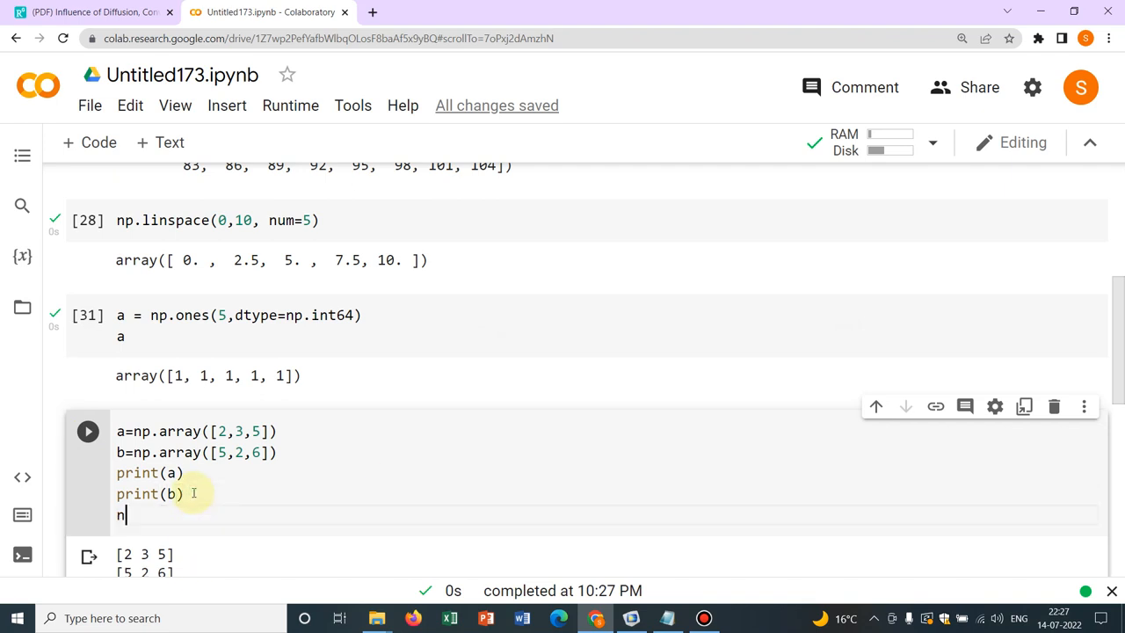
{"action": "type", "text": "p."}
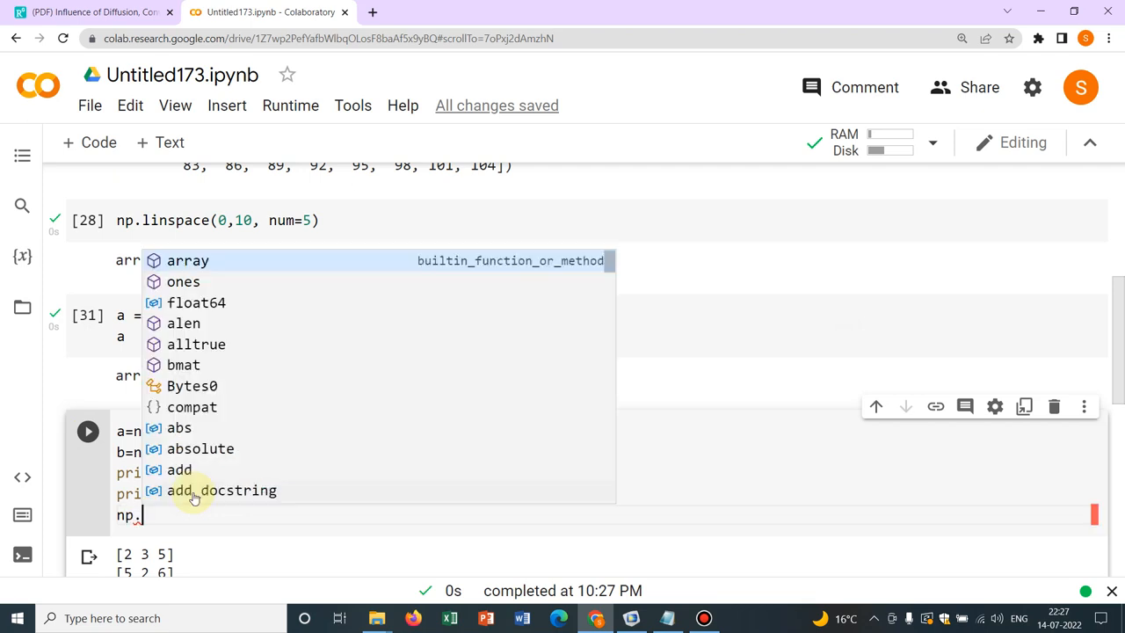
{"action": "type", "text": "con"}
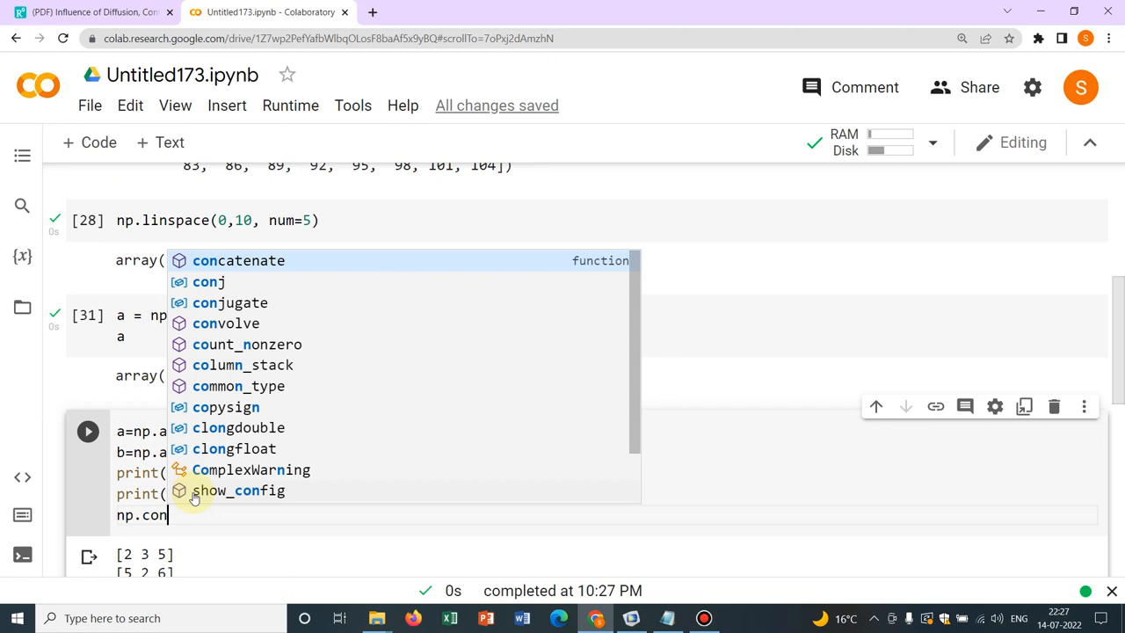
{"action": "mouse_move", "coordinate": [211, 313]}
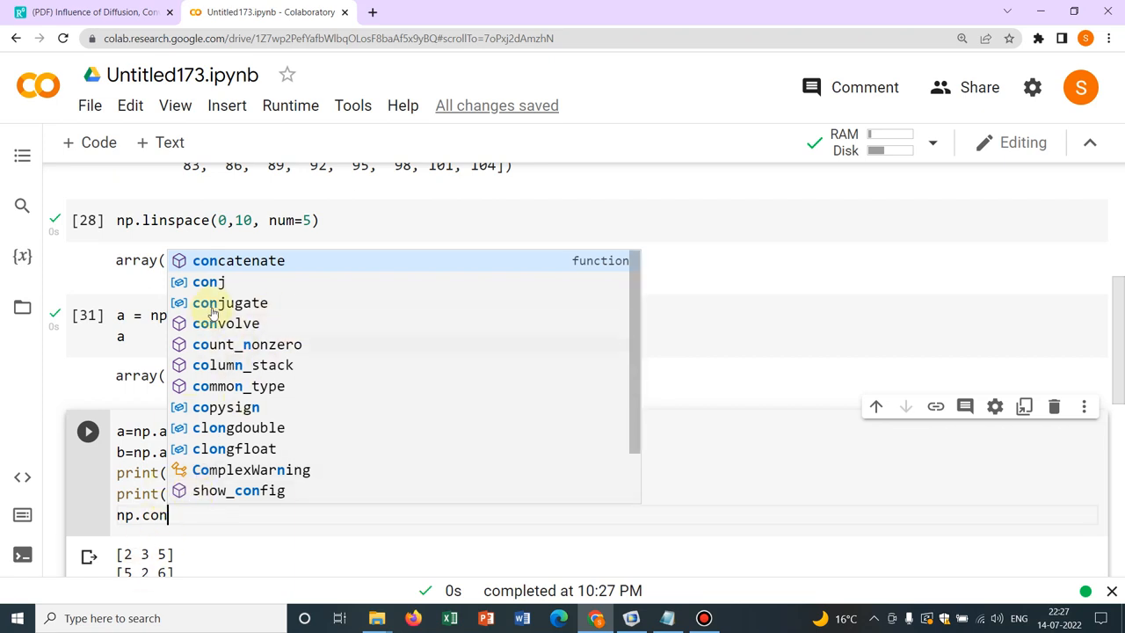
{"action": "mouse_move", "coordinate": [227, 422]}
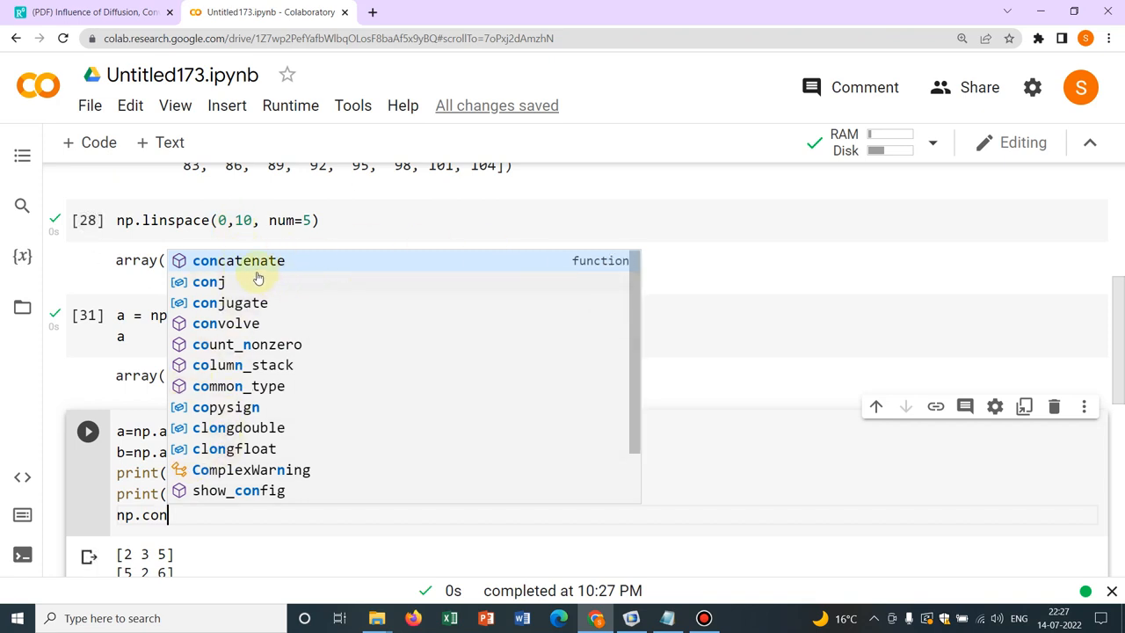
{"action": "mouse_move", "coordinate": [218, 267]}
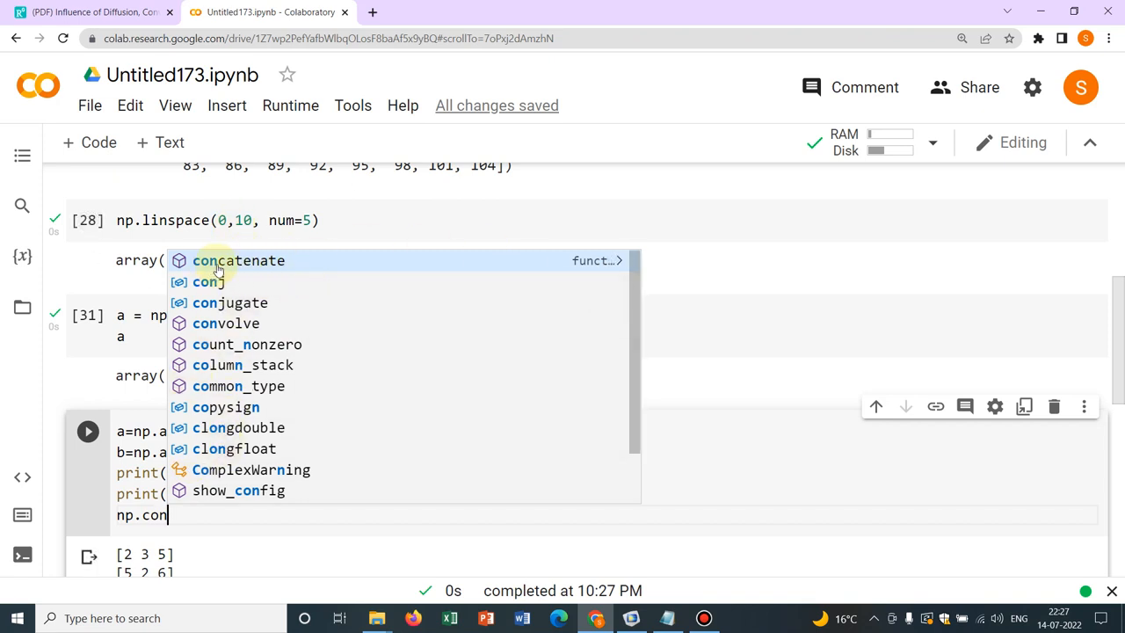
{"action": "mouse_move", "coordinate": [281, 260]}
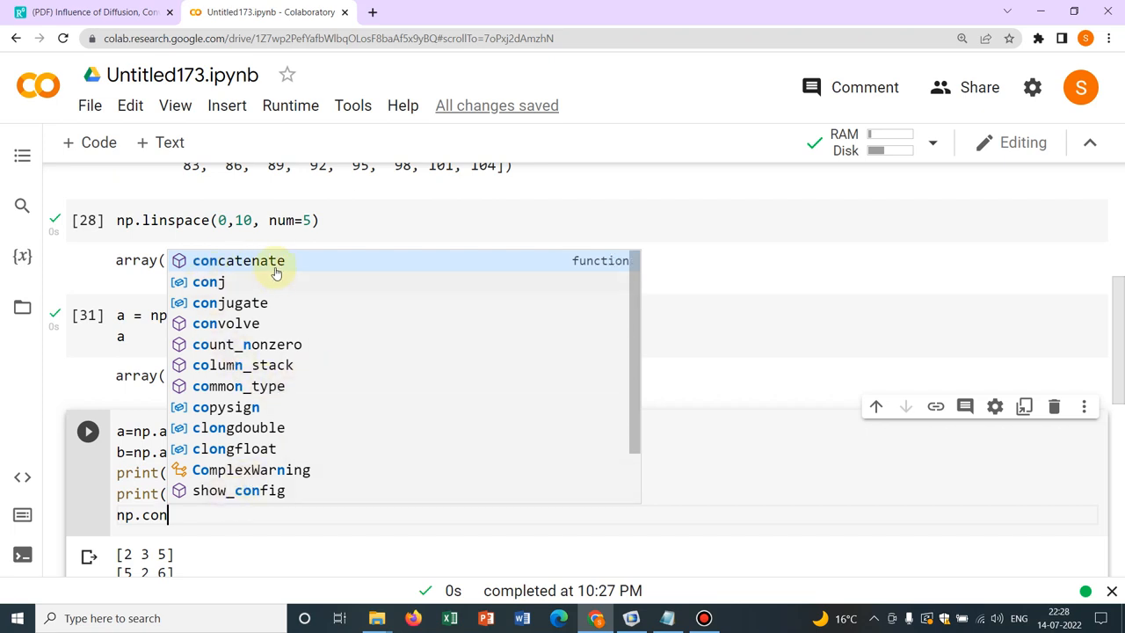
{"action": "left_click", "coordinate": [239, 260]}
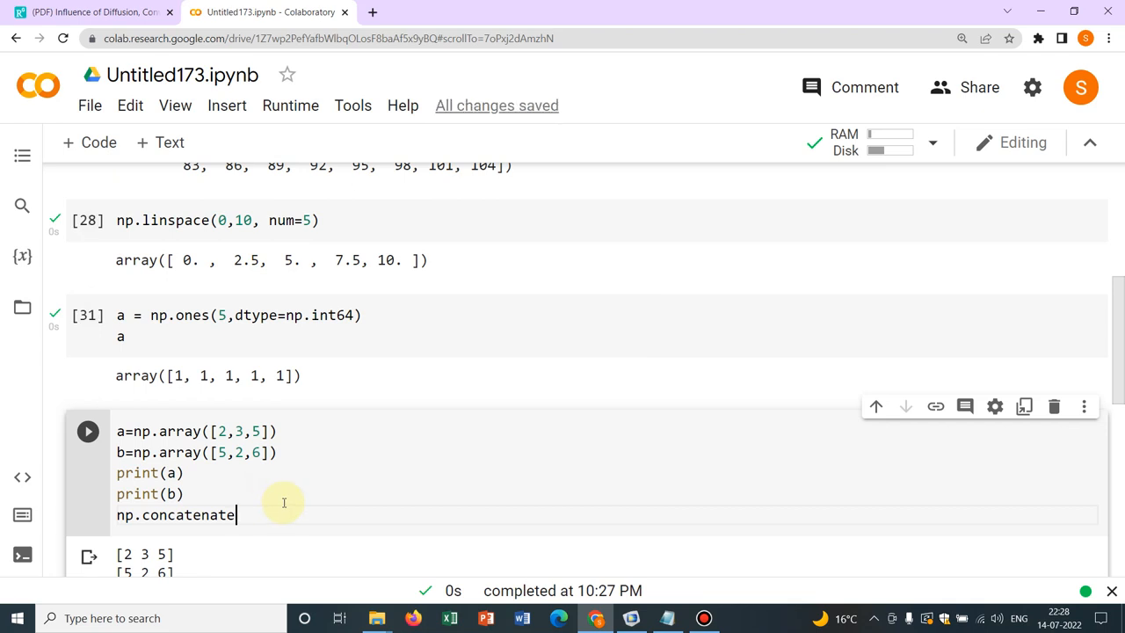
{"action": "type", "text": "()"}
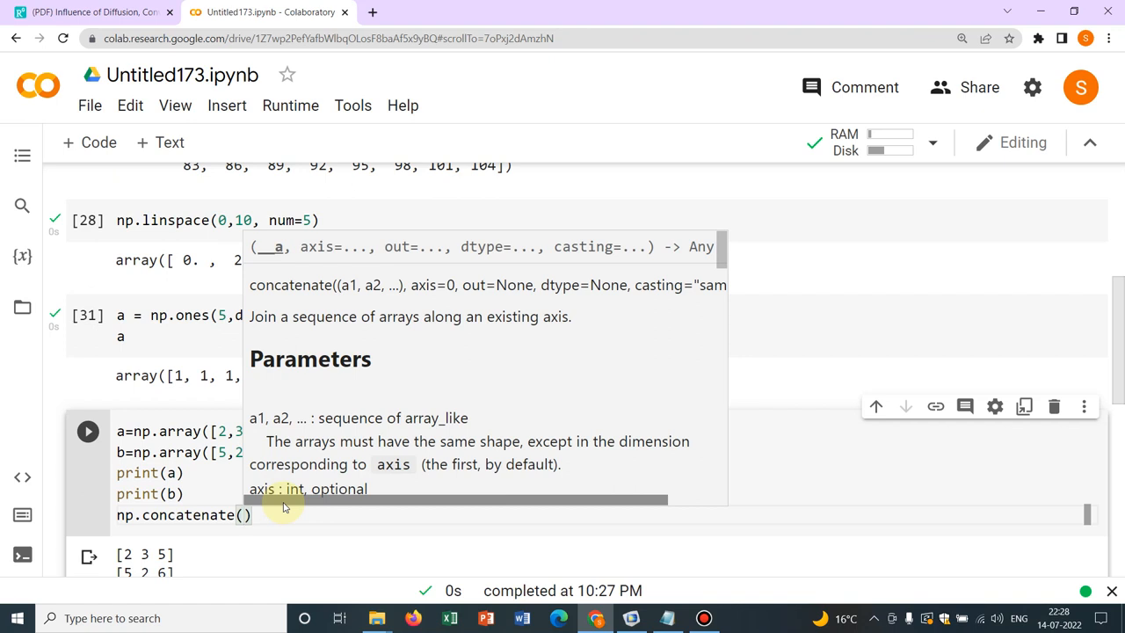
{"action": "type", "text": "(a"}
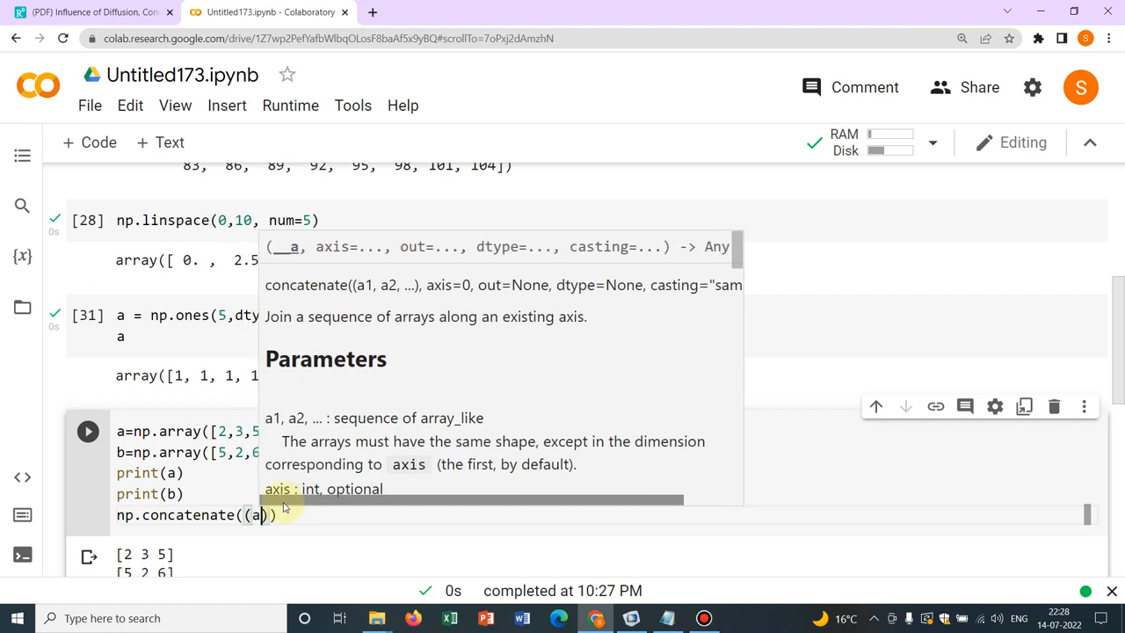
{"action": "type", "text": "b"}
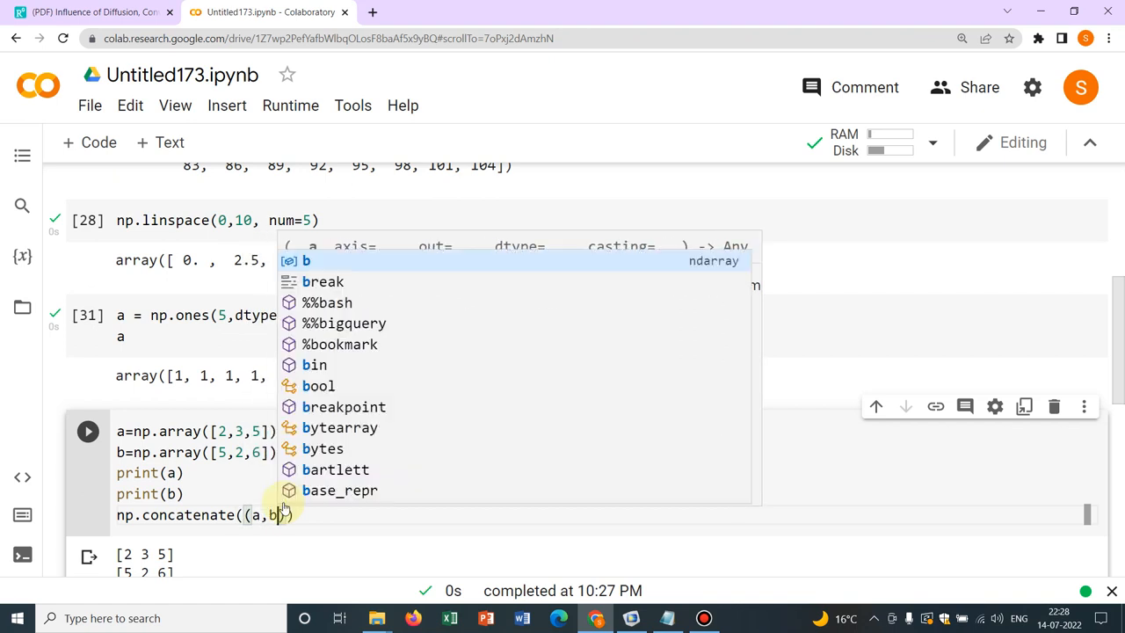
{"action": "mouse_move", "coordinate": [113, 464]}
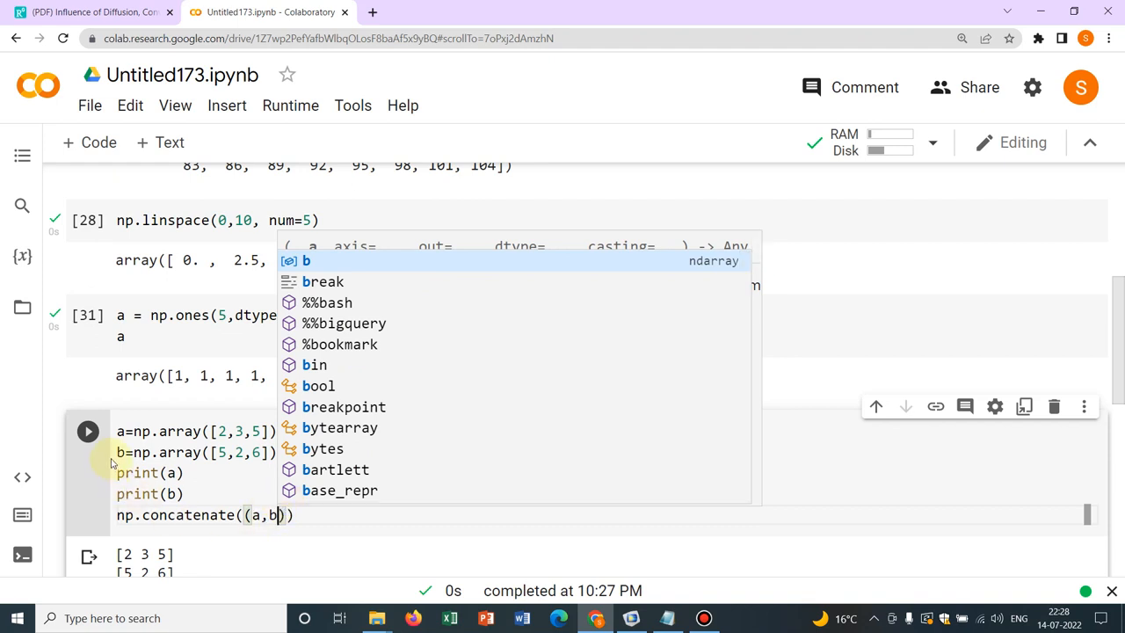
{"action": "mouse_move", "coordinate": [207, 541]}
{"action": "type", "text": "c="}
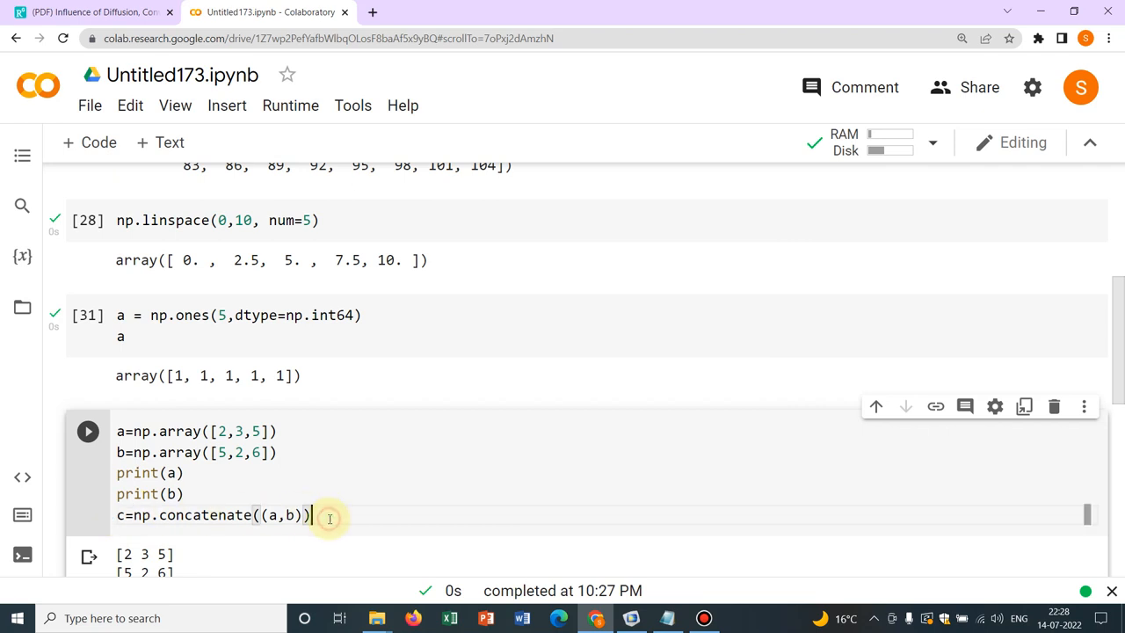
{"action": "type", "text": "print"}
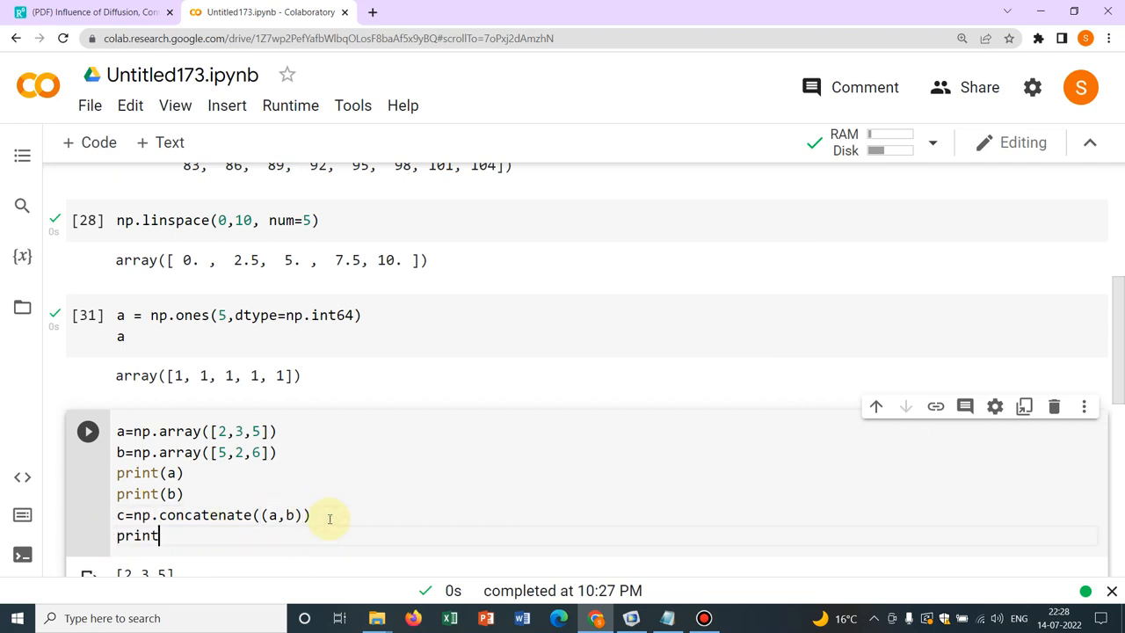
{"action": "type", "text": "(c"}
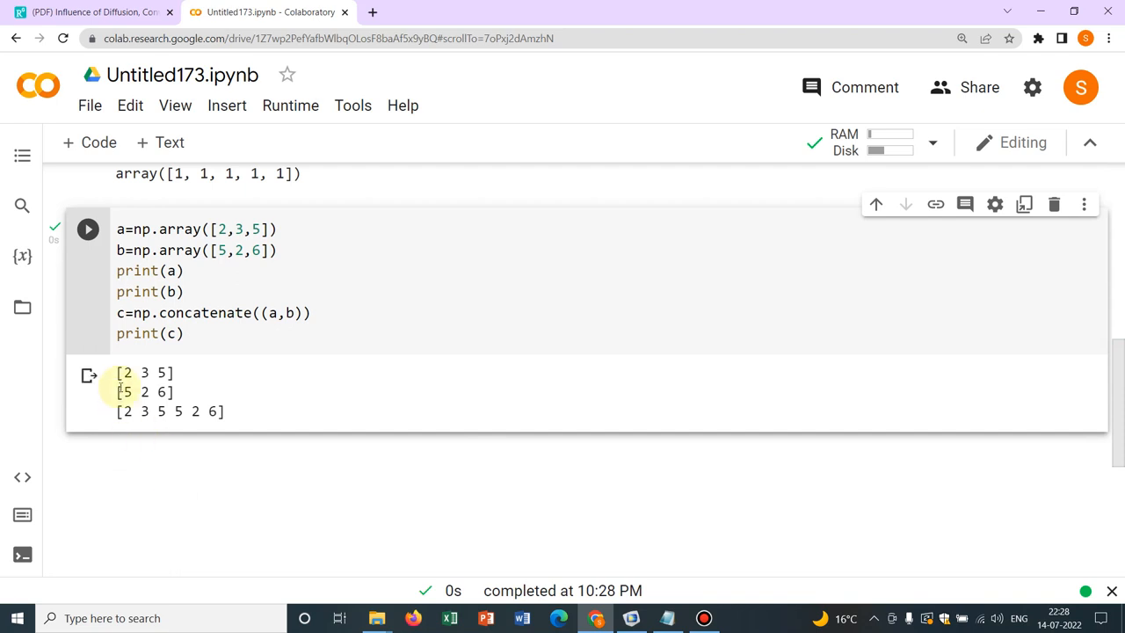
{"action": "double_click", "coordinate": [141, 372]}
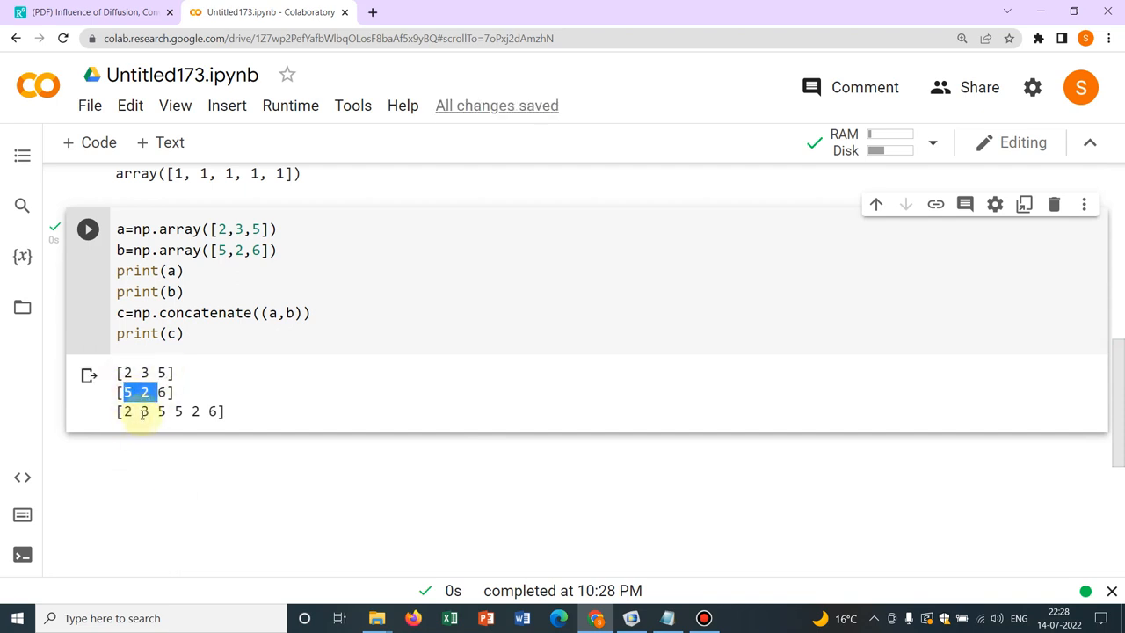
{"action": "mouse_move", "coordinate": [376, 349]}
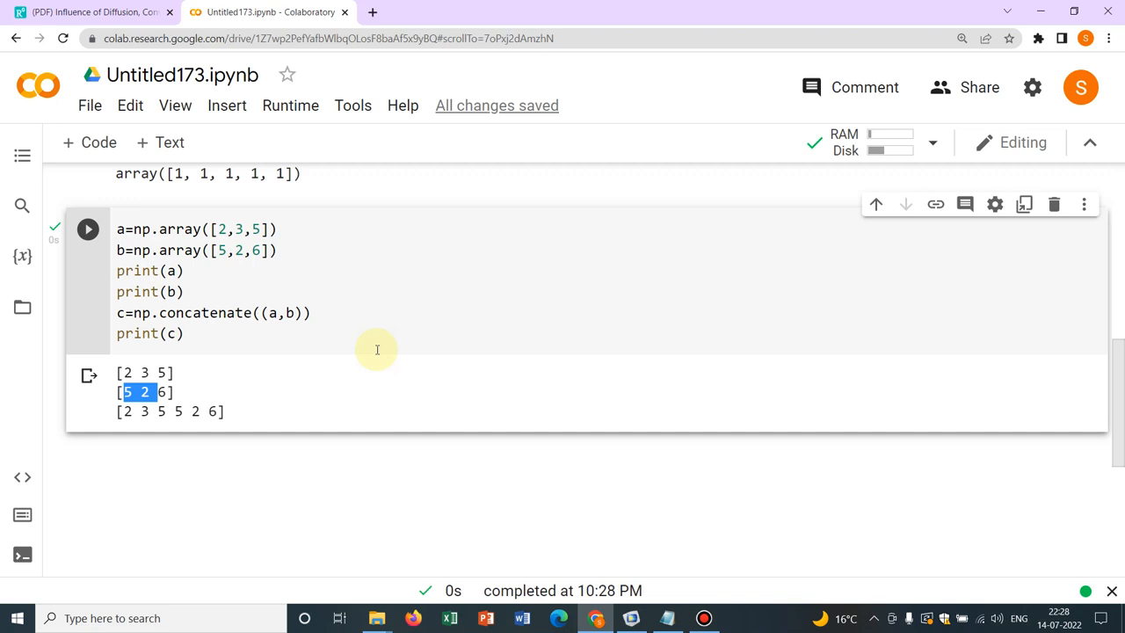
{"action": "mouse_move", "coordinate": [88, 142]}
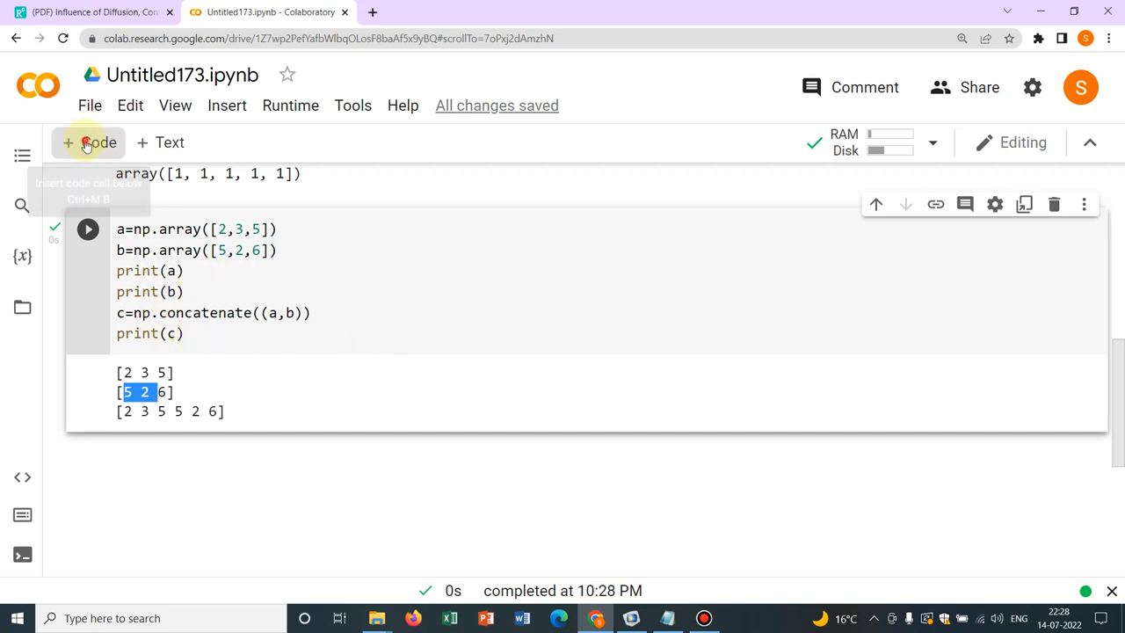
Index a[0] in a new cell, returning 2.
{"action": "left_click", "coordinate": [88, 142]}
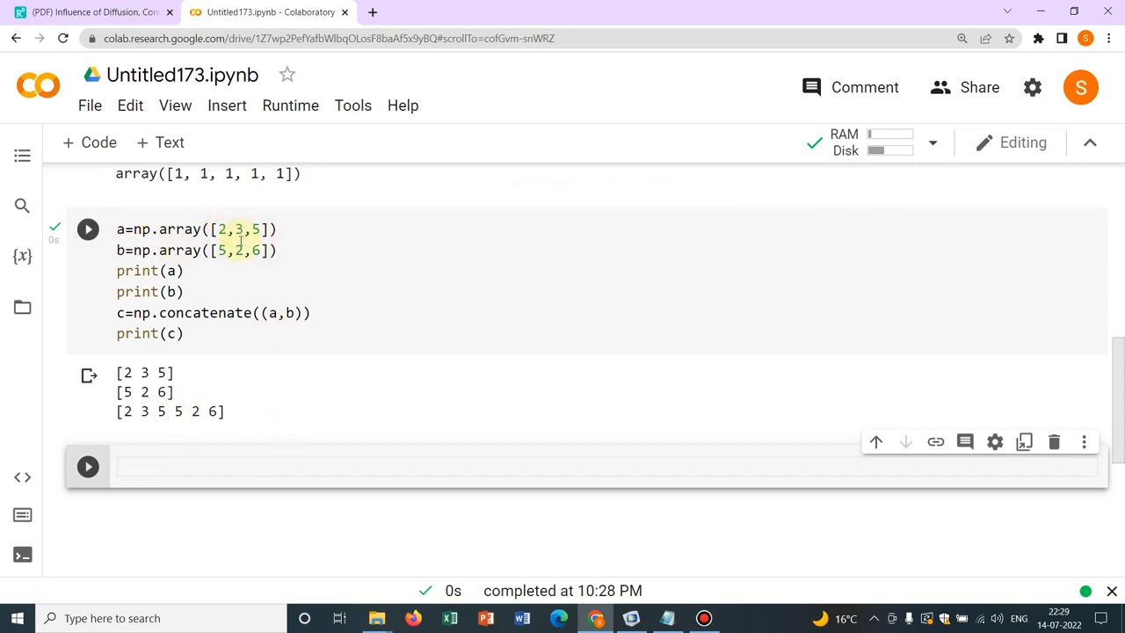
{"action": "type", "text": "a"}
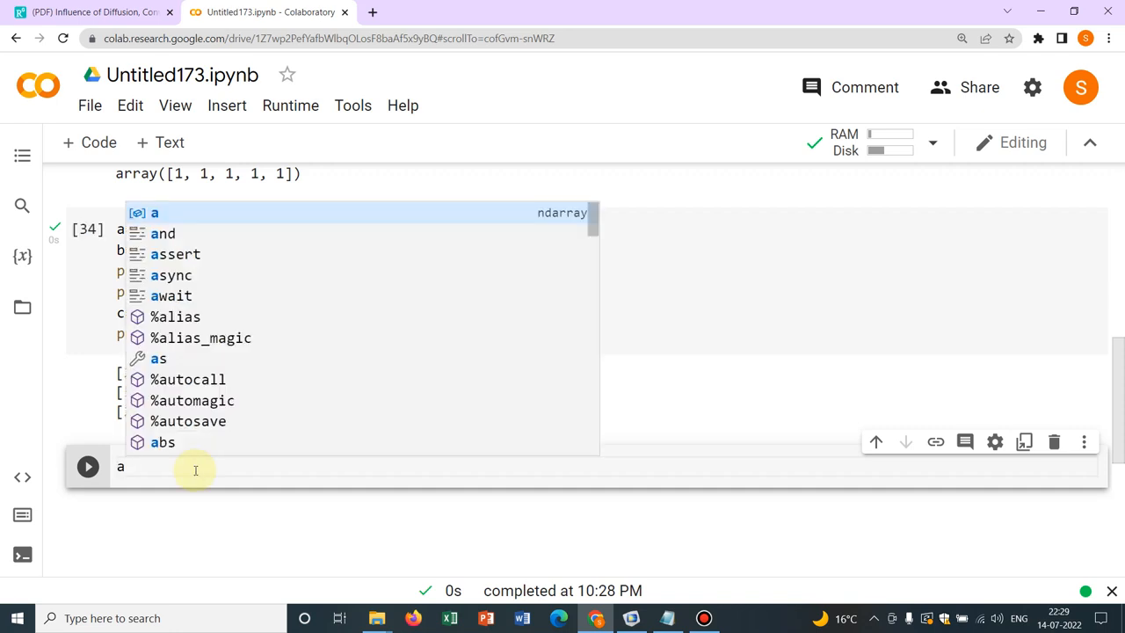
{"action": "type", "text": "["}
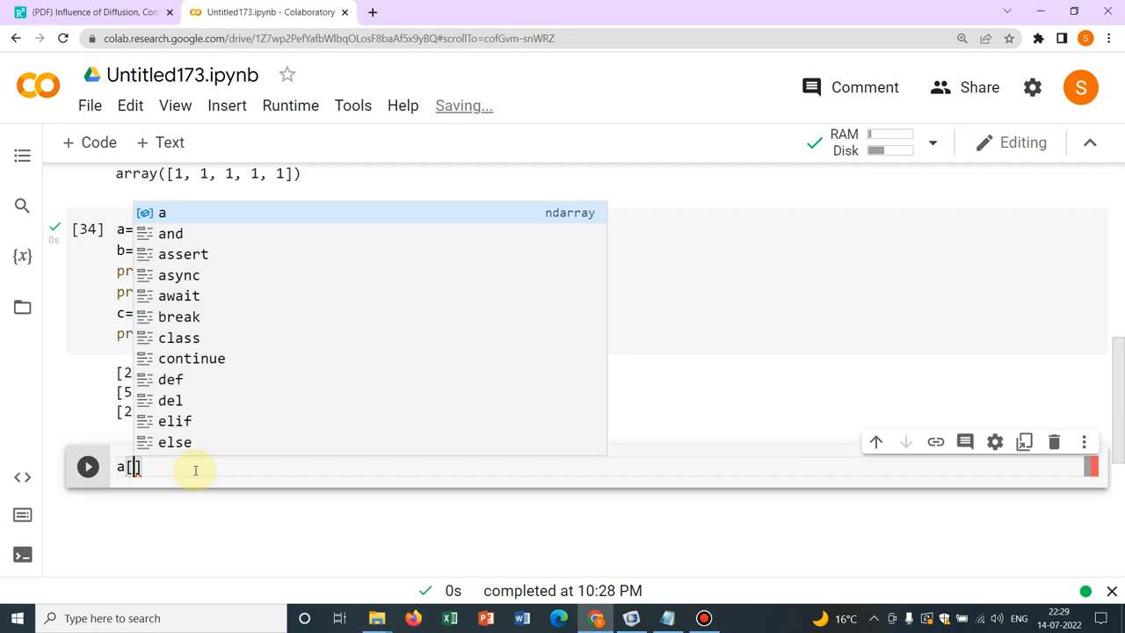
{"action": "type", "text": "0"}
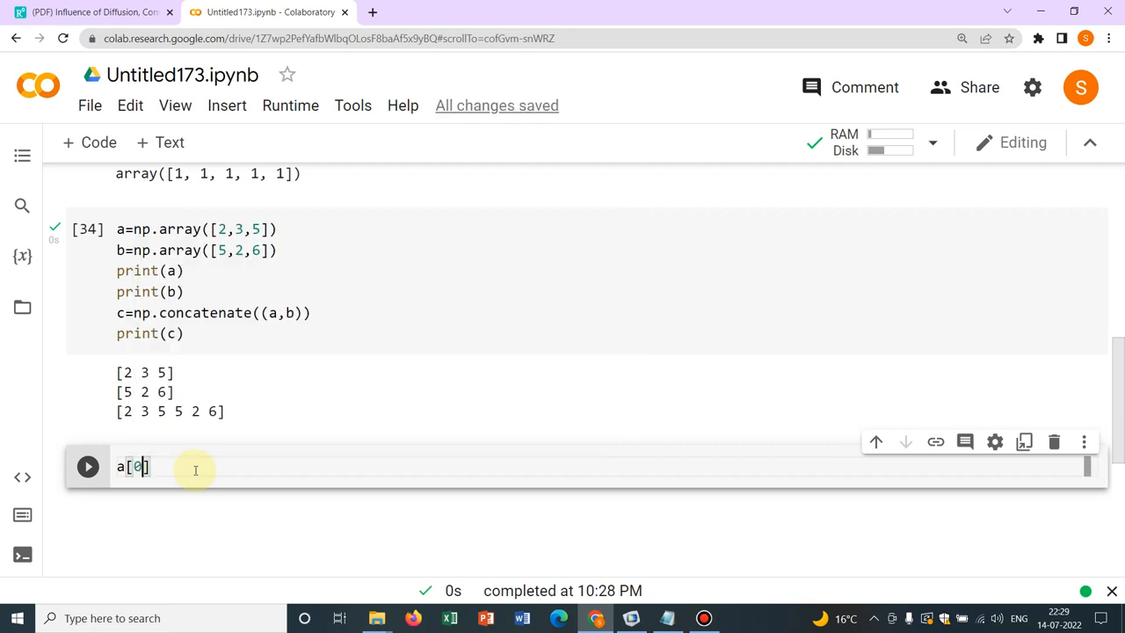
{"action": "left_click", "coordinate": [88, 466]}
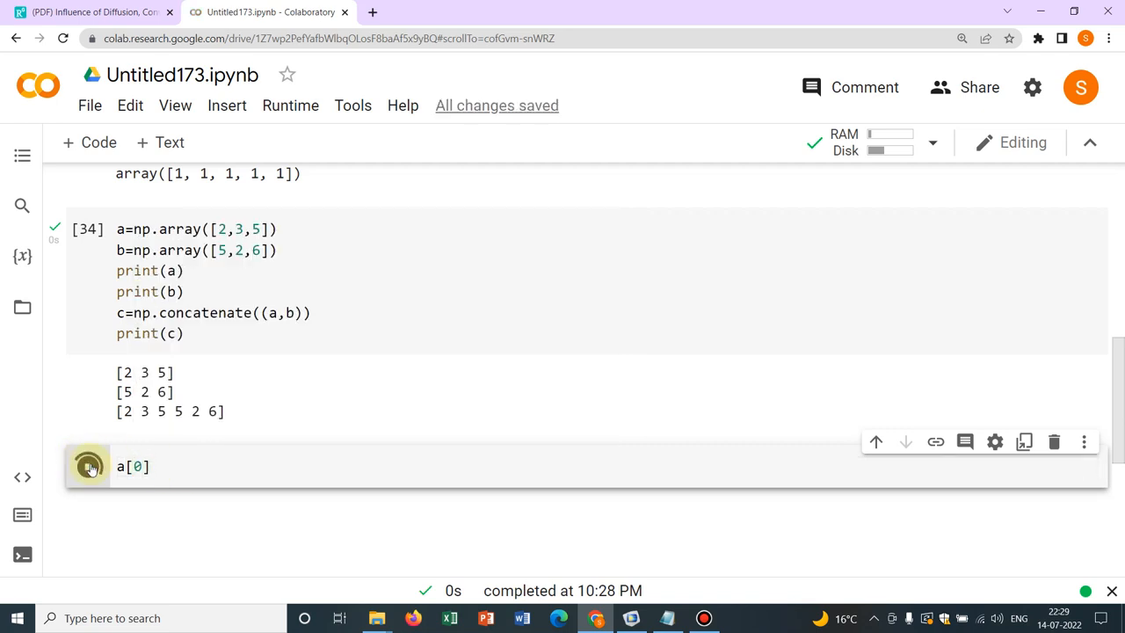
{"action": "left_click", "coordinate": [88, 466]}
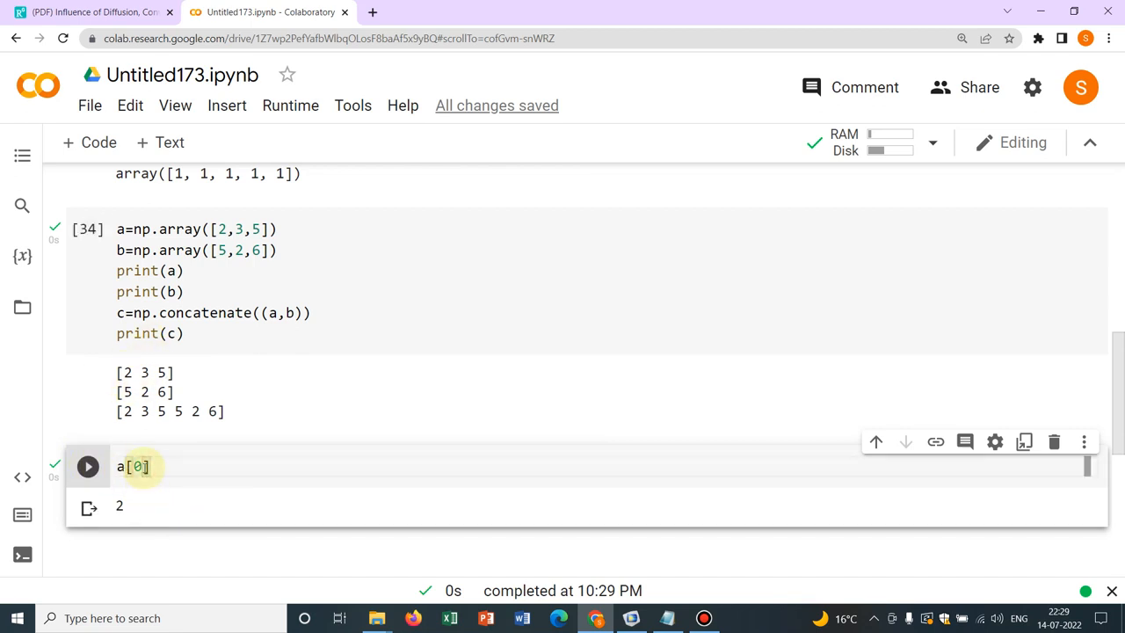
Index a[1] and a[2], returning 3 and 5, and begin an addition.
{"action": "type", "text": "1"}
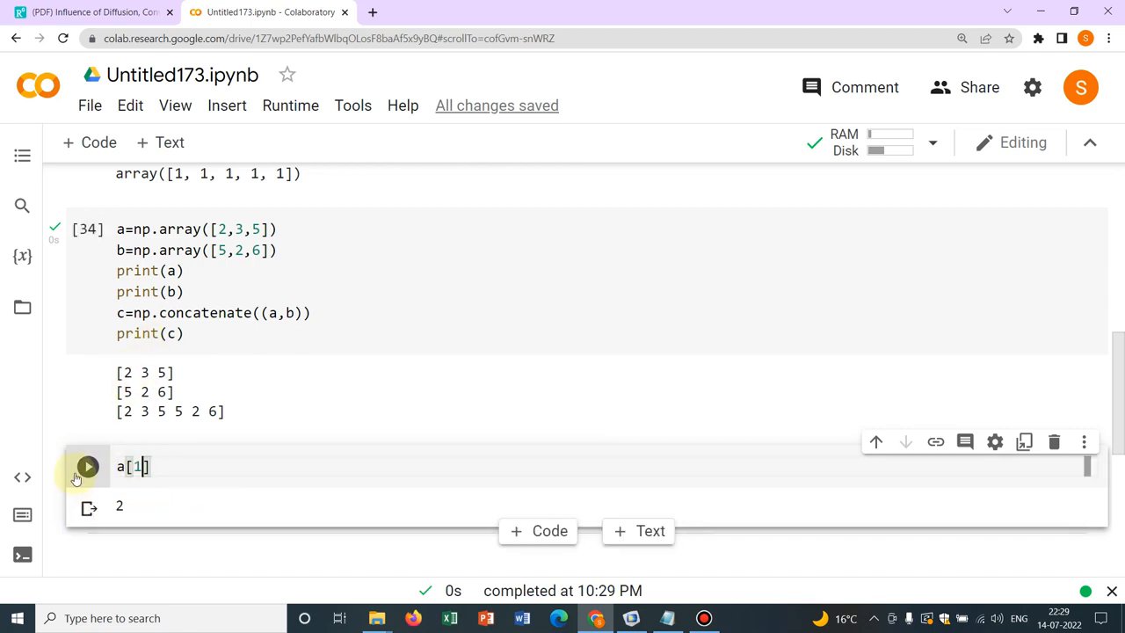
{"action": "left_click", "coordinate": [88, 468]}
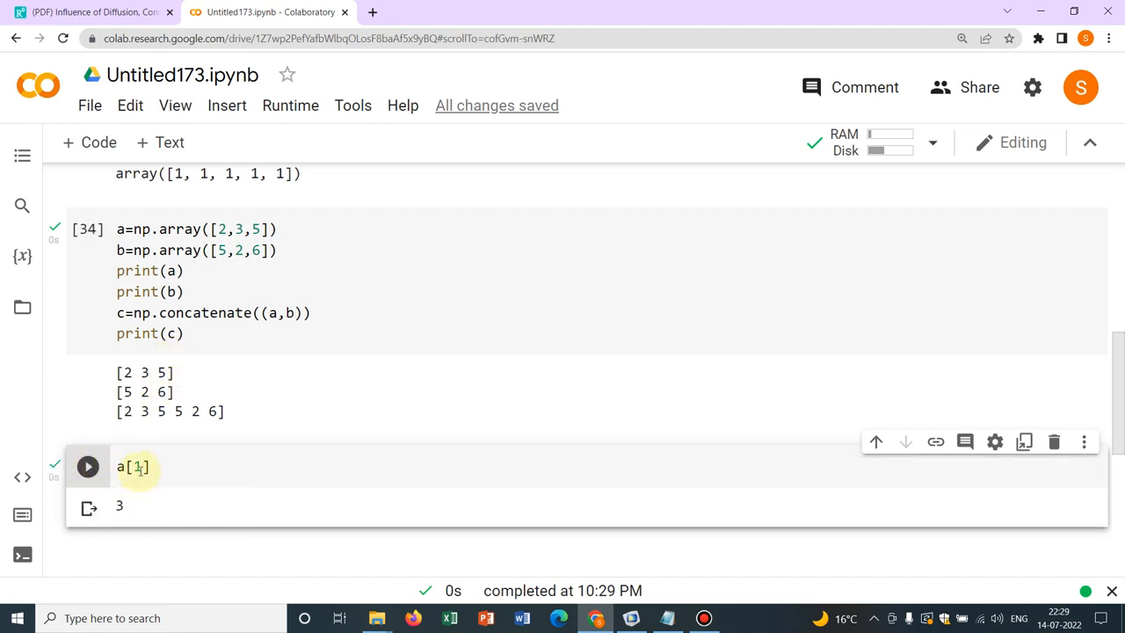
{"action": "type", "text": "5"}
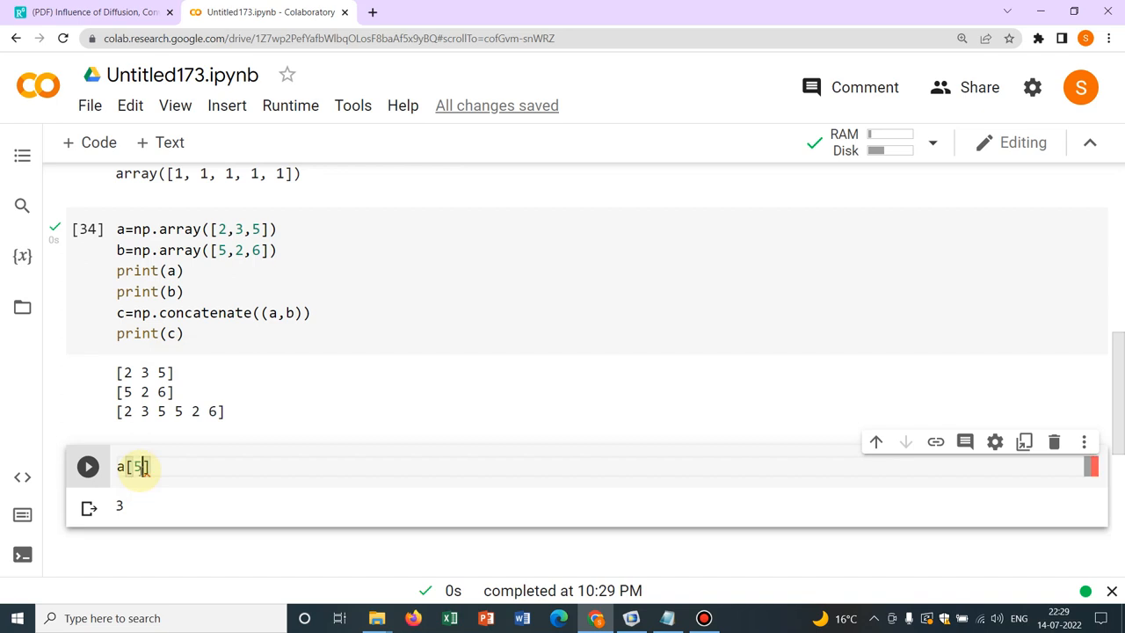
{"action": "type", "text": "2"}
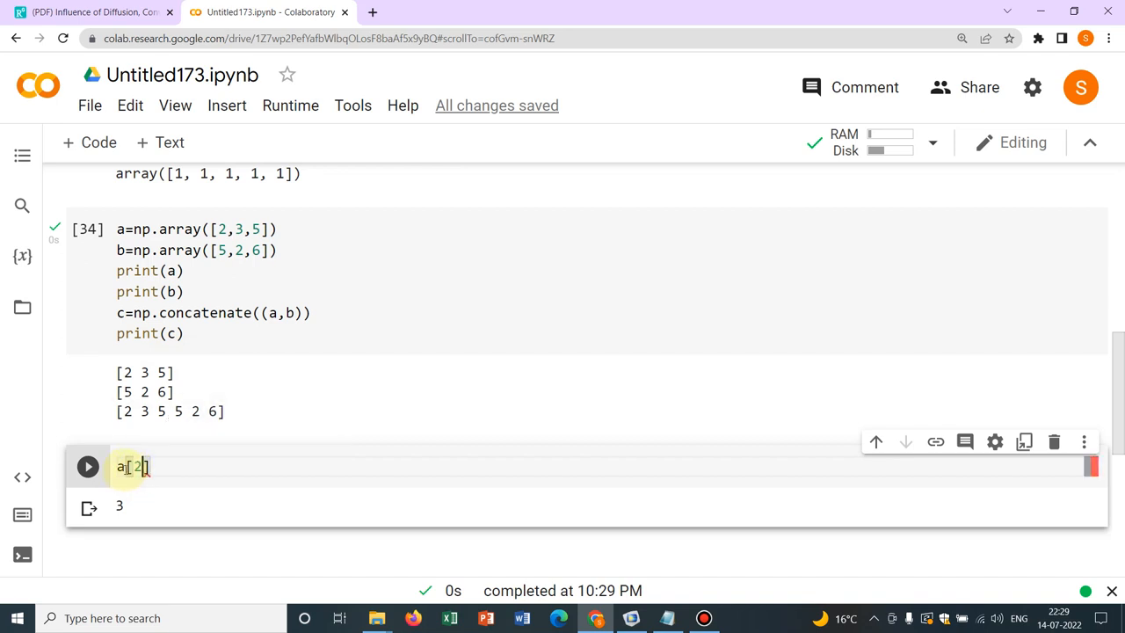
{"action": "left_click", "coordinate": [88, 468]}
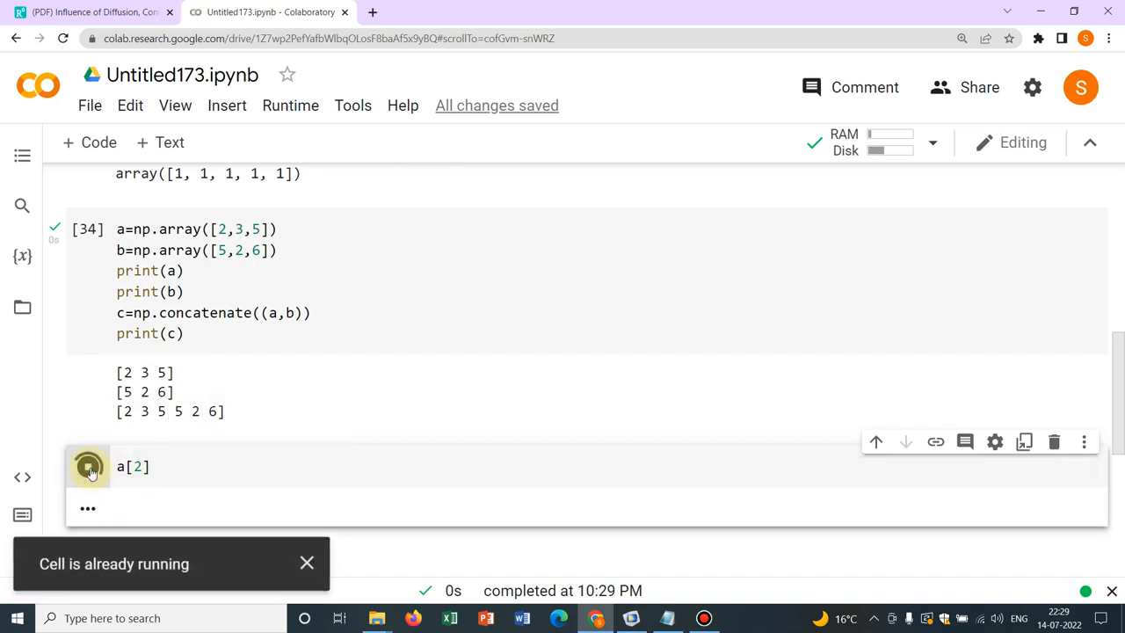
{"action": "left_click", "coordinate": [88, 465]}
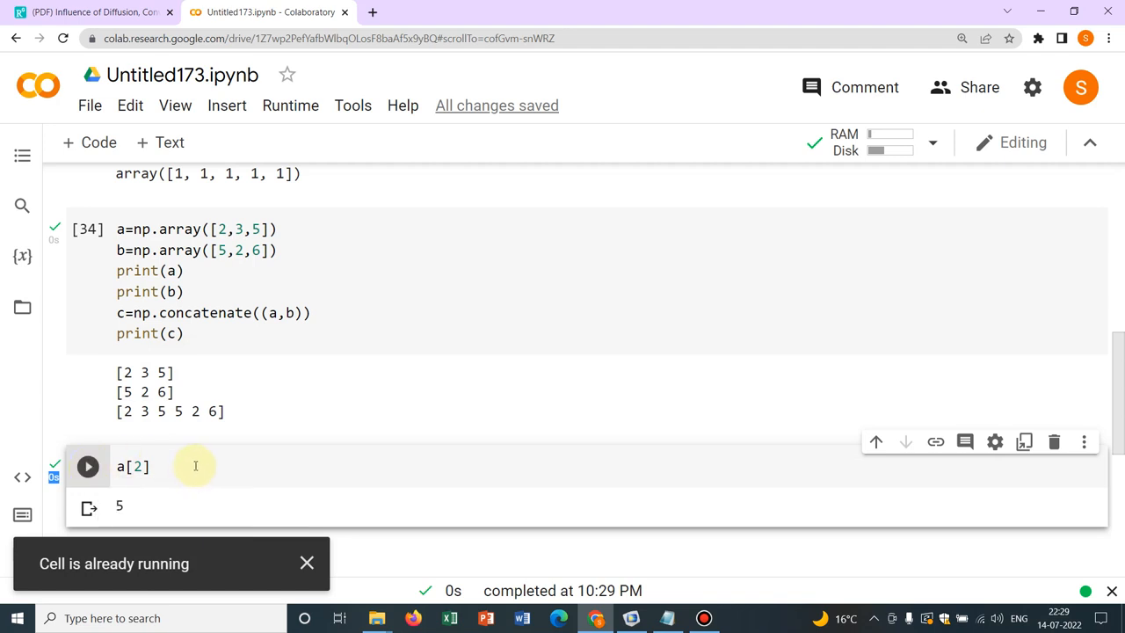
{"action": "type", "text": "+"}
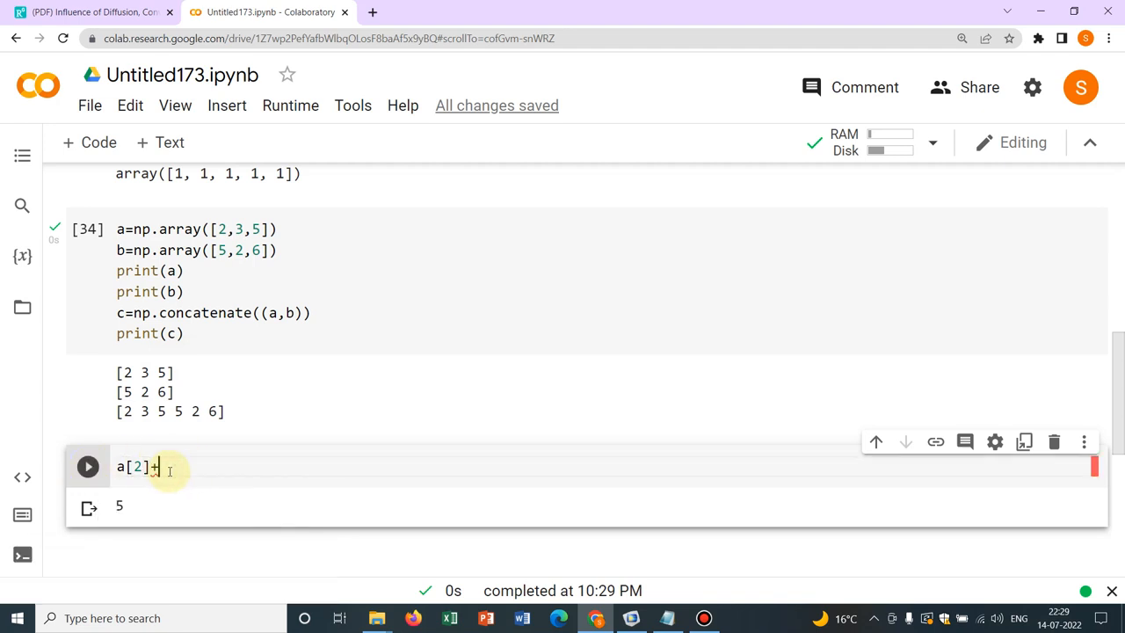
Compute a[2]+b[1], outputting 7.
{"action": "type", "text": "b()"}
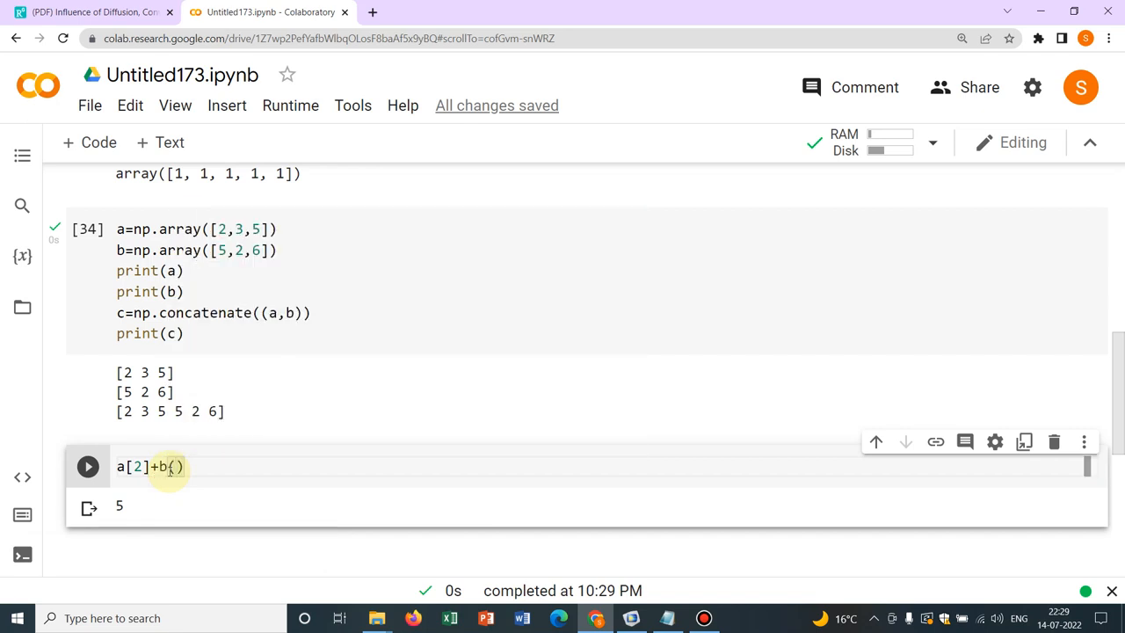
{"action": "type", "text": "1"}
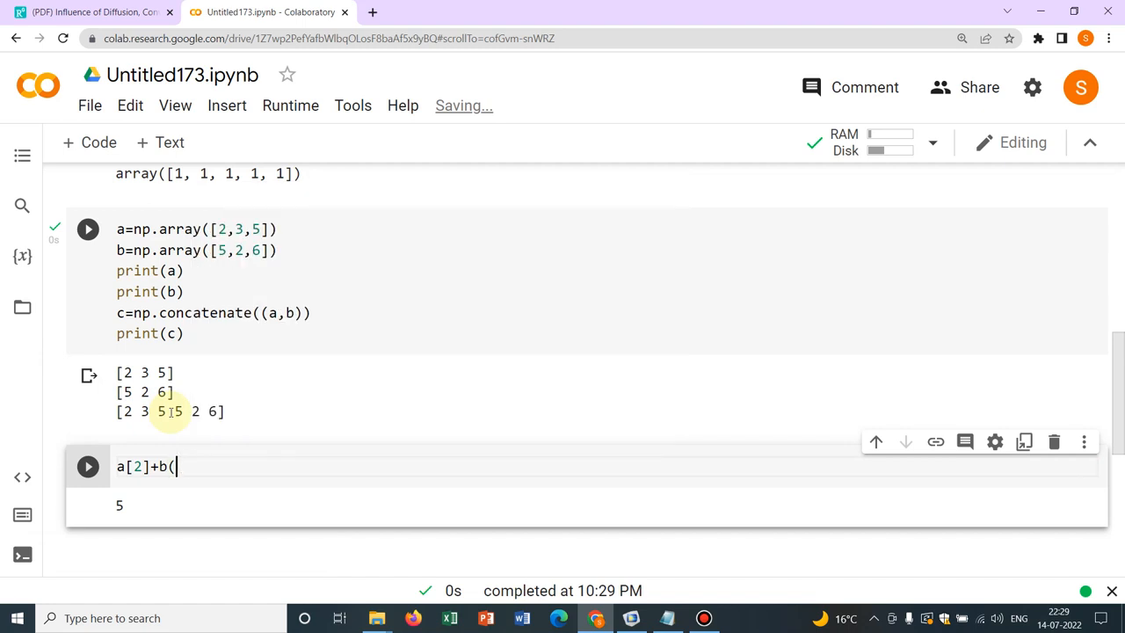
{"action": "type", "text": "[1]"}
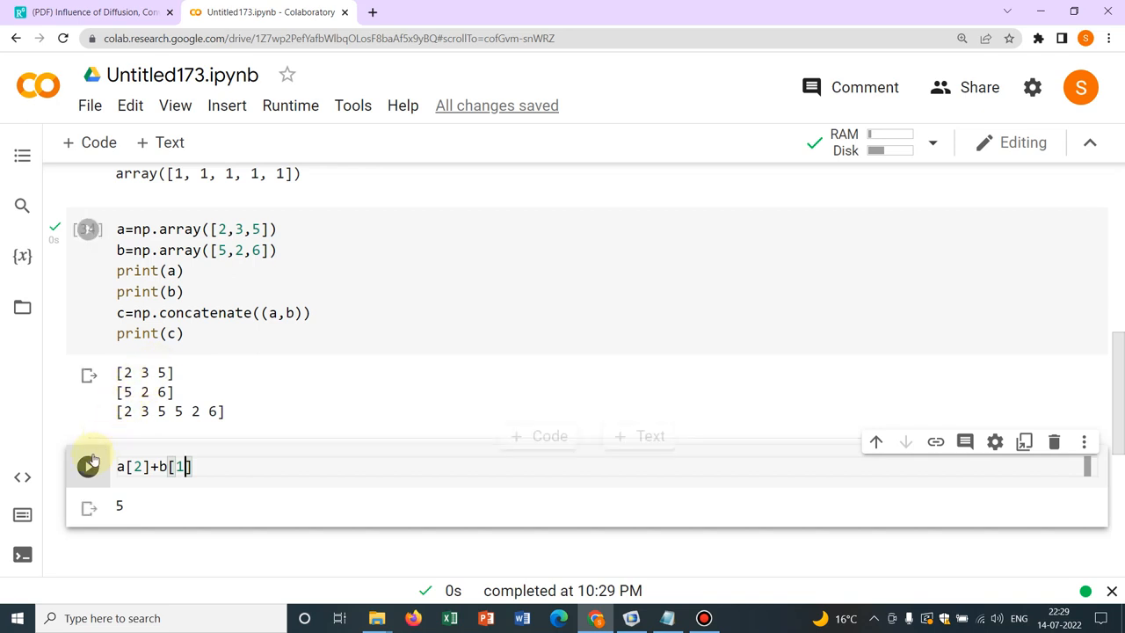
{"action": "left_click", "coordinate": [88, 466]}
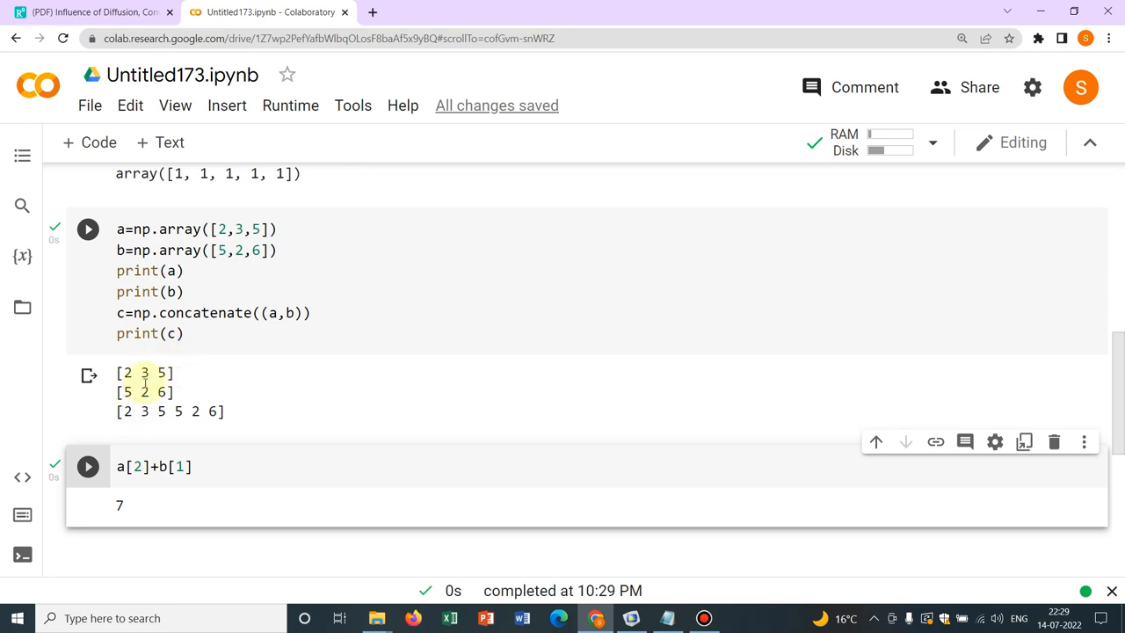
{"action": "mouse_move", "coordinate": [158, 436]}
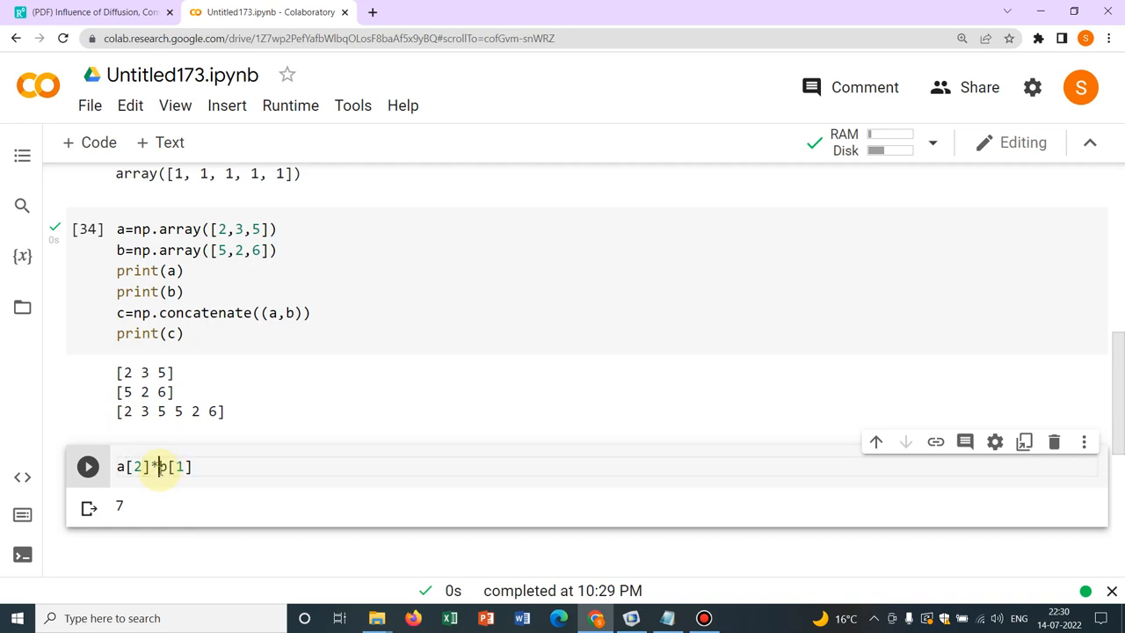
Change to a[2]*b[1], outputting 10, and return to the notebook top.
{"action": "left_click", "coordinate": [88, 466]}
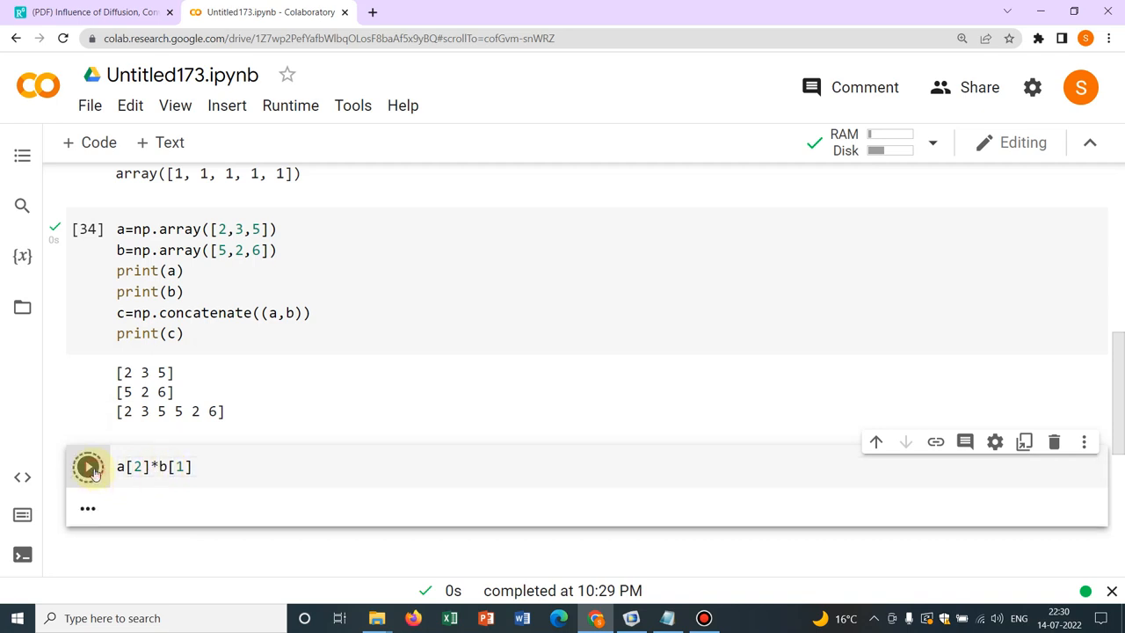
{"action": "left_click", "coordinate": [88, 466]}
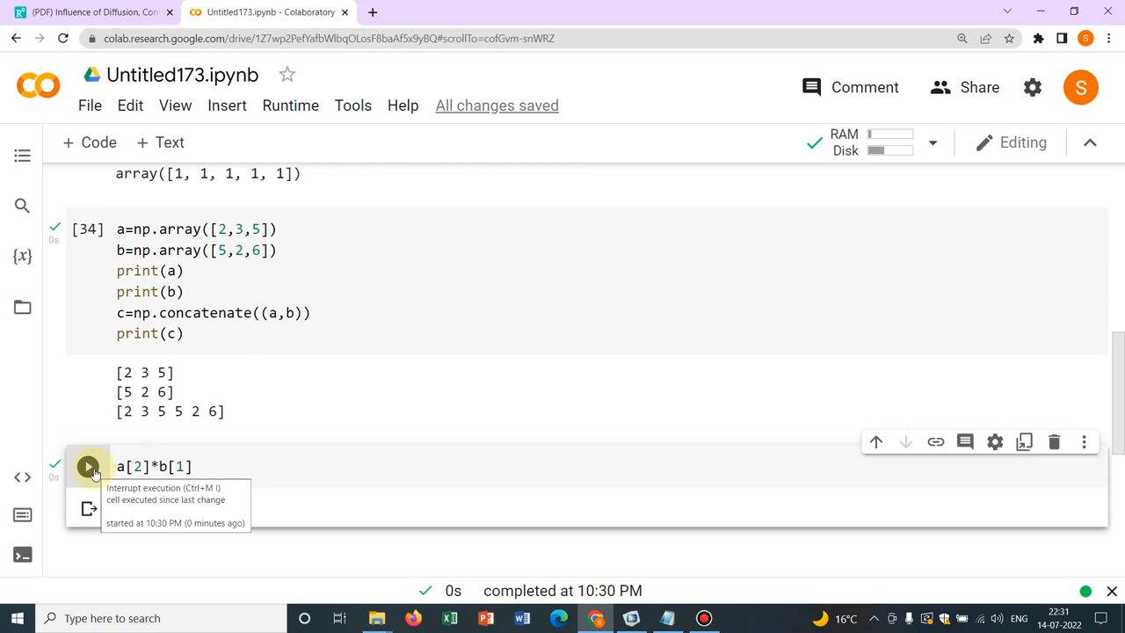
{"action": "left_click", "coordinate": [87, 466]}
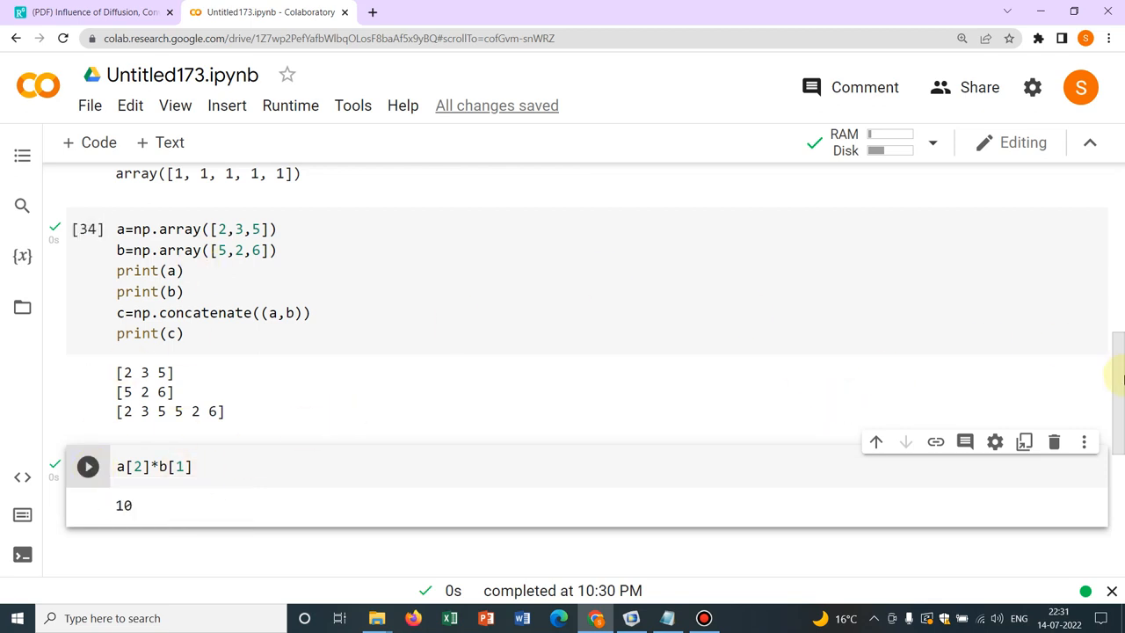
{"action": "scroll", "scroll_direction": "up", "scroll_amount": 3}
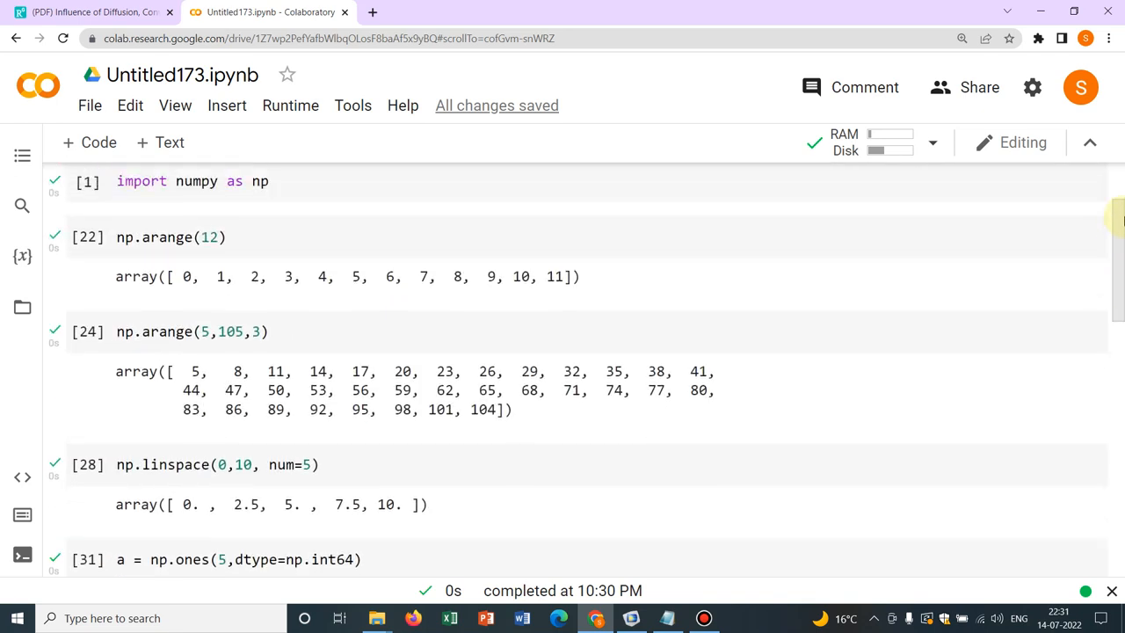
{"action": "scroll", "scroll_direction": "up", "scroll_amount": 3}
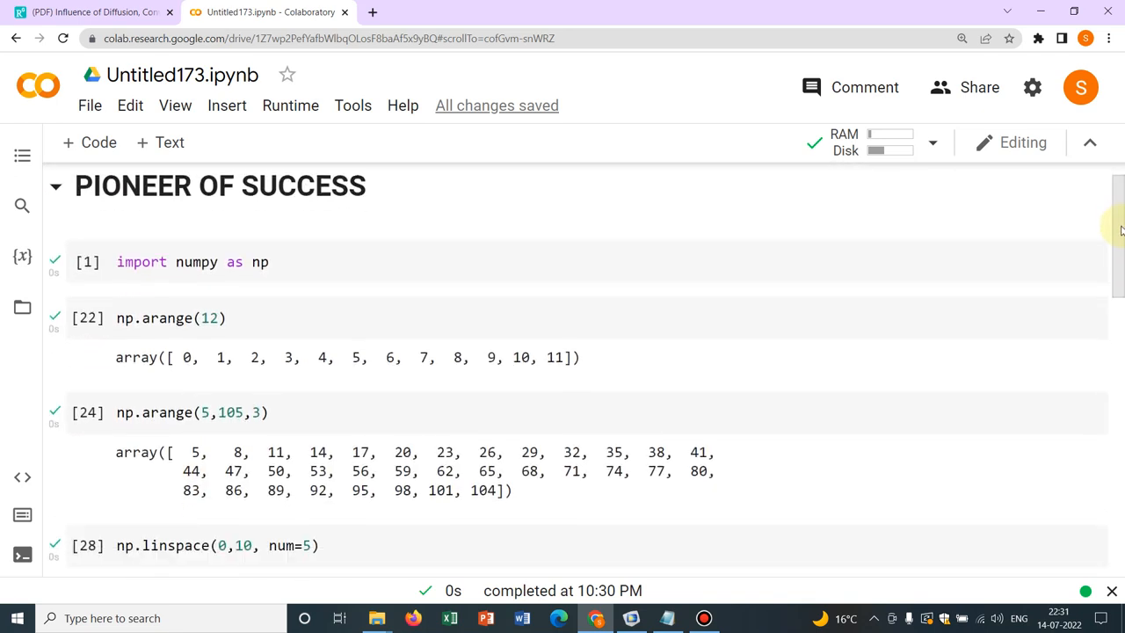